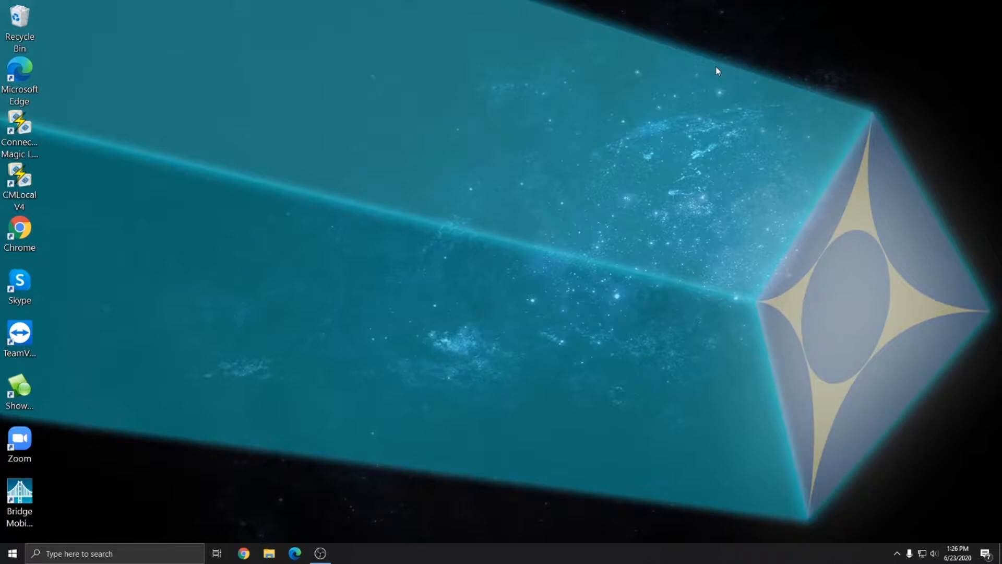
{"action": "mouse_move", "coordinate": [719, 41]}
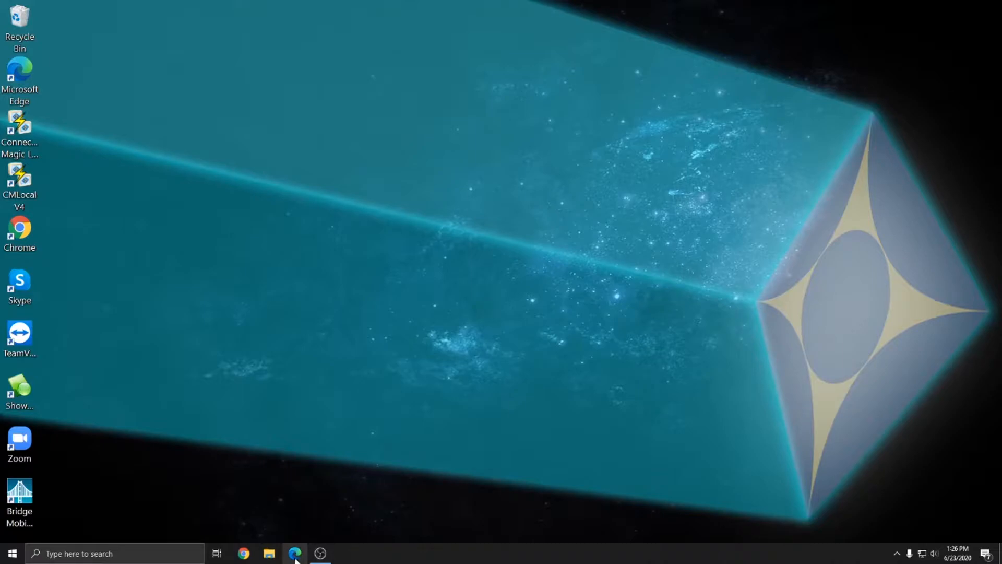
Sign in to eclipsecat.com in Edge with the account username and password
{"action": "left_click", "coordinate": [295, 553]}
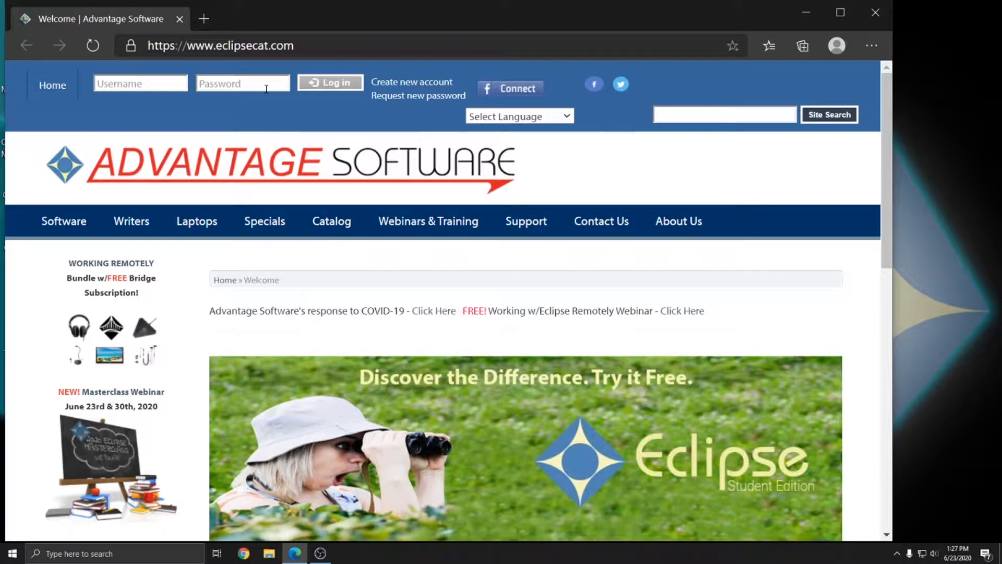
{"action": "mouse_move", "coordinate": [412, 82]}
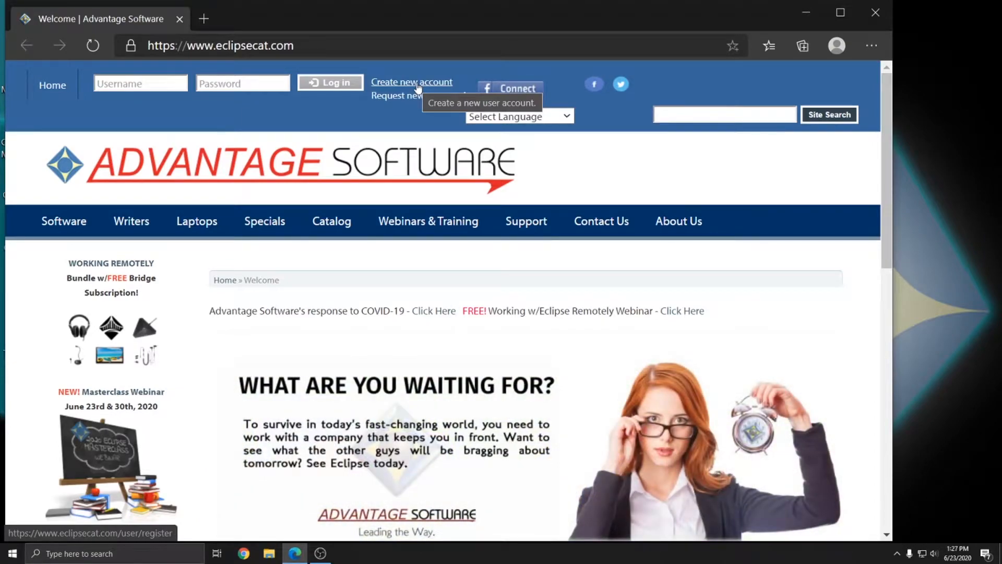
{"action": "mouse_move", "coordinate": [140, 83]}
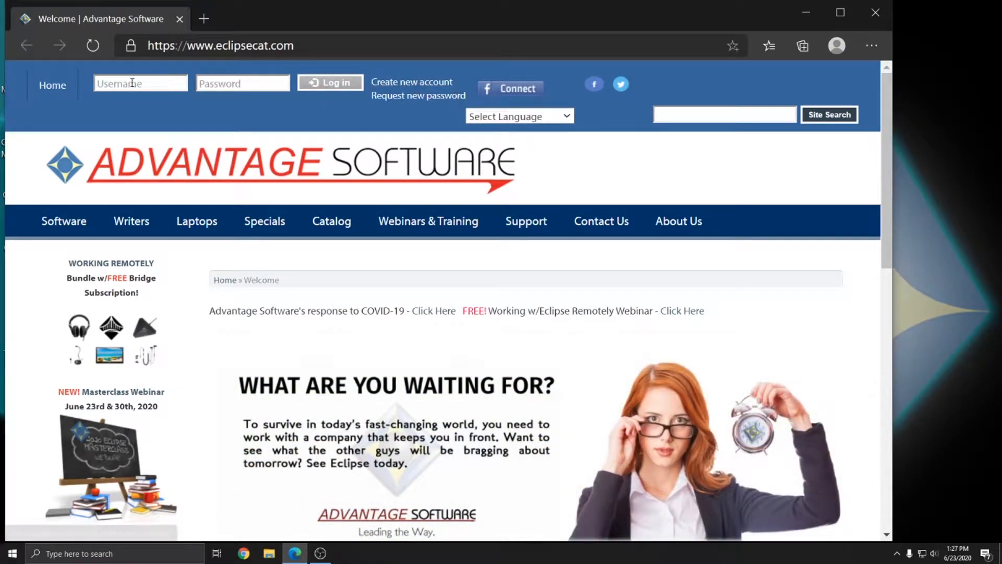
{"action": "left_click", "coordinate": [140, 83]}
{"action": "type", "text": "guest"}
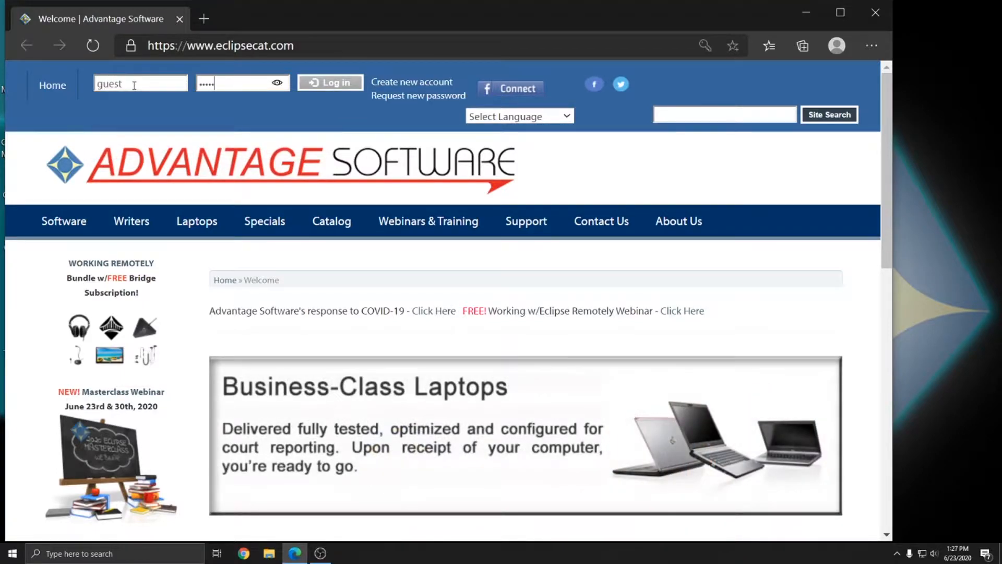
{"action": "left_click", "coordinate": [330, 81]}
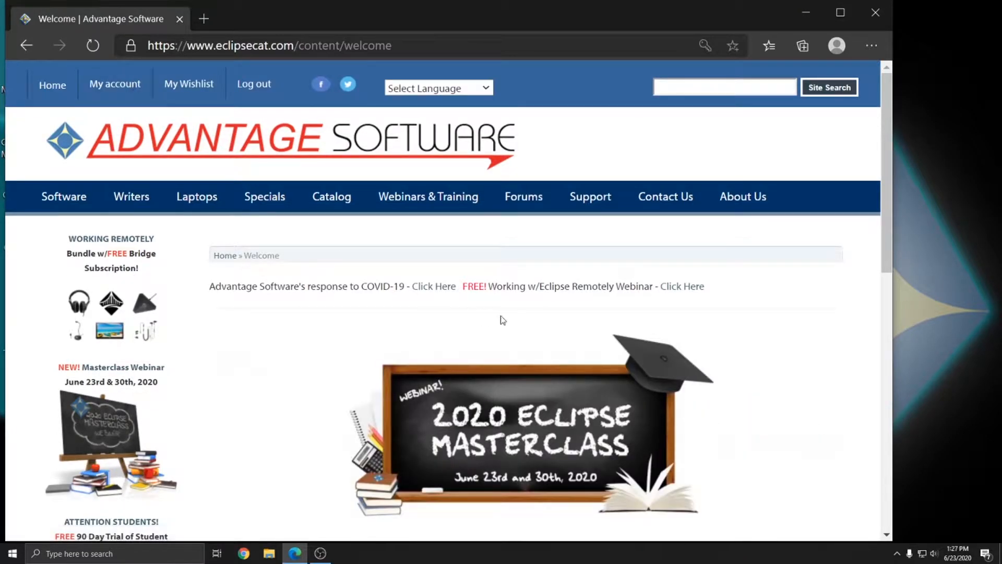
{"action": "mouse_move", "coordinate": [589, 196]}
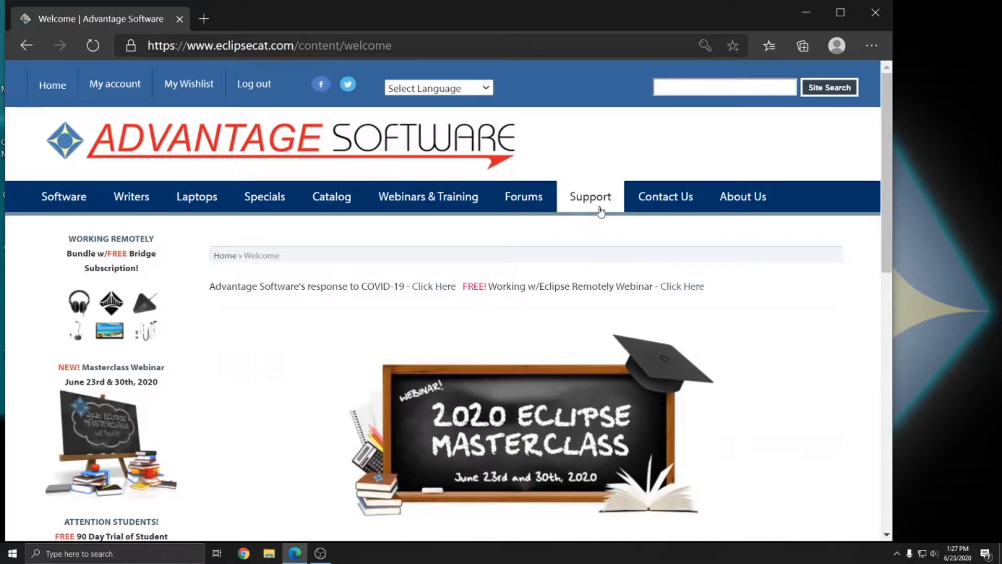
Go to Support > Downloads > Eclipse and scroll to the EclipseSetup.exe listings
{"action": "left_click", "coordinate": [589, 196]}
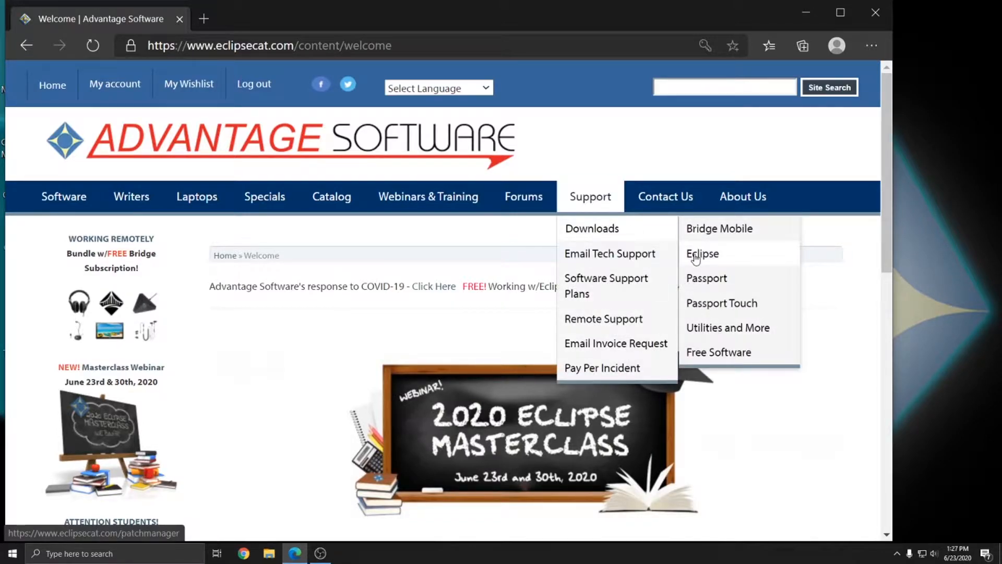
{"action": "left_click", "coordinate": [701, 253]}
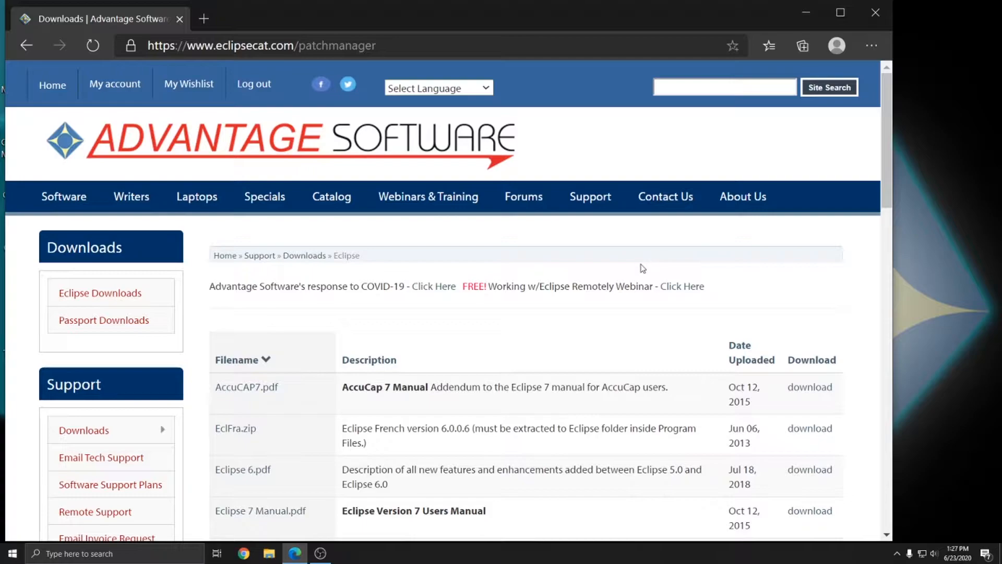
{"action": "scroll", "scroll_direction": "down", "scroll_amount": 3}
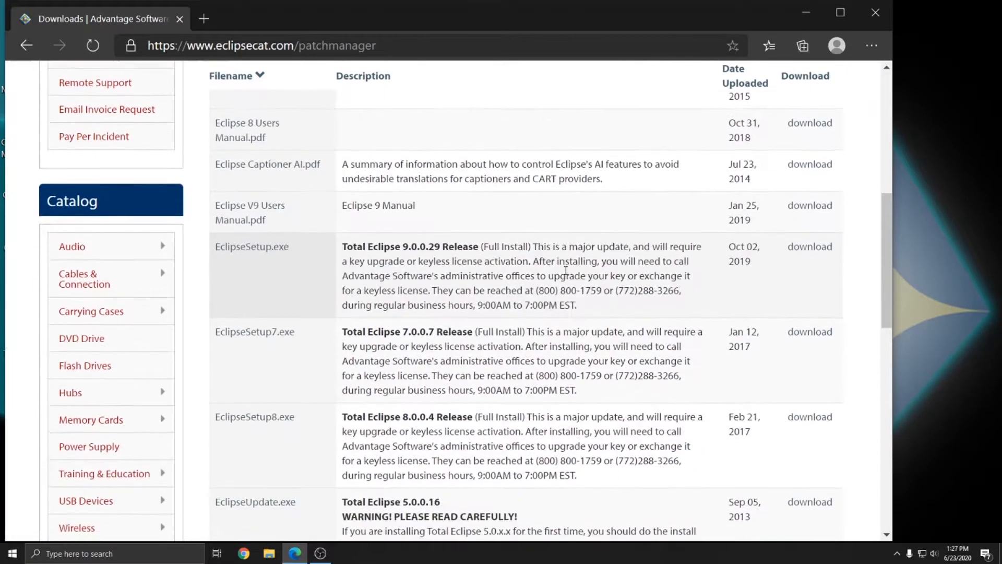
{"action": "scroll", "scroll_direction": "down", "scroll_amount": 3}
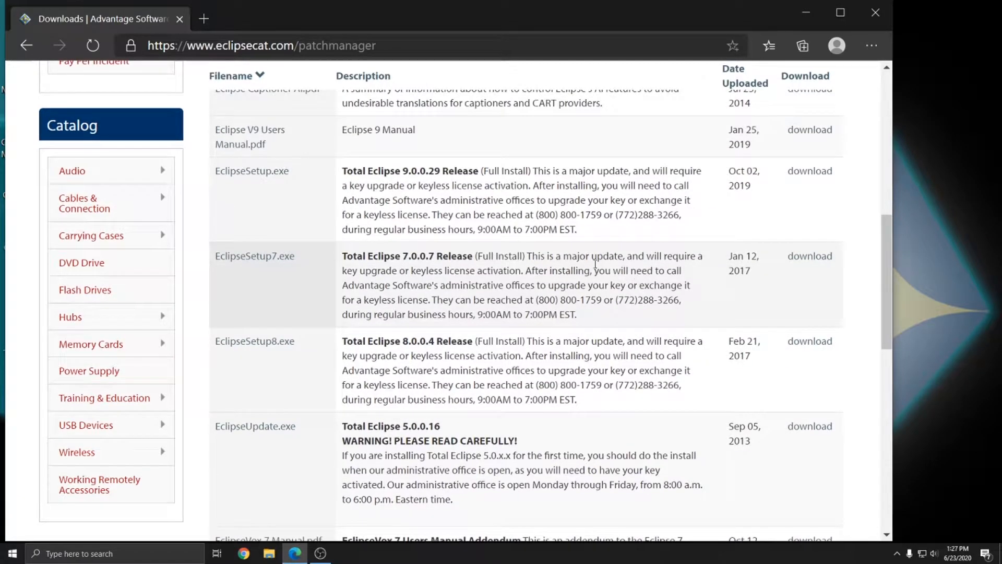
{"action": "mouse_move", "coordinate": [342, 171]}
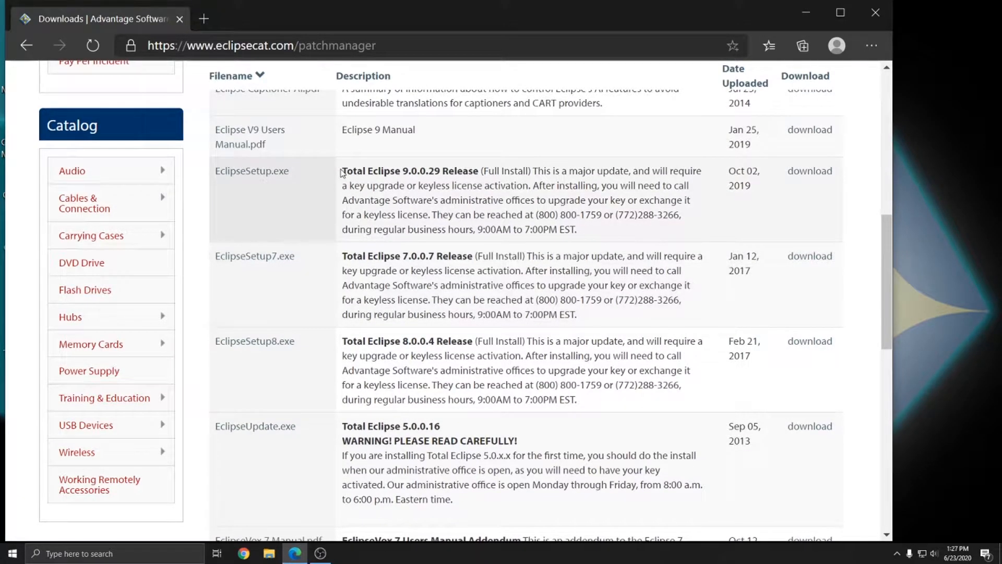
Highlight the Total Eclipse 9.0.0.29, 7.0.0.7 and 8.0.0.4 full-install releases
{"action": "left_click_drag", "start_coordinate": [341, 171], "coordinate": [526, 171]}
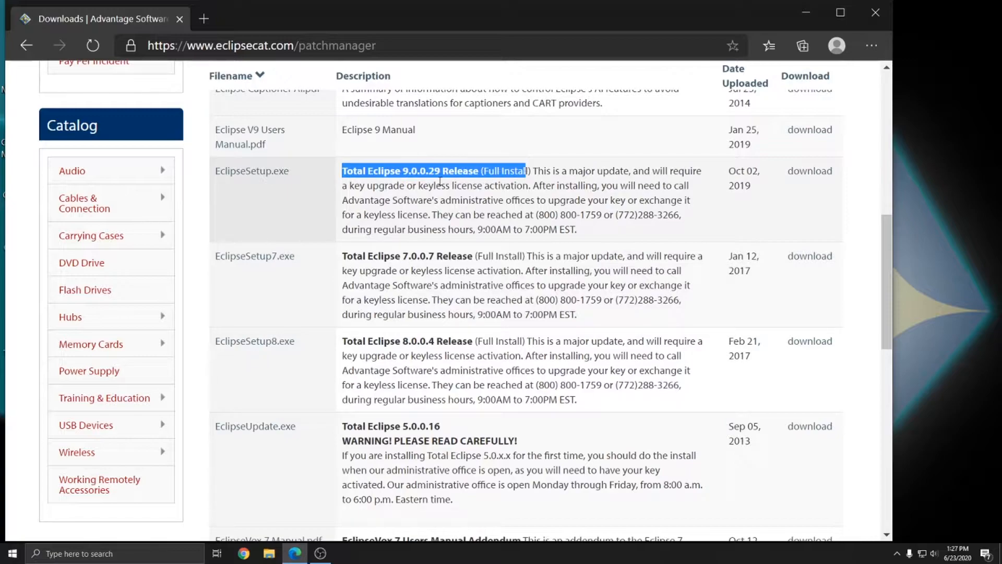
{"action": "left_click", "coordinate": [384, 163]}
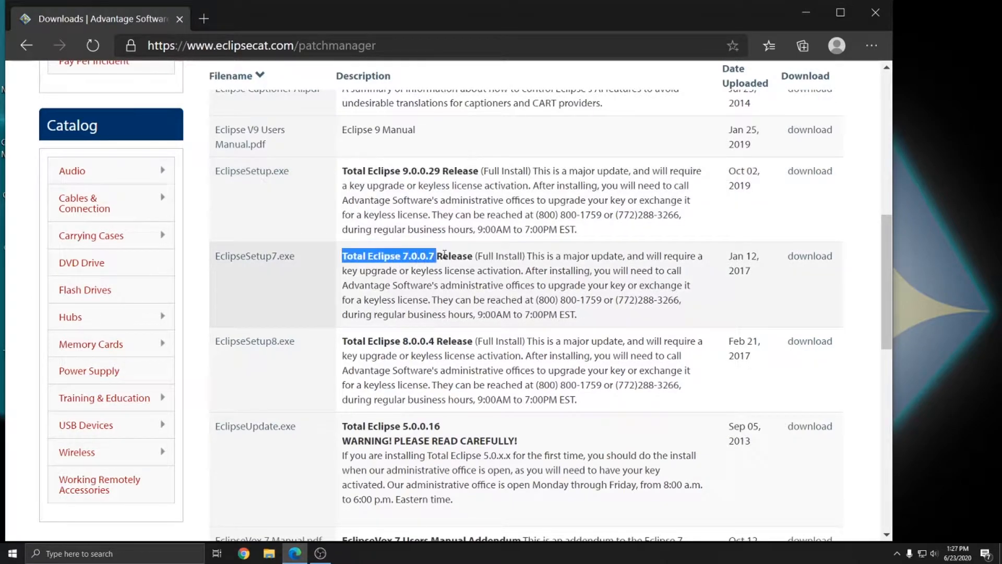
{"action": "double_click", "coordinate": [354, 341]}
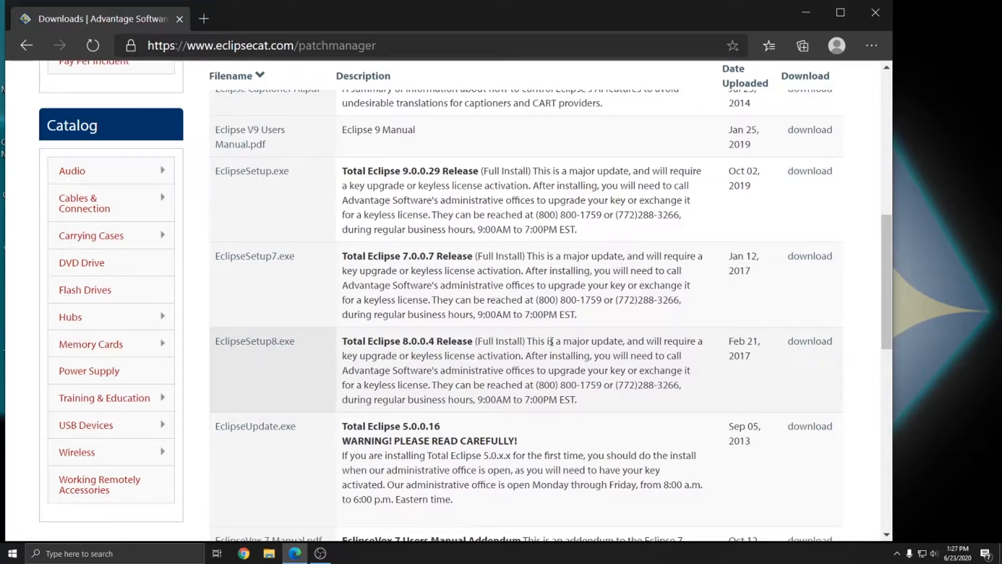
{"action": "mouse_move", "coordinate": [516, 343]}
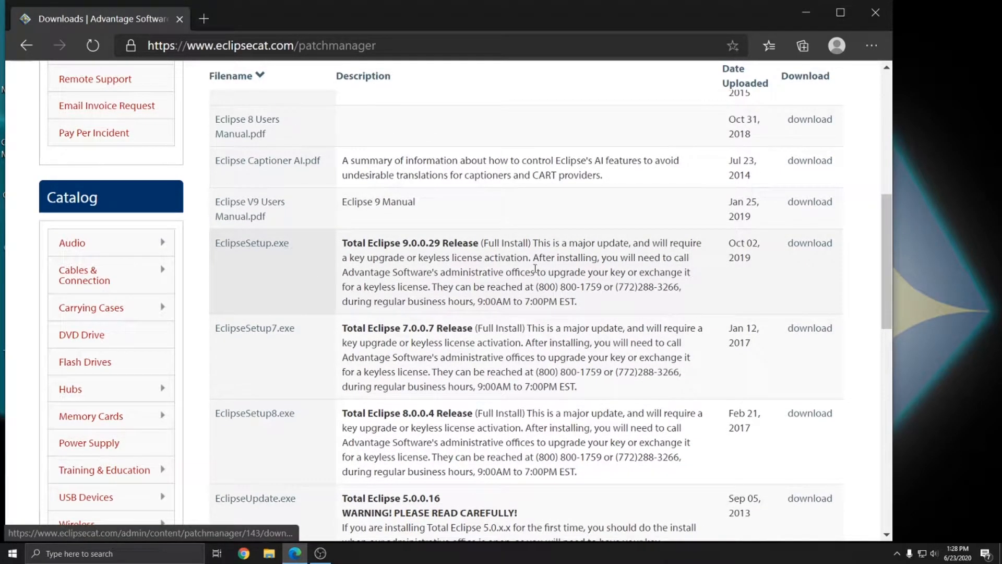
{"action": "mouse_move", "coordinate": [810, 243]}
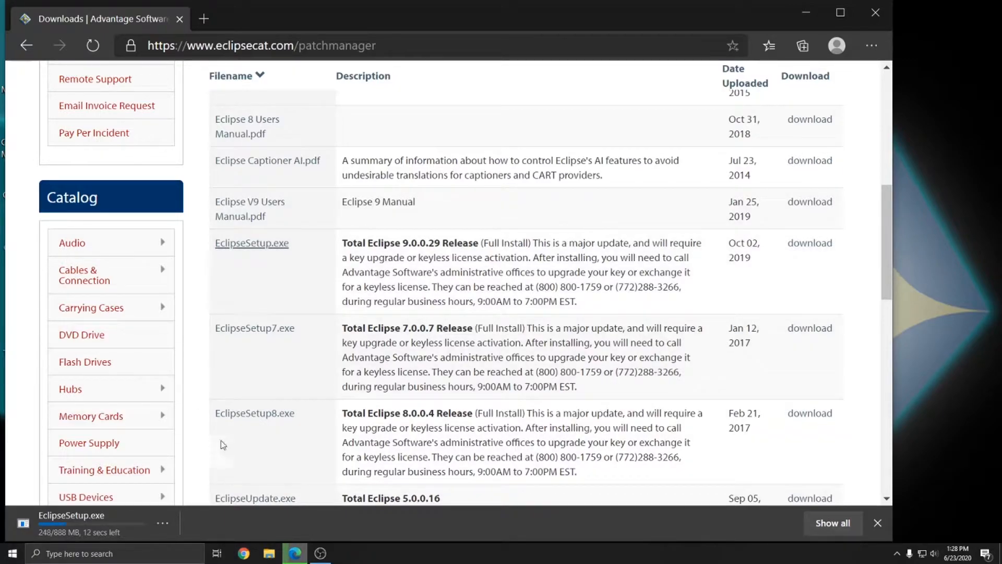
{"action": "mouse_move", "coordinate": [91, 416]}
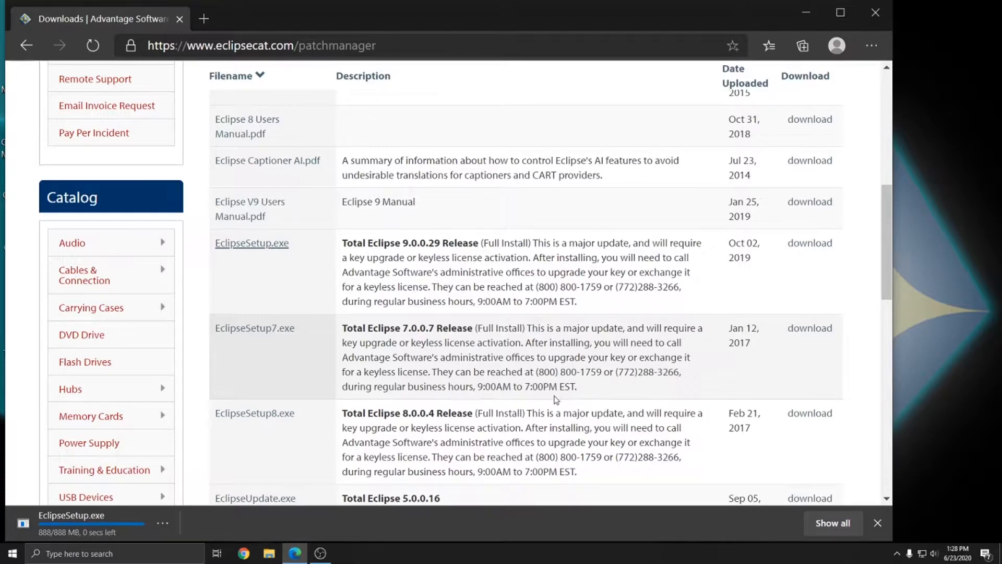
{"action": "mouse_move", "coordinate": [23, 524]}
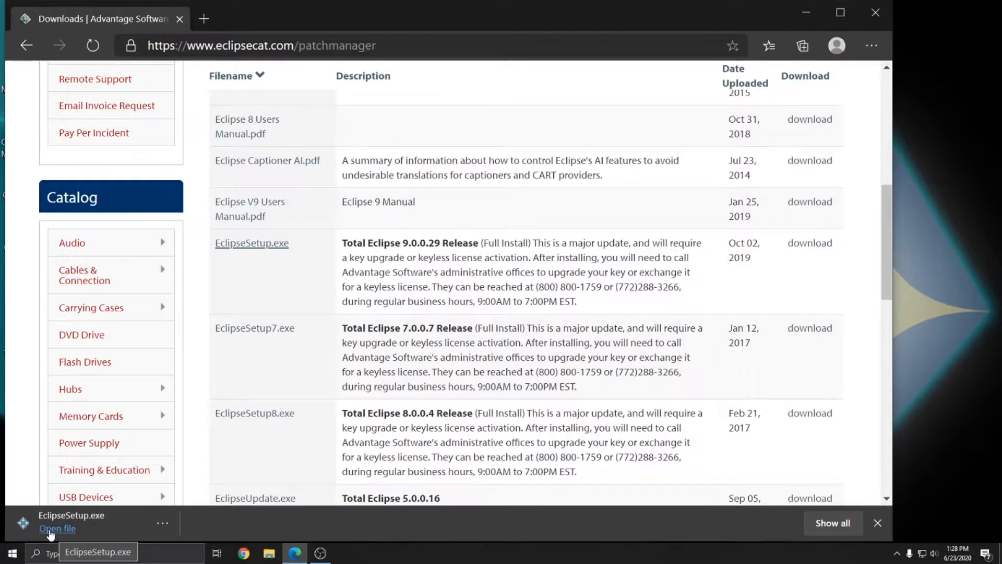
{"action": "mouse_move", "coordinate": [98, 533]}
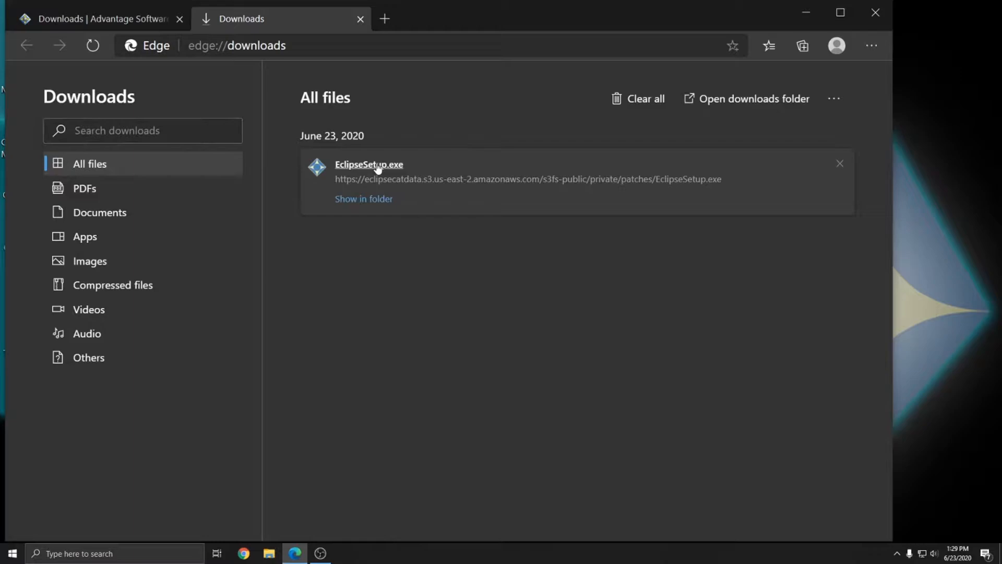
{"action": "mouse_move", "coordinate": [441, 137]}
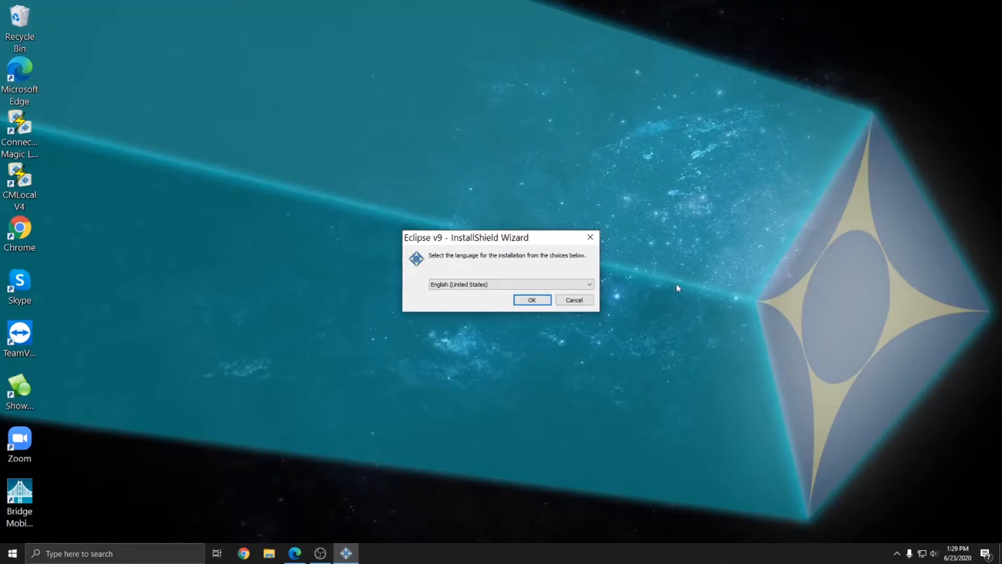
Keep English (United States) as the installer language and confirm it
{"action": "left_click", "coordinate": [587, 284]}
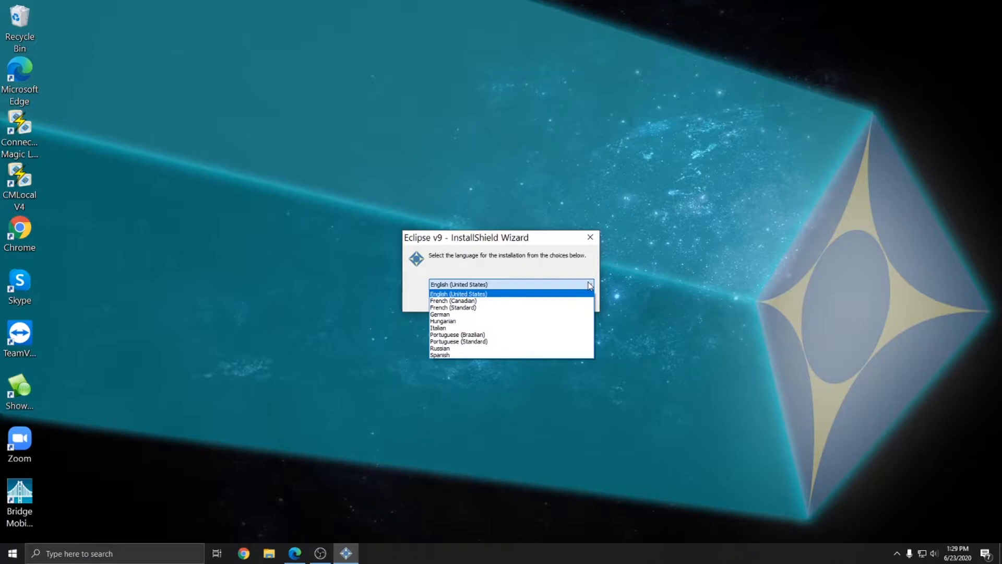
{"action": "mouse_move", "coordinate": [589, 285]}
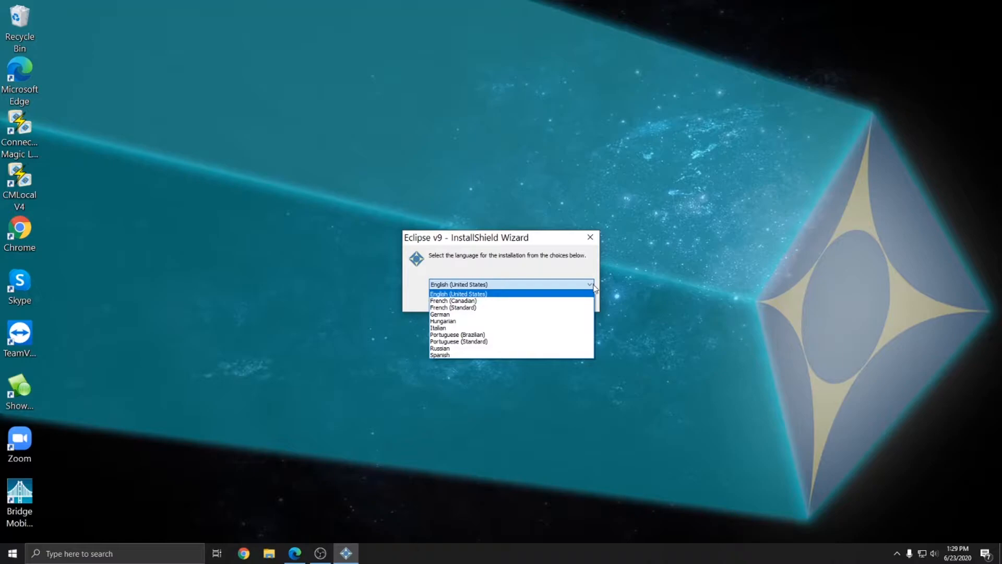
{"action": "left_click", "coordinate": [458, 293]}
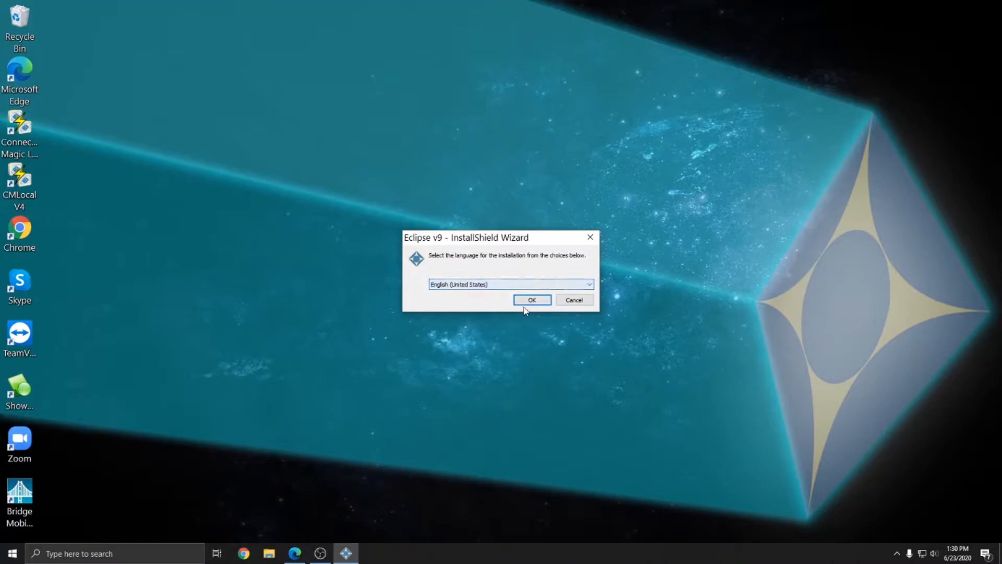
{"action": "left_click", "coordinate": [532, 300]}
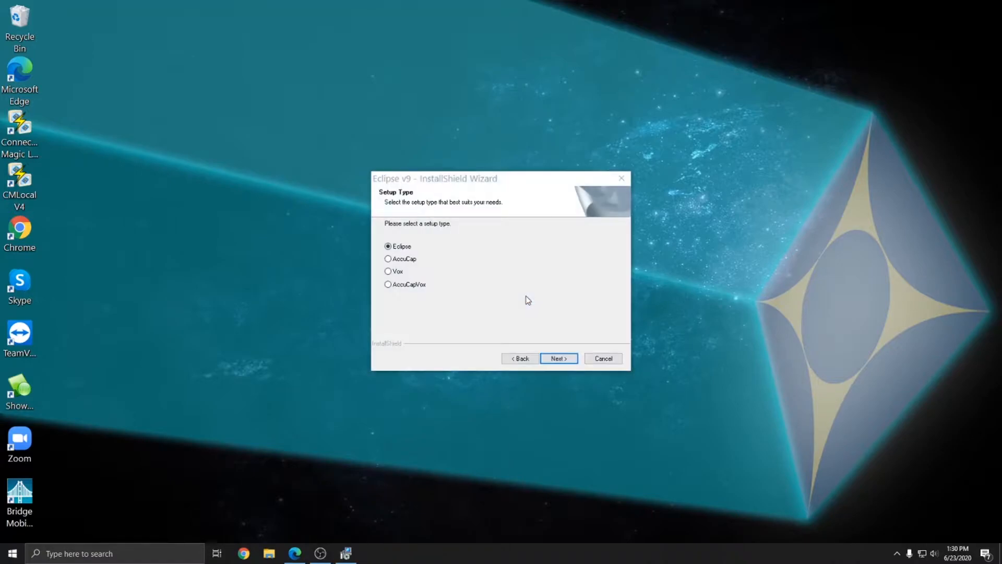
{"action": "mouse_move", "coordinate": [709, 178]}
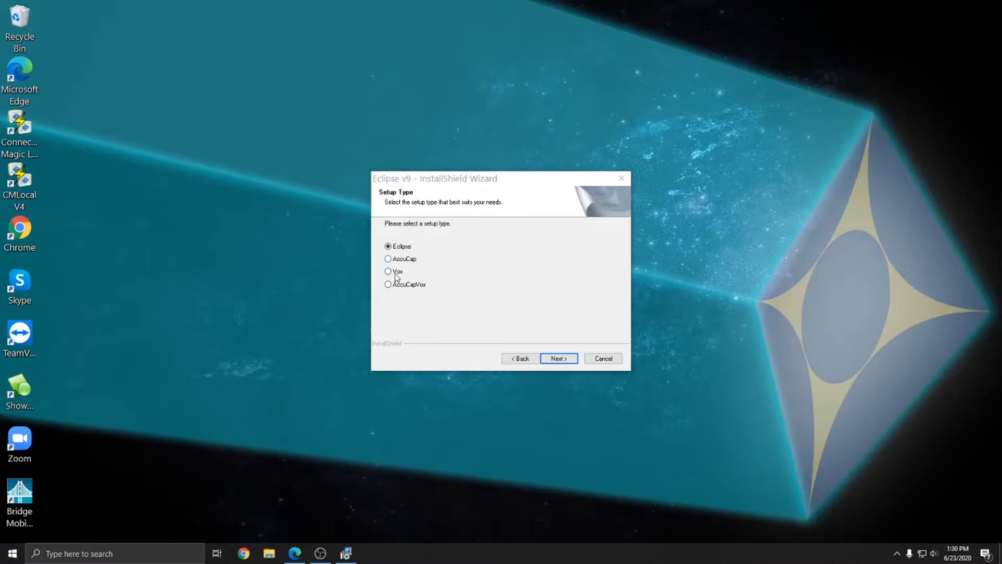
{"action": "mouse_move", "coordinate": [396, 300]}
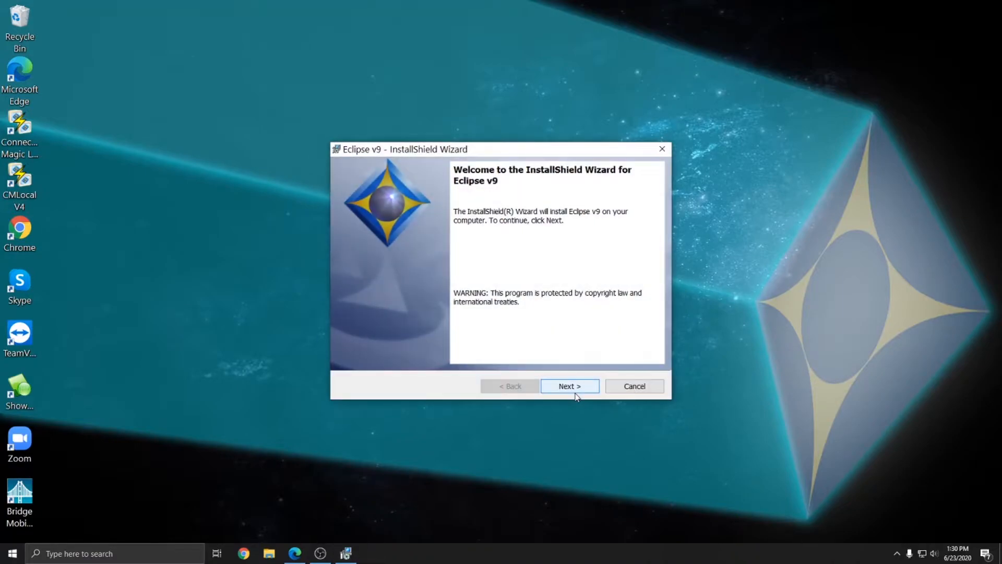
Accept the license agreement and keep the default Advantage Software destination folder
{"action": "left_click", "coordinate": [568, 386]}
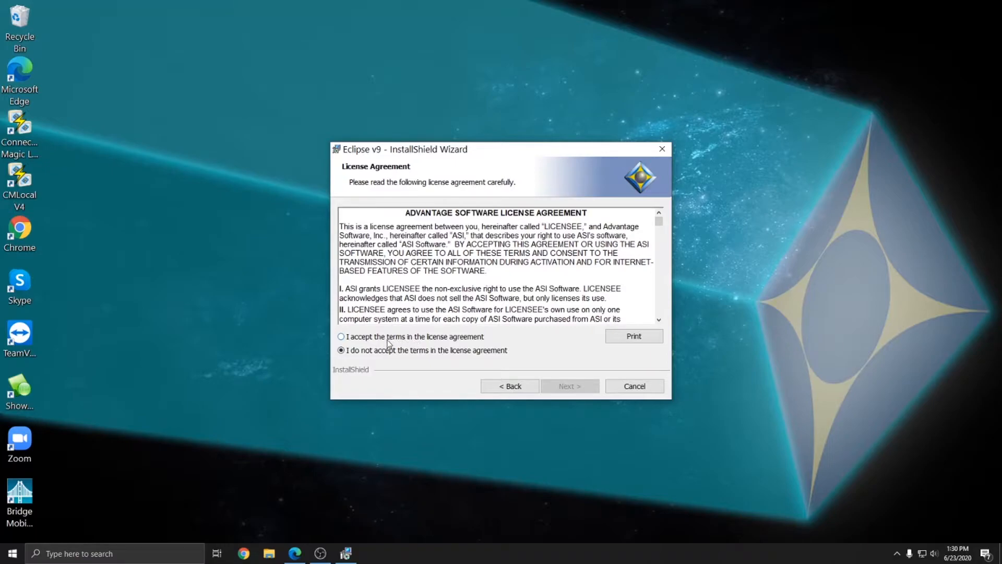
{"action": "left_click", "coordinate": [341, 336]}
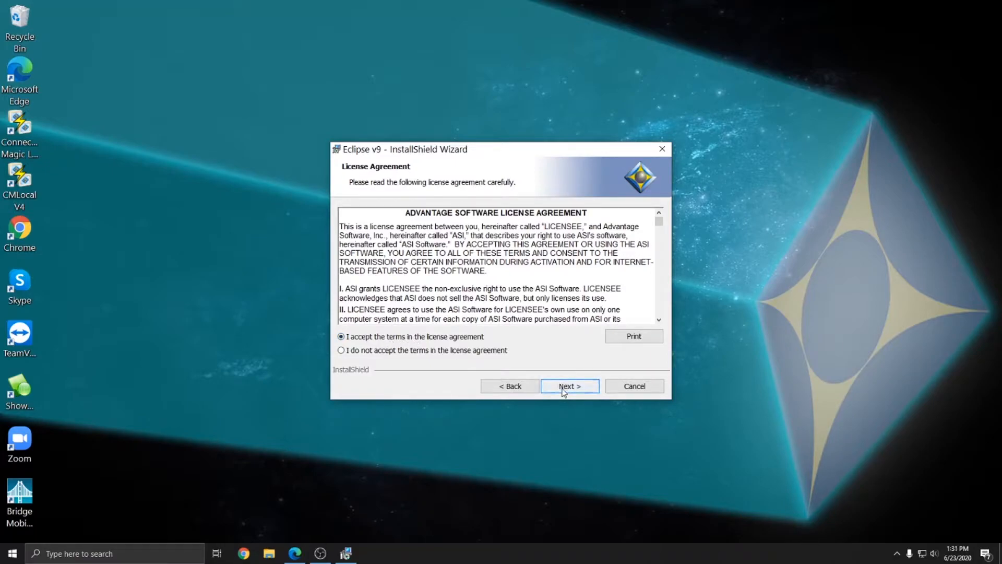
{"action": "left_click", "coordinate": [568, 385]}
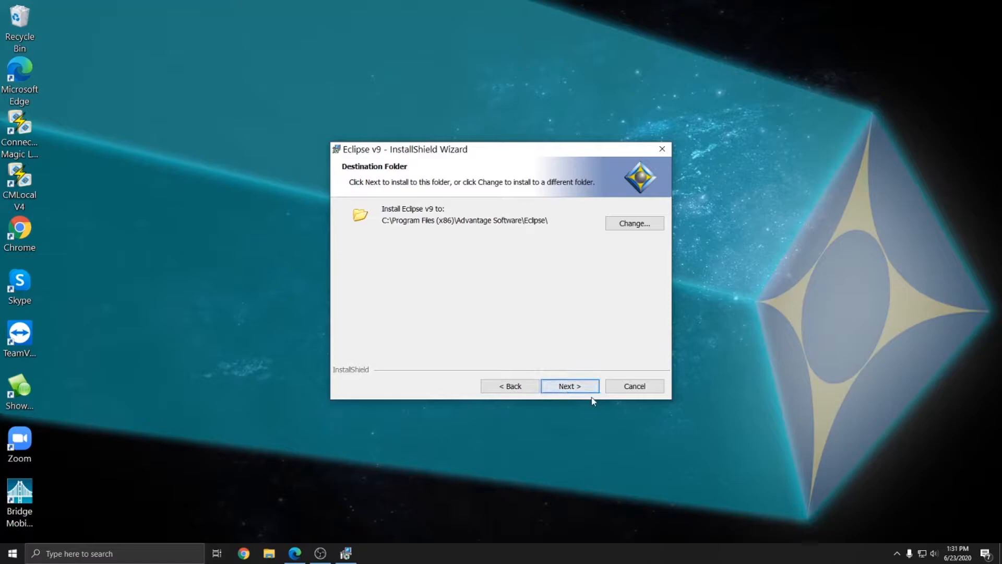
{"action": "left_click", "coordinate": [569, 385]}
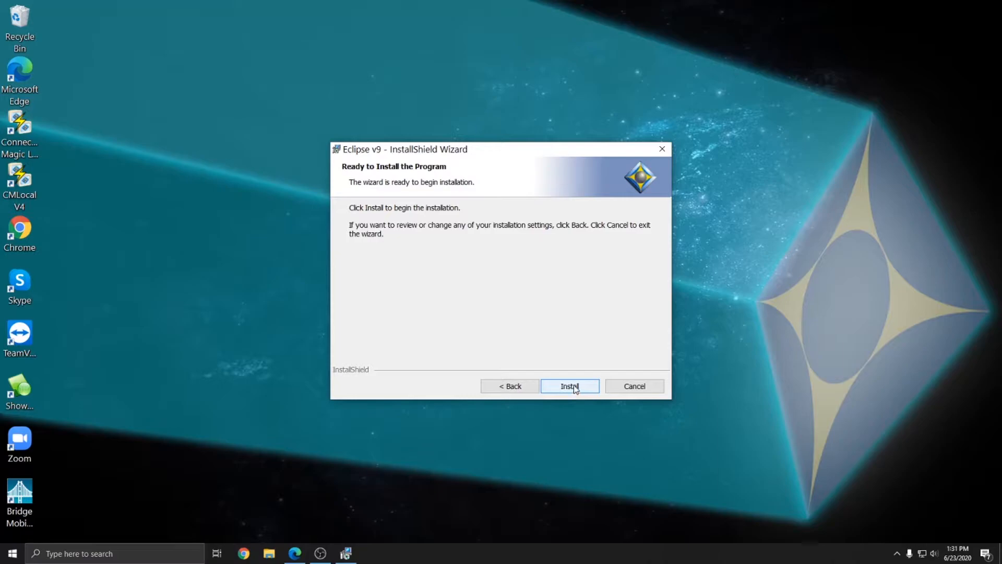
Begin installing Eclipse v9 and let the progress bar run
{"action": "left_click", "coordinate": [568, 385]}
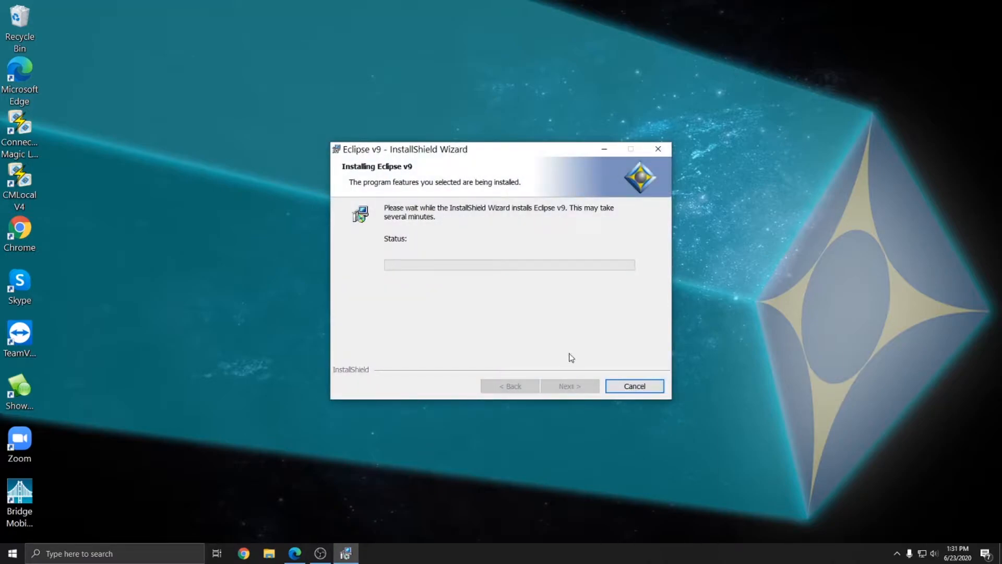
{"action": "mouse_move", "coordinate": [574, 355]}
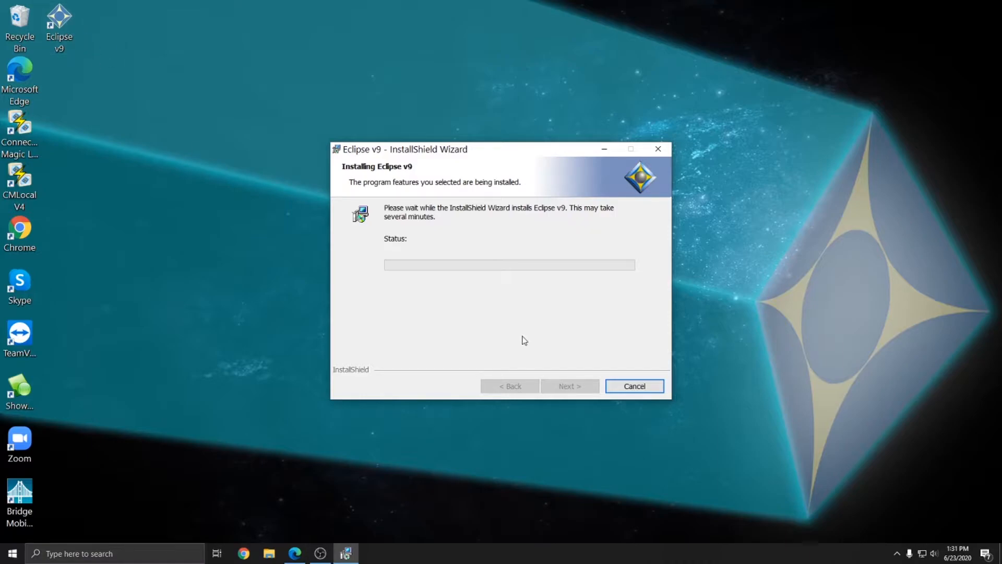
{"action": "mouse_move", "coordinate": [526, 347]}
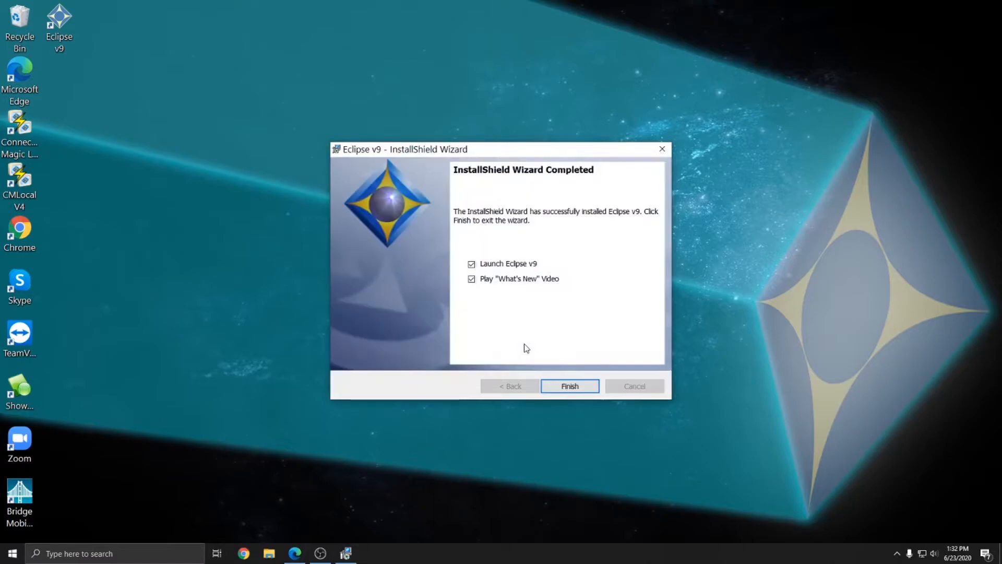
{"action": "mouse_move", "coordinate": [600, 348]}
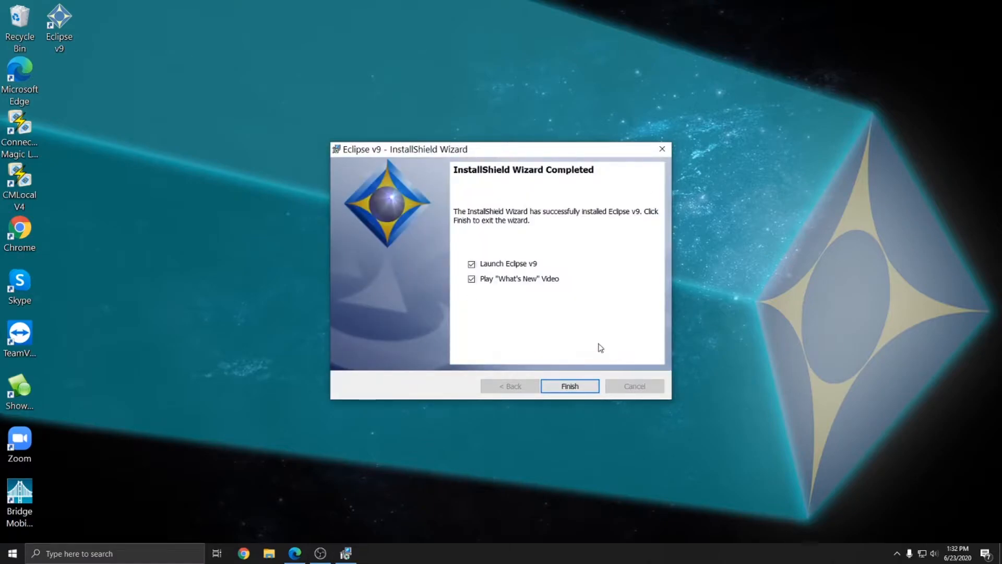
{"action": "mouse_move", "coordinate": [493, 282]}
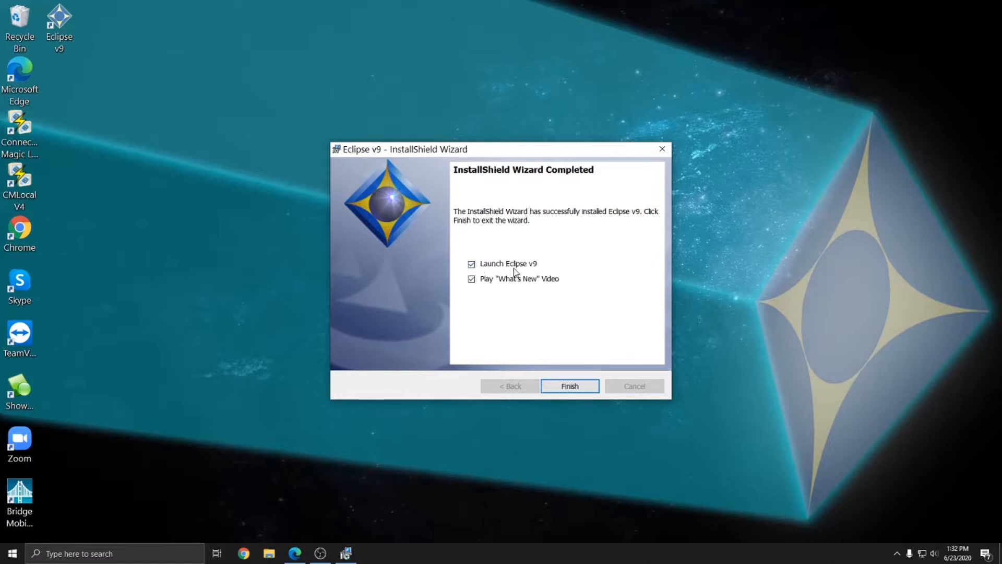
{"action": "mouse_move", "coordinate": [509, 281]}
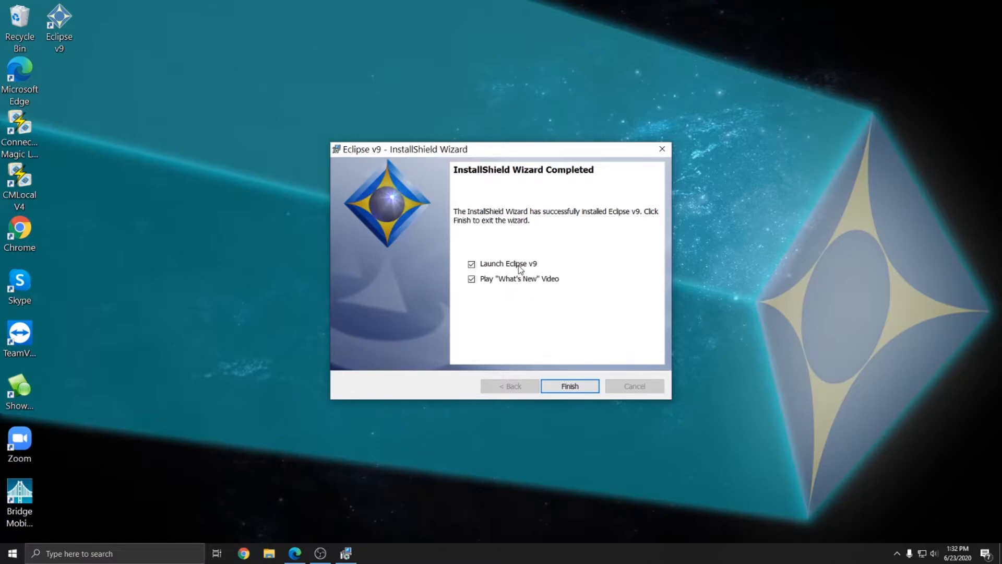
{"action": "mouse_move", "coordinate": [483, 288]}
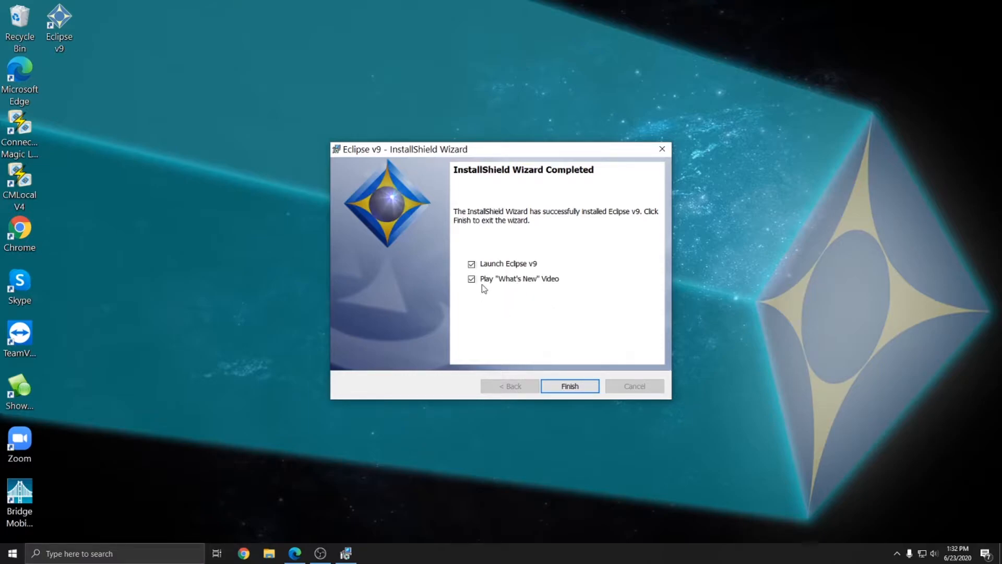
Turn off the What's New video and finish setup with Launch Eclipse v9 kept on
{"action": "left_click", "coordinate": [471, 279]}
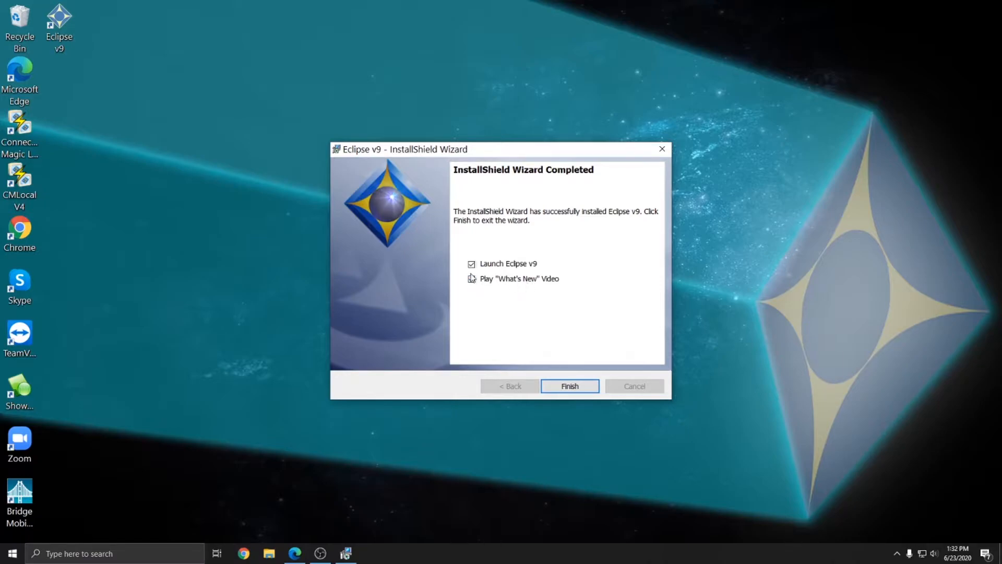
{"action": "left_click", "coordinate": [471, 278]}
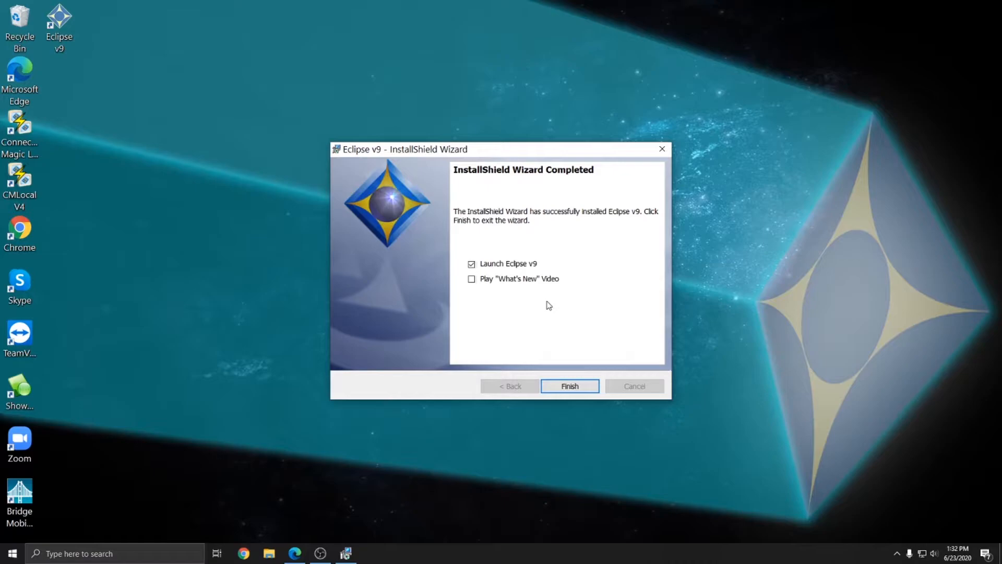
{"action": "mouse_move", "coordinate": [546, 302]}
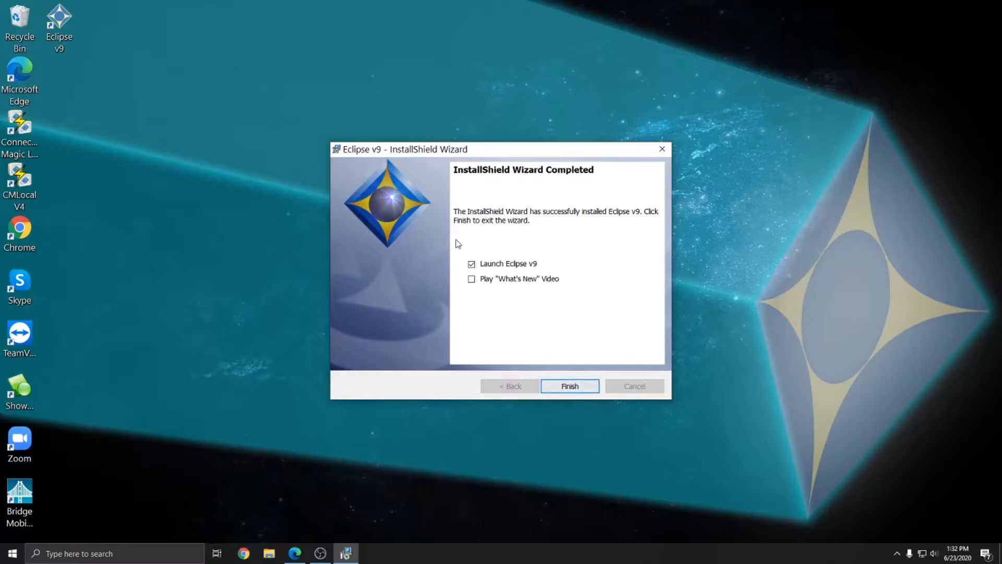
{"action": "left_click", "coordinate": [567, 386]}
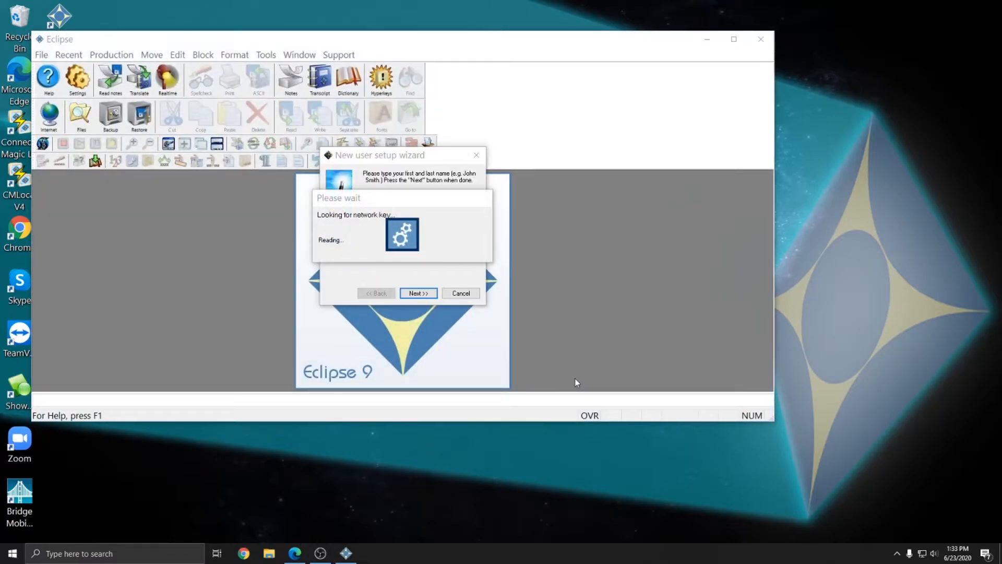
{"action": "mouse_move", "coordinate": [352, 56]}
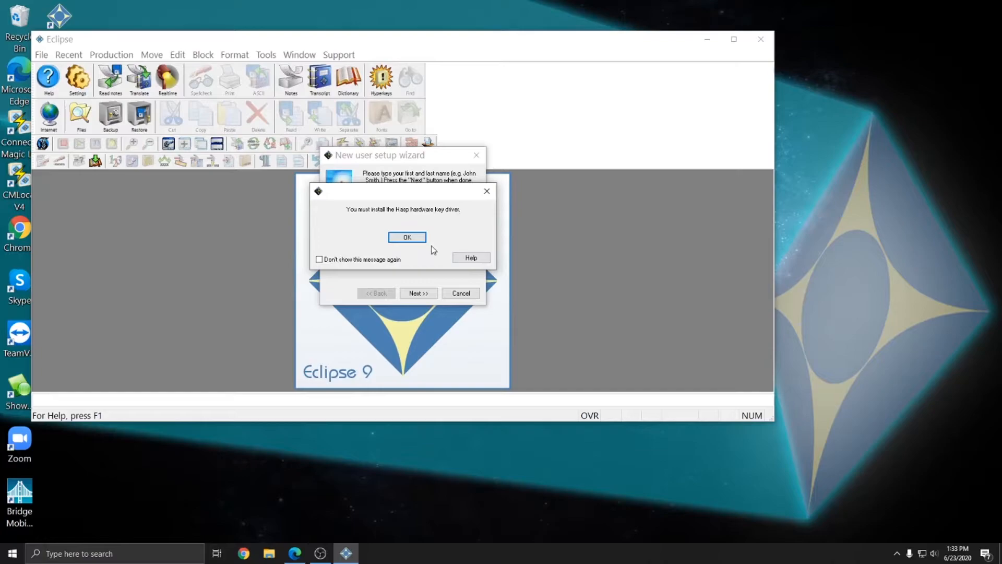
After the network key search, acknowledge the Hasp hardware key driver message
{"action": "left_click", "coordinate": [407, 237]}
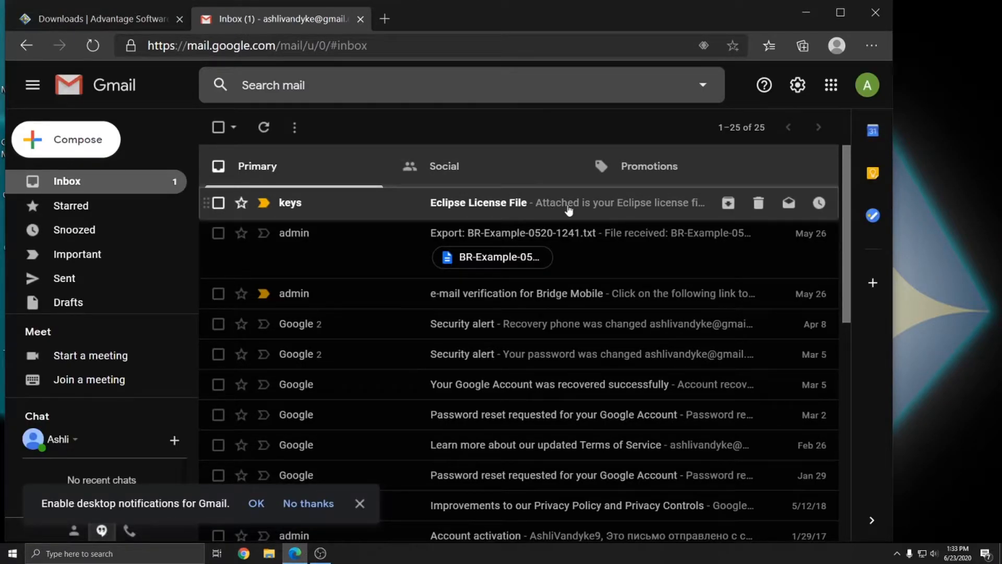
Open the Eclipse License File email and highlight the instruction to save Eclipse.lic to desktop
{"action": "left_click", "coordinate": [478, 202]}
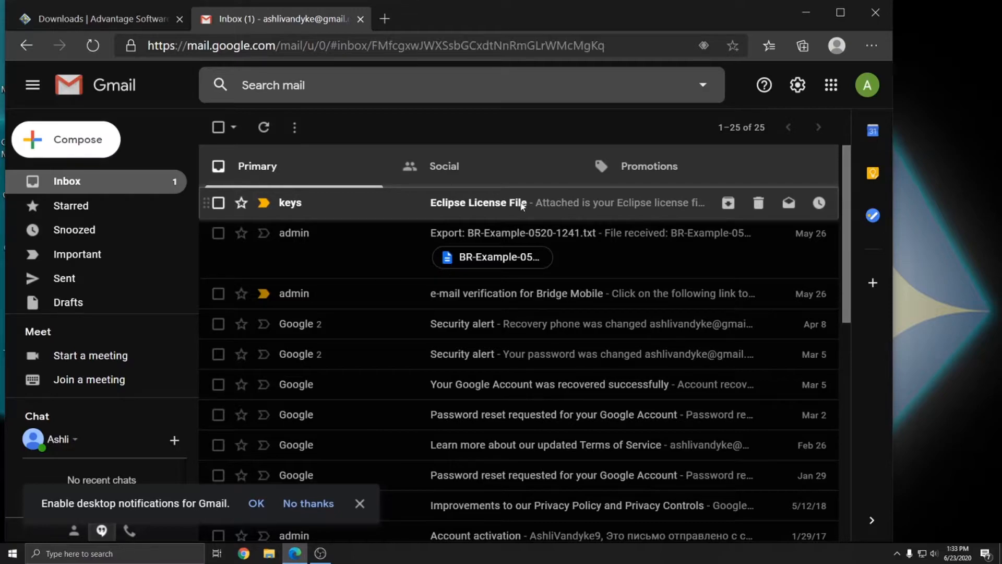
{"action": "left_click", "coordinate": [478, 203]}
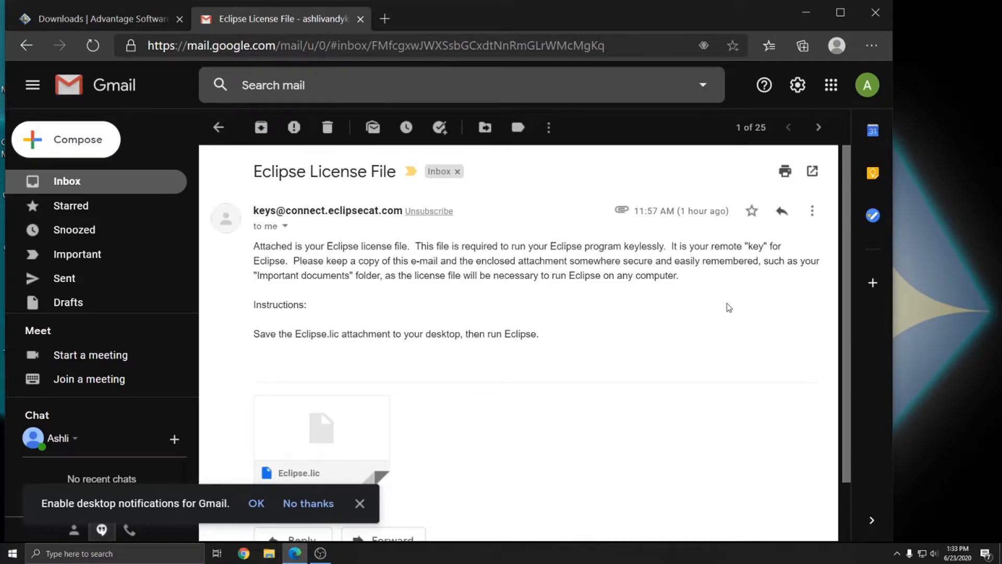
{"action": "double_click", "coordinate": [256, 333]}
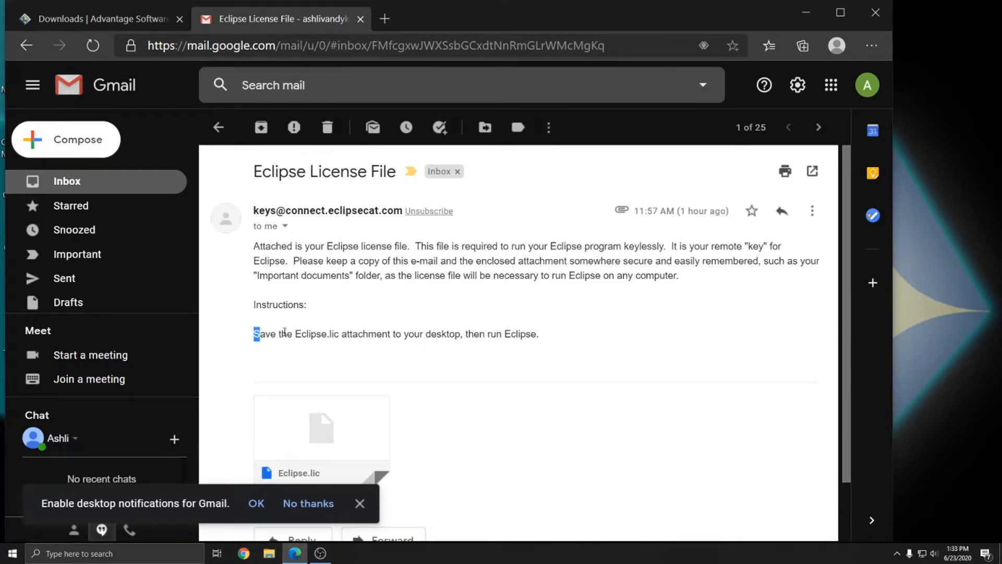
{"action": "left_click_drag", "start_coordinate": [256, 333], "coordinate": [530, 334]}
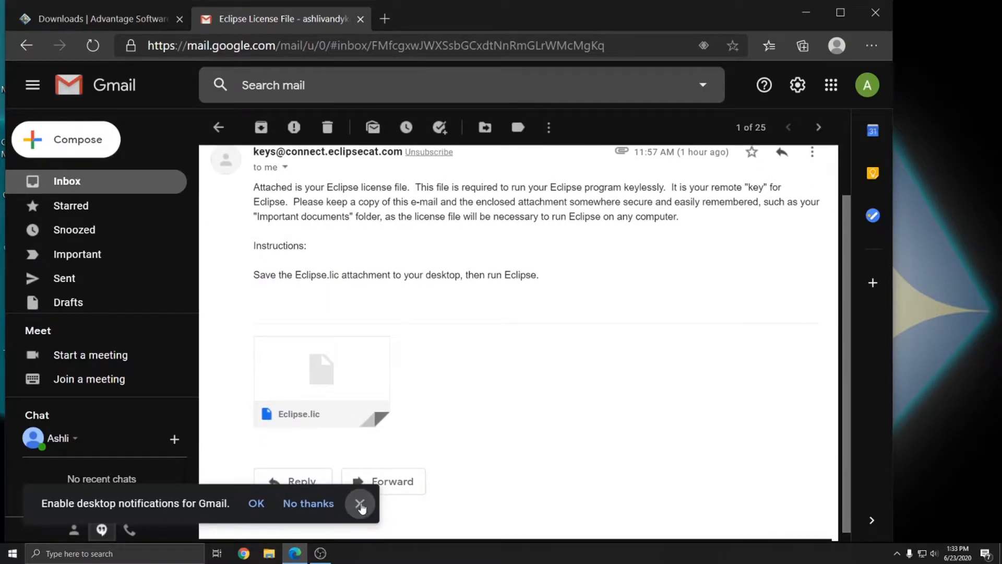
Download the Eclipse.lic attachment and show it in the Downloads folder
{"action": "left_click", "coordinate": [361, 504]}
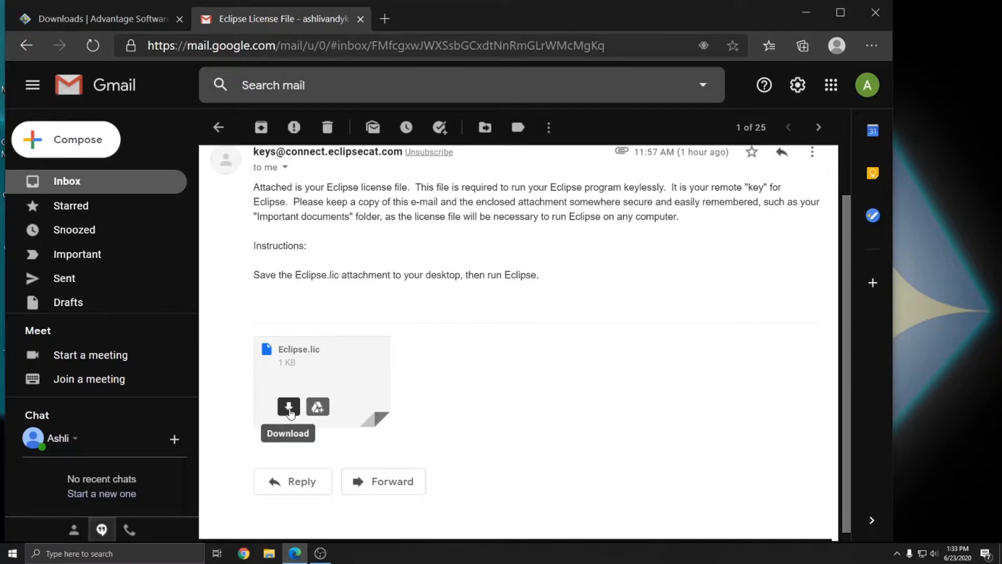
{"action": "left_click", "coordinate": [288, 408]}
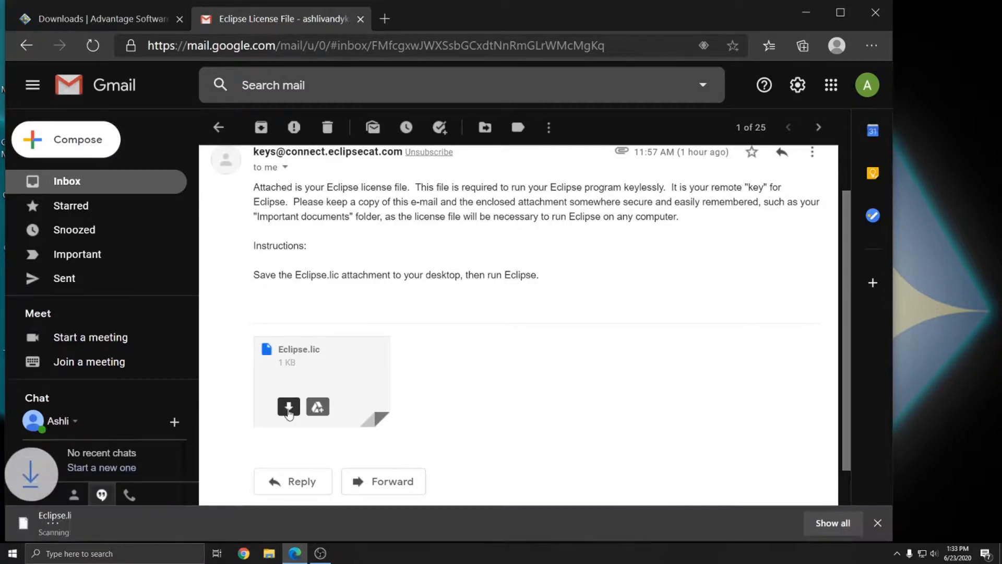
{"action": "left_click", "coordinate": [287, 407]}
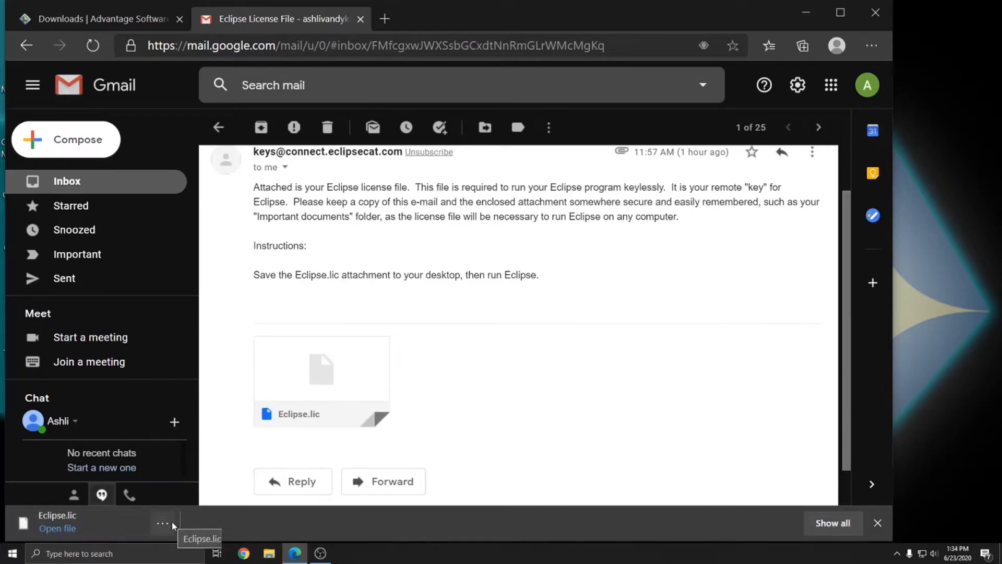
{"action": "left_click", "coordinate": [163, 523]}
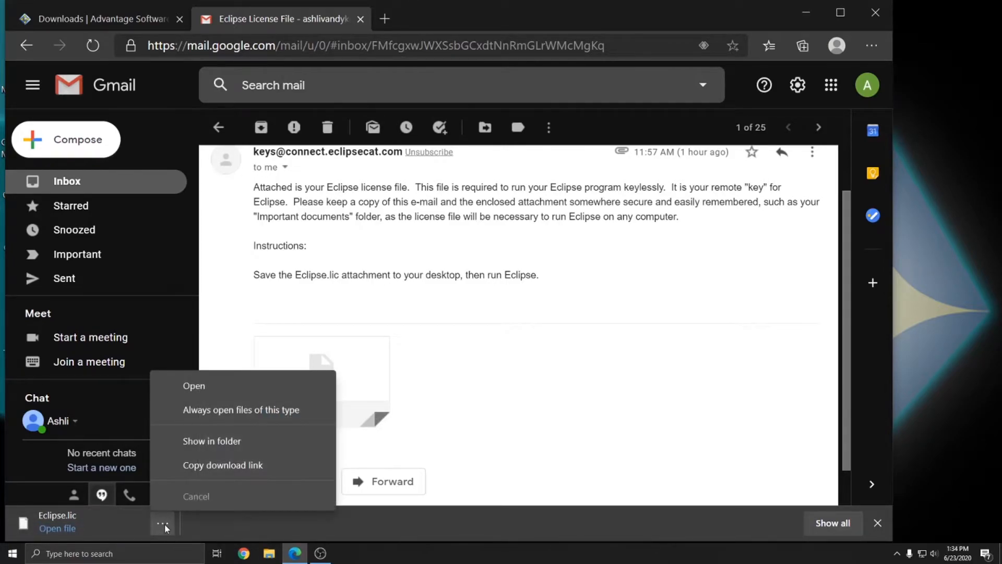
{"action": "left_click", "coordinate": [212, 440]}
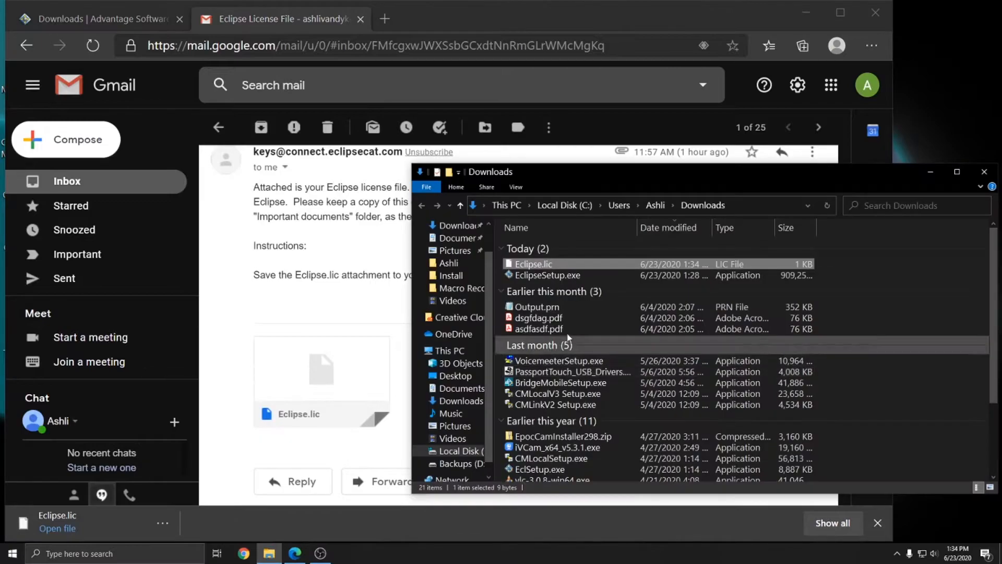
Paste a copy of Eclipse.lic onto the Desktop and relaunch Eclipse v9 from its icon
{"action": "left_click", "coordinate": [638, 205]}
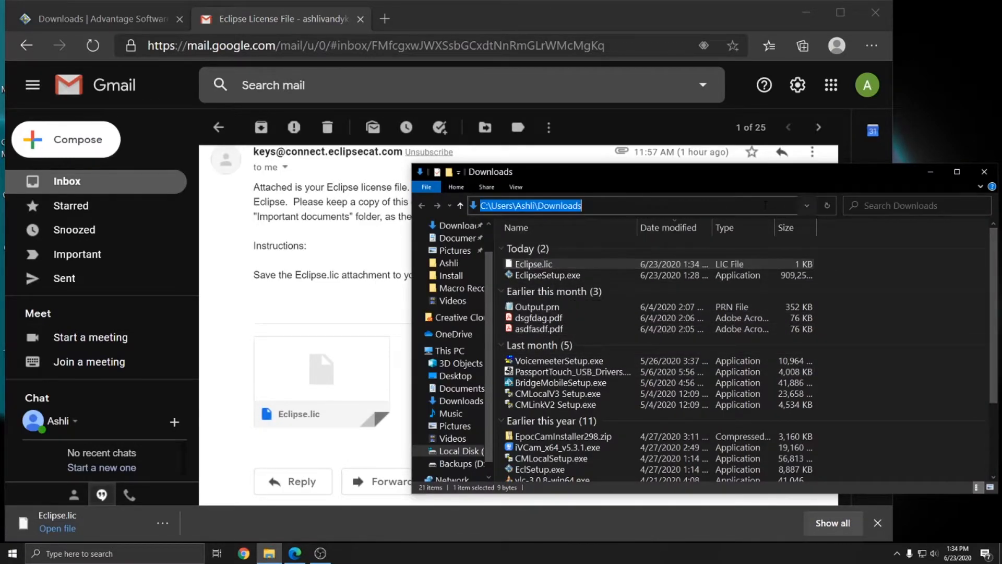
{"action": "left_click", "coordinate": [533, 264]}
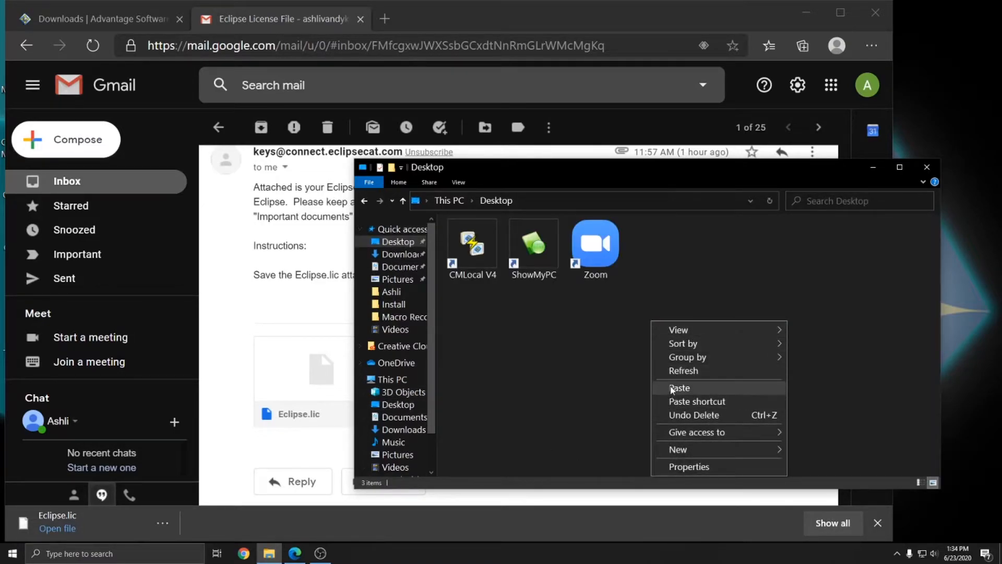
{"action": "left_click", "coordinate": [679, 387]}
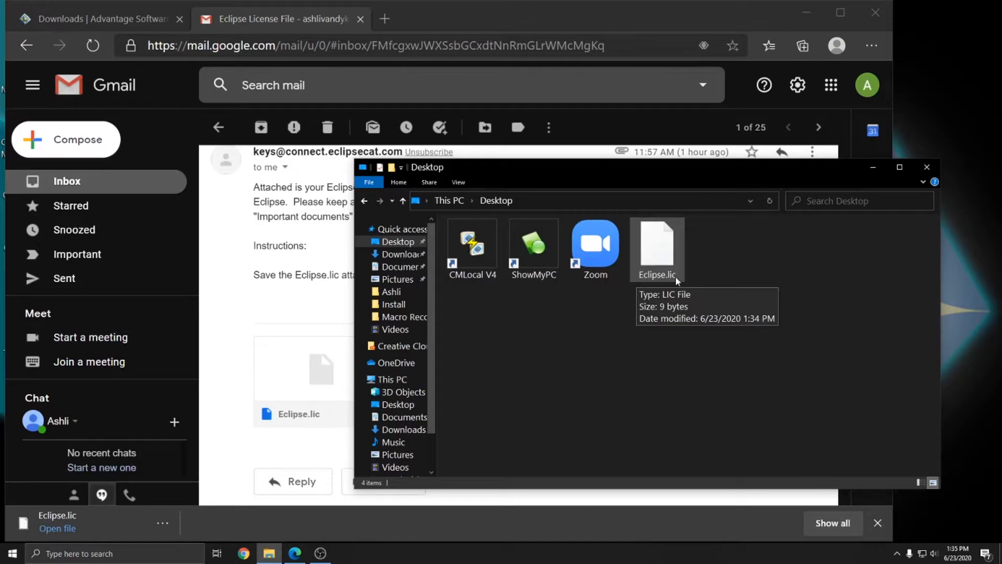
{"action": "mouse_move", "coordinate": [651, 288]}
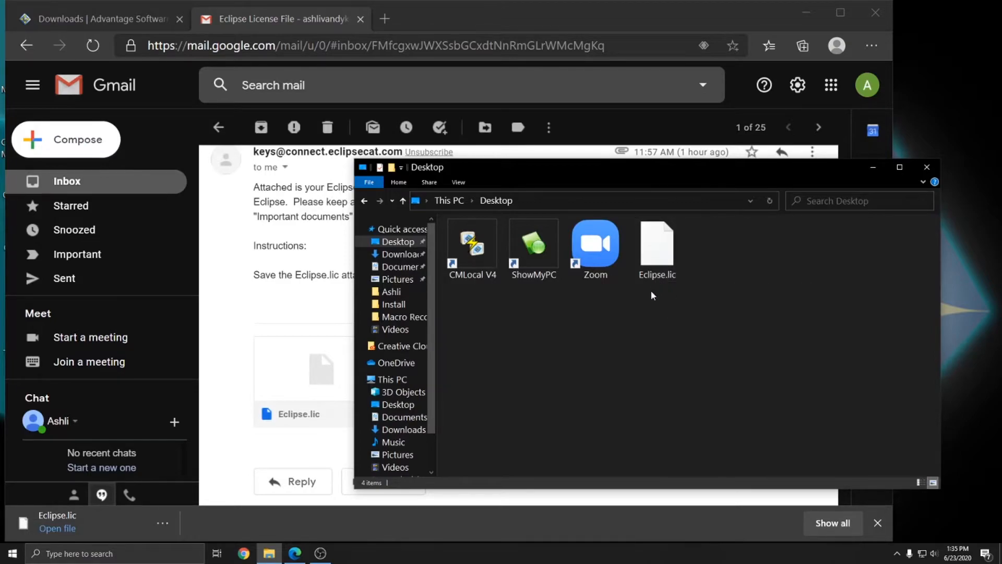
{"action": "left_click", "coordinate": [926, 167]}
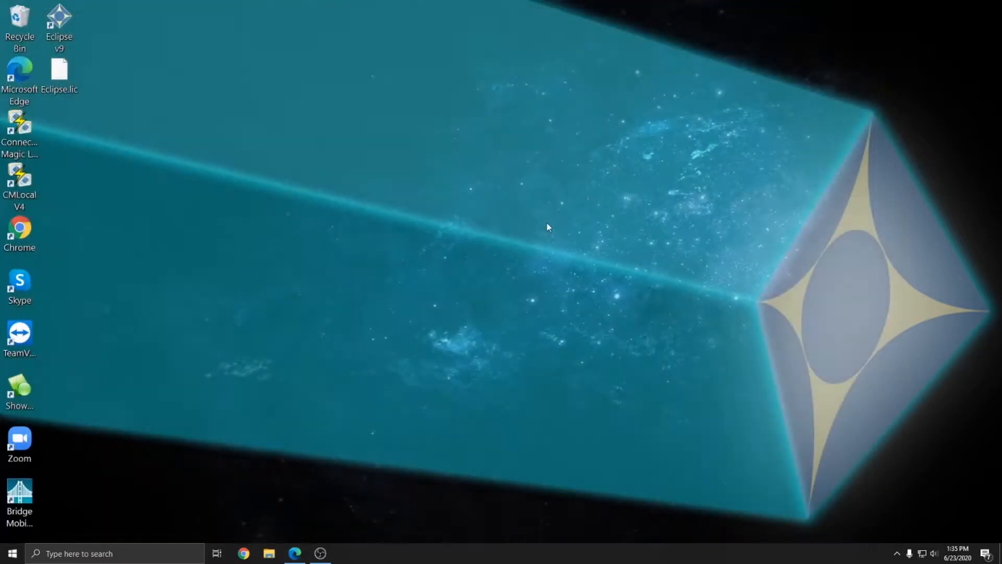
{"action": "mouse_move", "coordinate": [195, 115]}
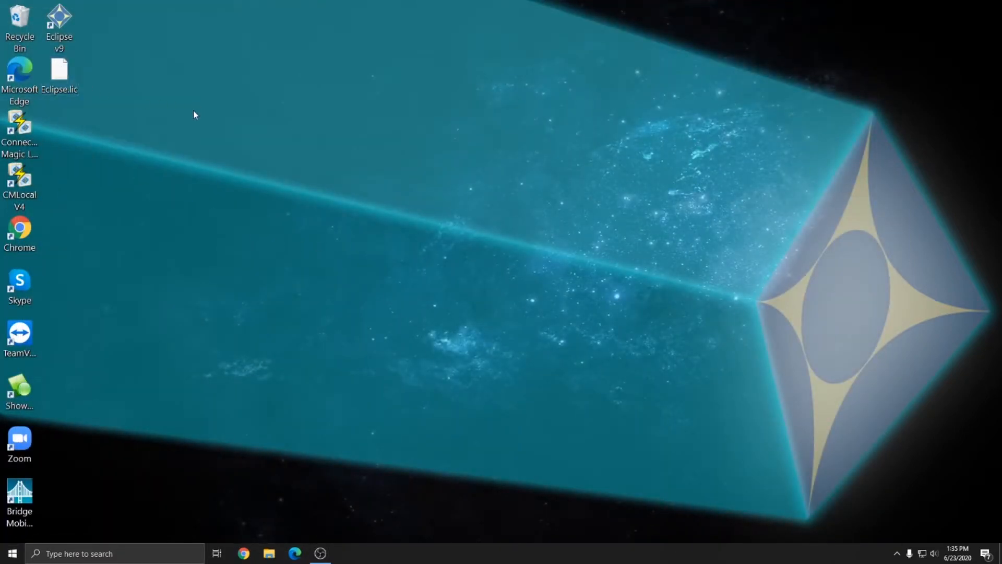
{"action": "mouse_move", "coordinate": [171, 100]}
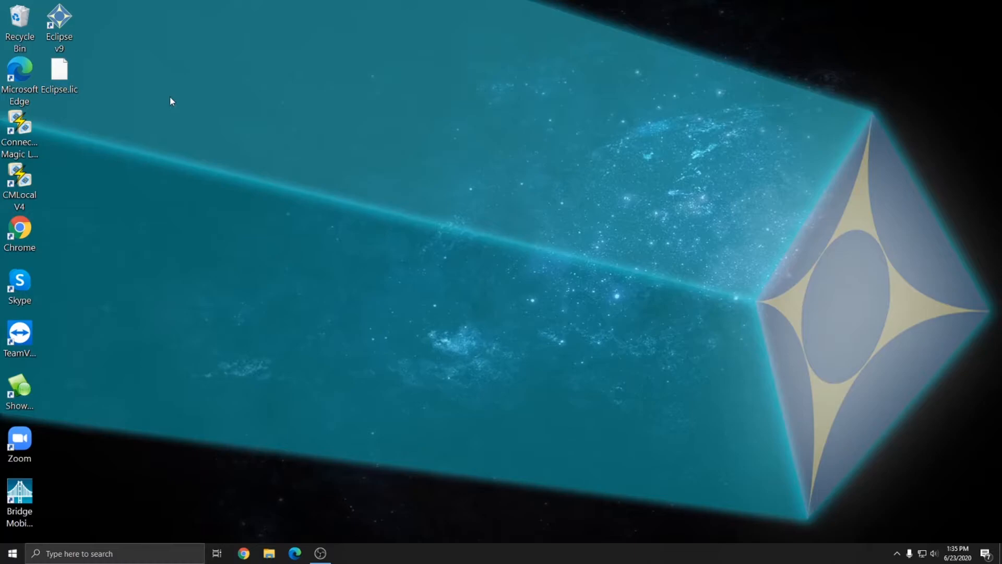
{"action": "double_click", "coordinate": [58, 22]}
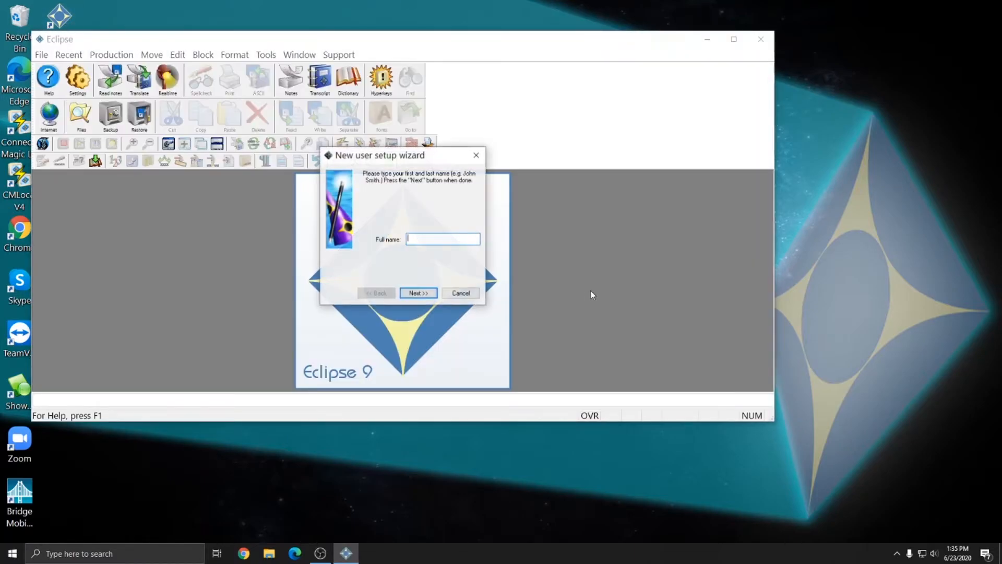
Accept installing and activating the Desktop Eclipse.lic license
{"action": "left_click", "coordinate": [418, 293]}
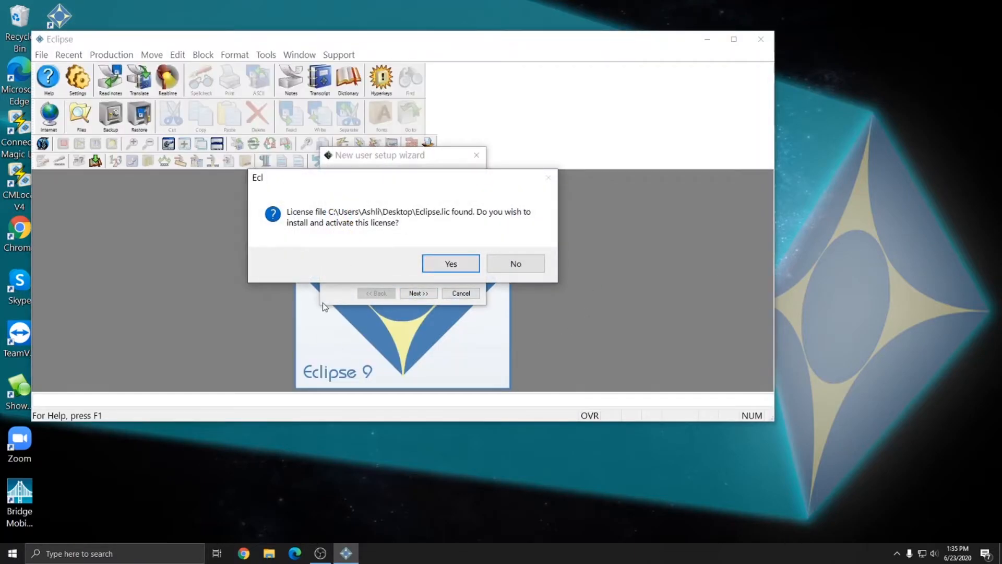
{"action": "mouse_move", "coordinate": [463, 216]}
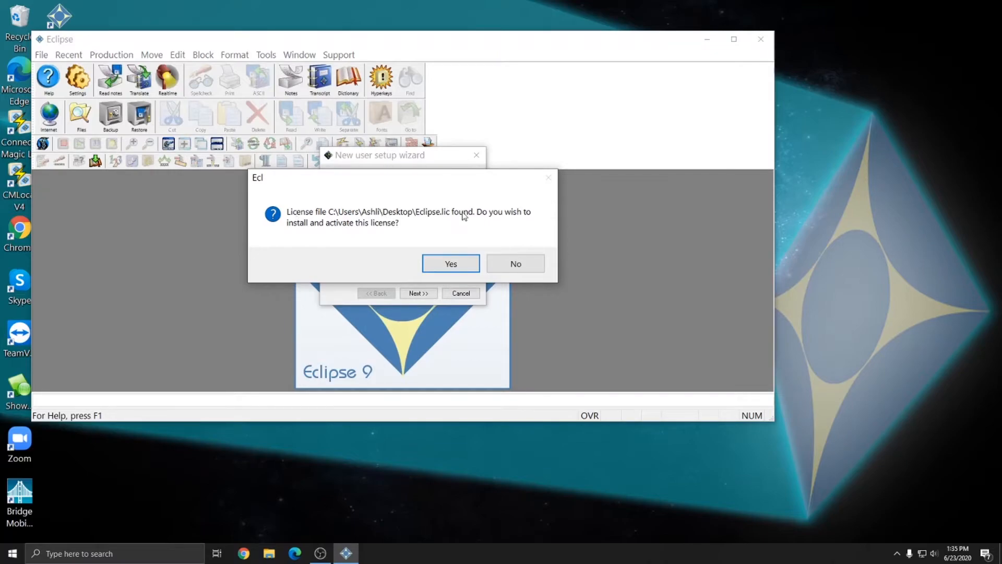
{"action": "mouse_move", "coordinate": [476, 231]}
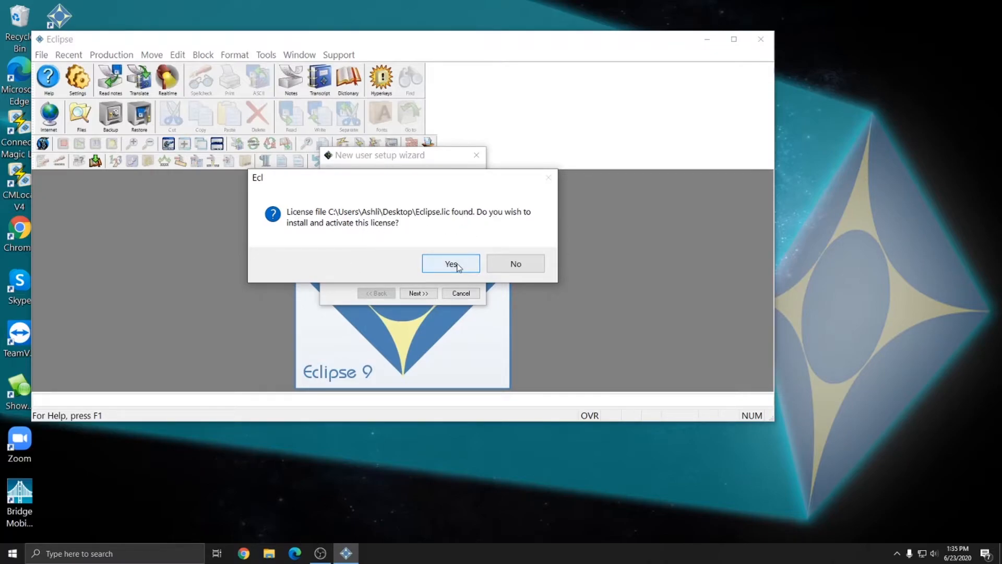
{"action": "left_click", "coordinate": [450, 263]}
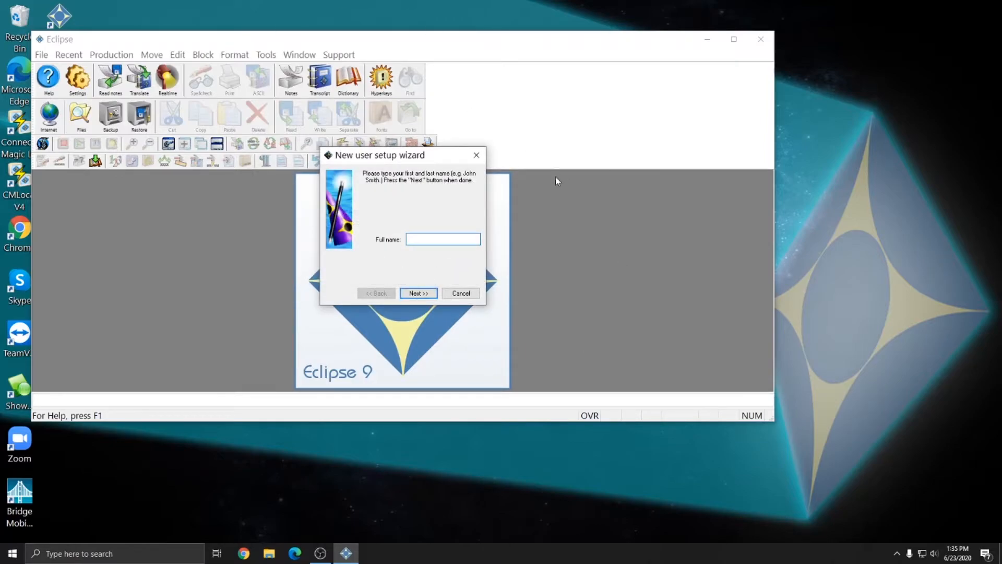
Create the Eclipse 9 user 'Ashli', using the first-name short form for the user file
{"action": "left_click", "coordinate": [442, 239]}
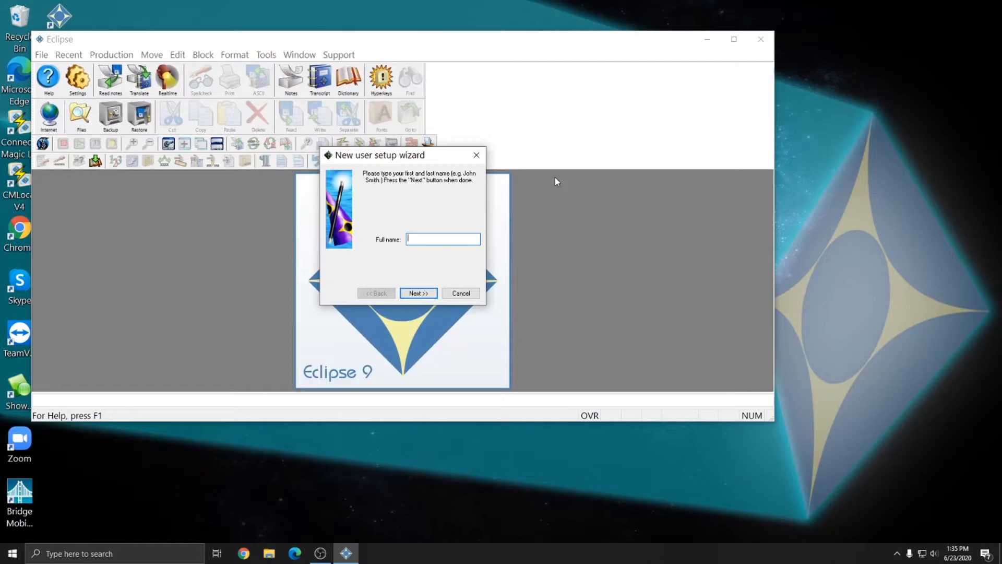
{"action": "mouse_move", "coordinate": [325, 174]}
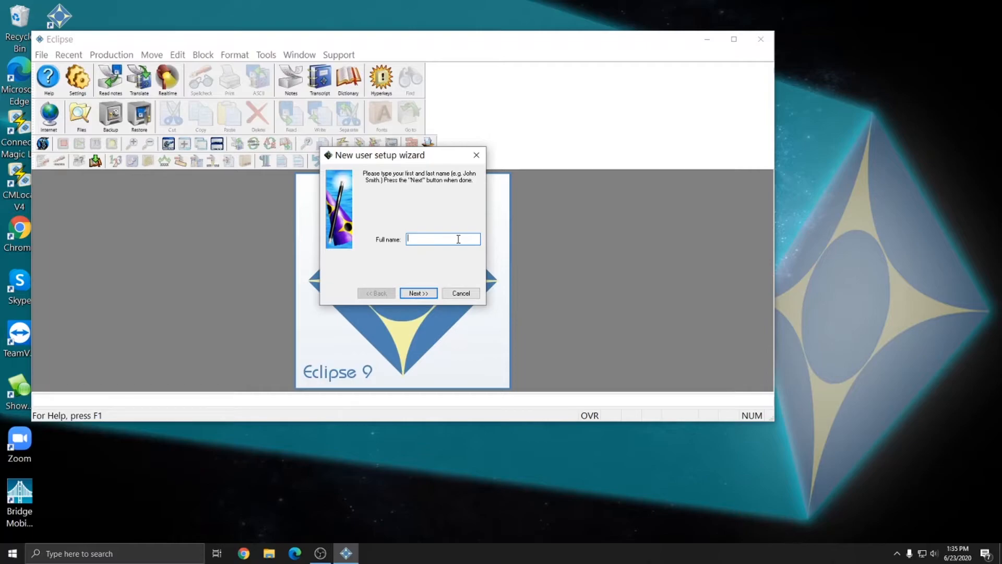
{"action": "type", "text": "Ashli Van Dyke"}
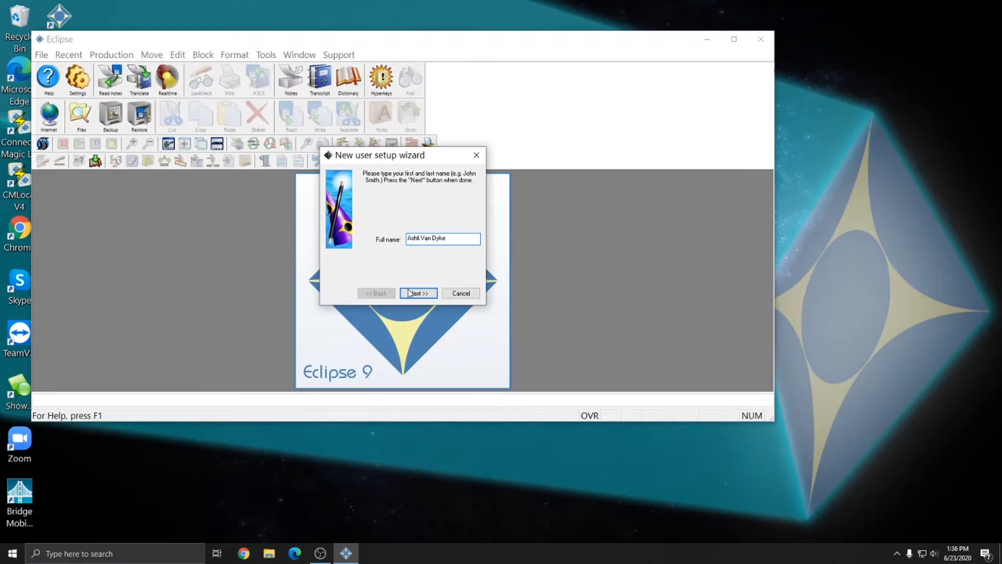
{"action": "left_click", "coordinate": [419, 293]}
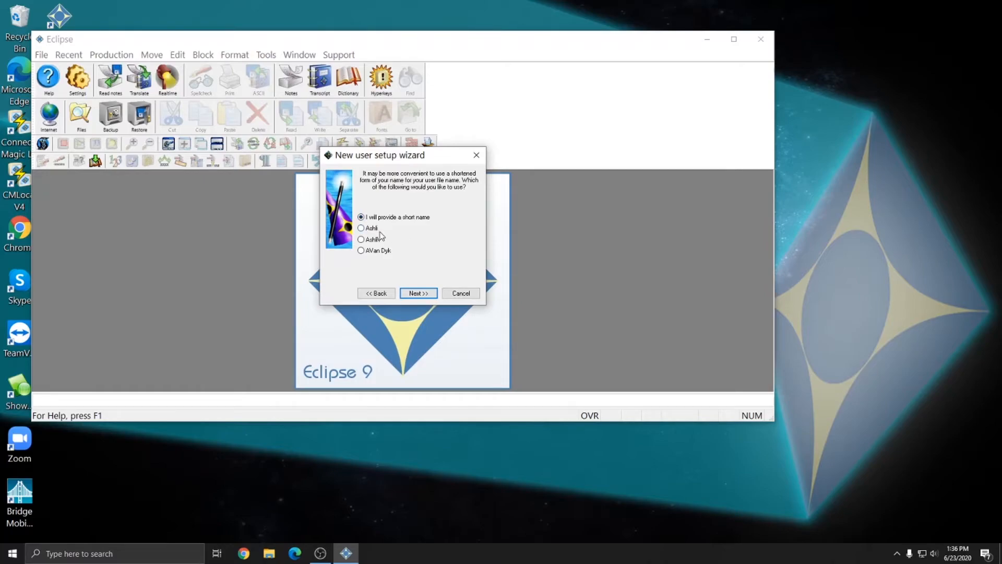
{"action": "mouse_move", "coordinate": [373, 236]}
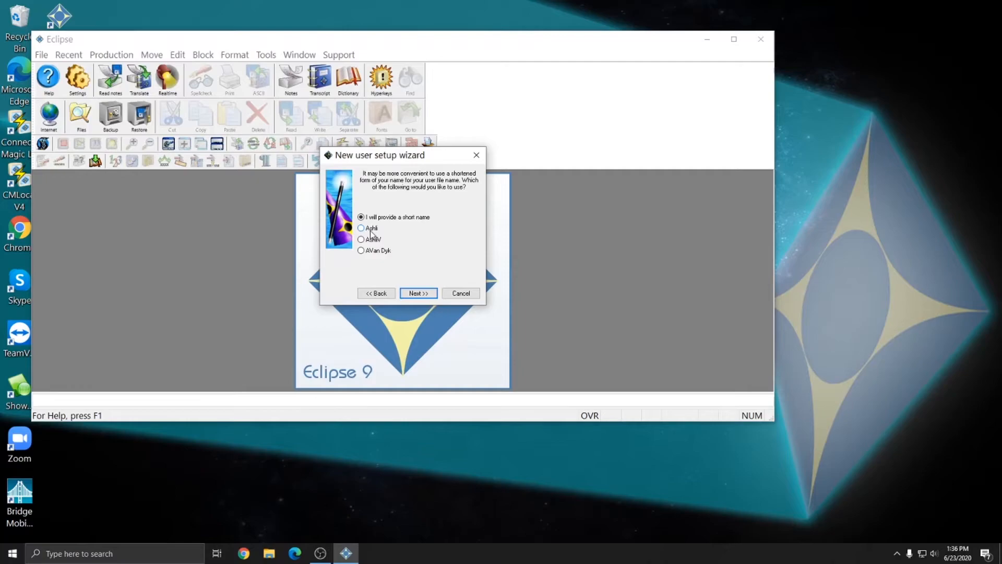
{"action": "left_click", "coordinate": [361, 228]}
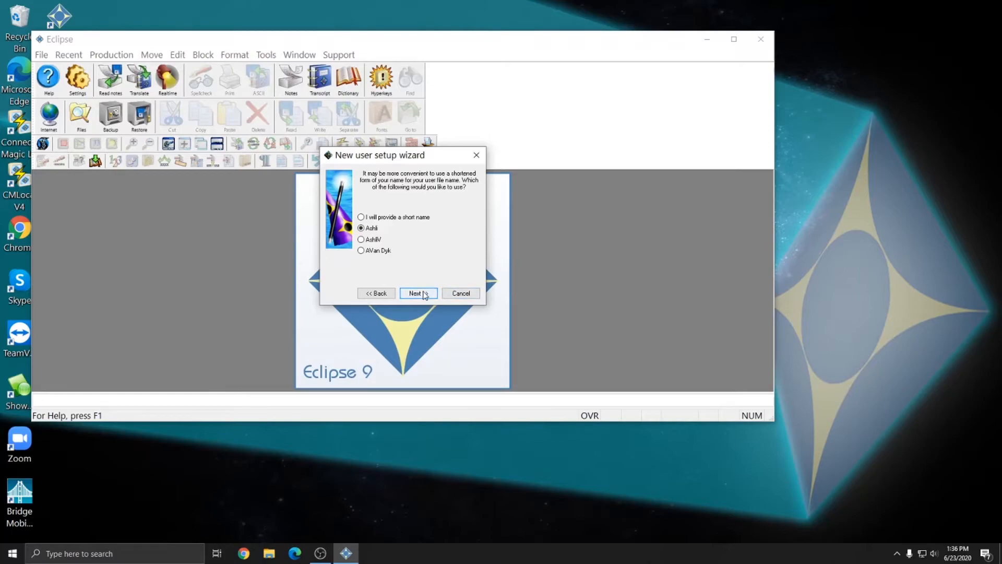
{"action": "left_click", "coordinate": [415, 293]}
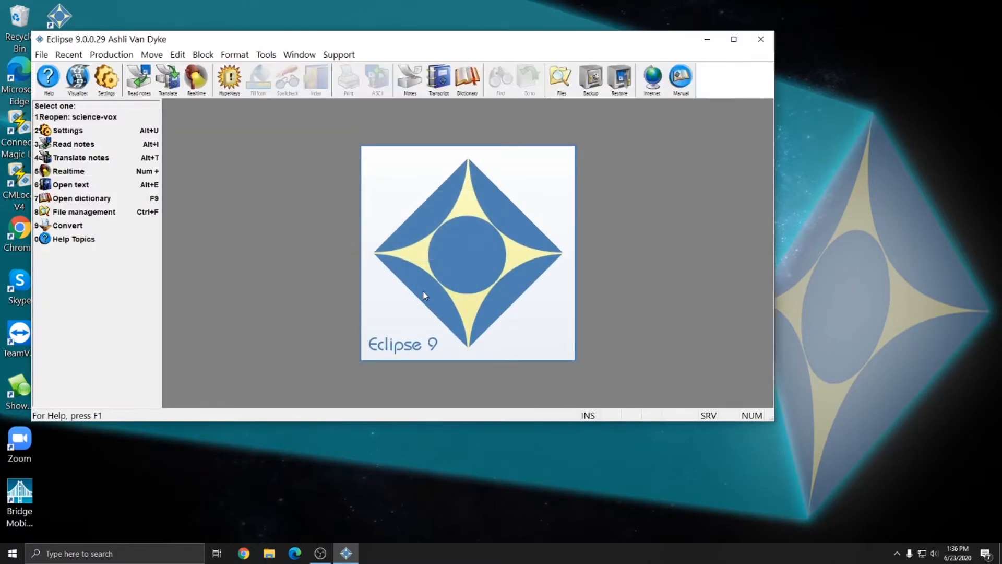
Maximize the Eclipse 9 window, then close it to return to the desktop
{"action": "left_click", "coordinate": [732, 39]}
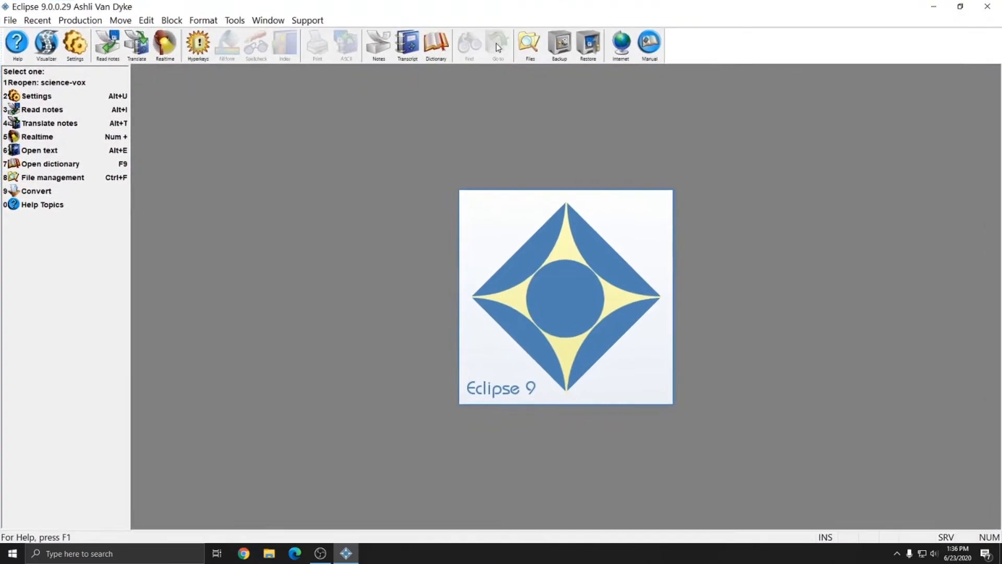
{"action": "mouse_move", "coordinate": [368, 188]}
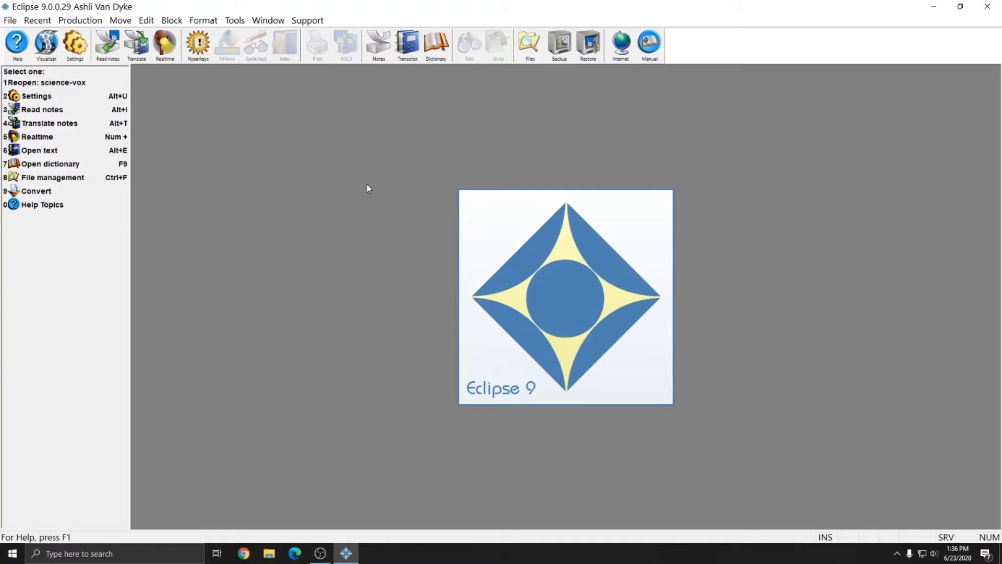
{"action": "mouse_move", "coordinate": [970, 31]}
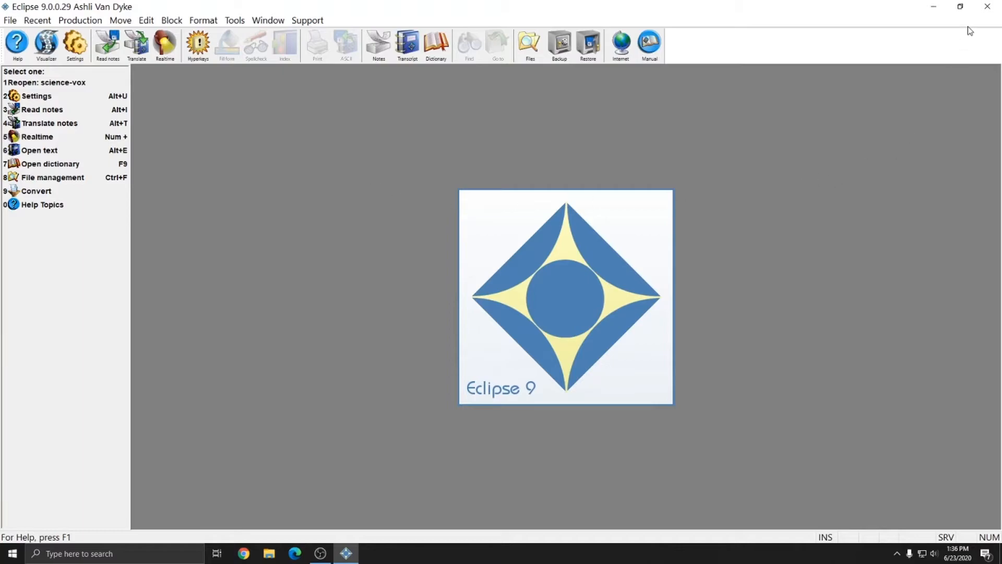
{"action": "mouse_move", "coordinate": [988, 8]}
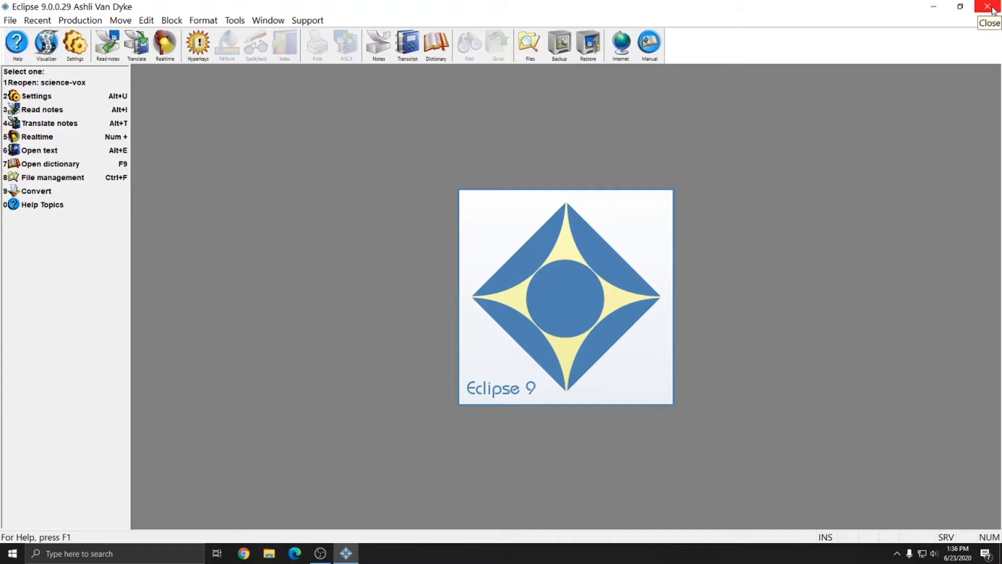
{"action": "left_click", "coordinate": [990, 7]}
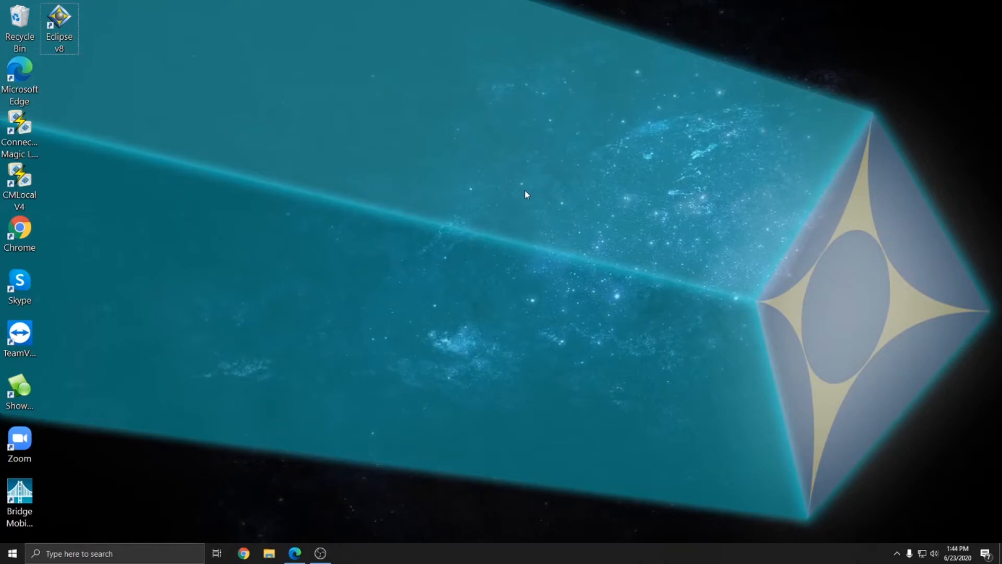
{"action": "mouse_move", "coordinate": [484, 196]}
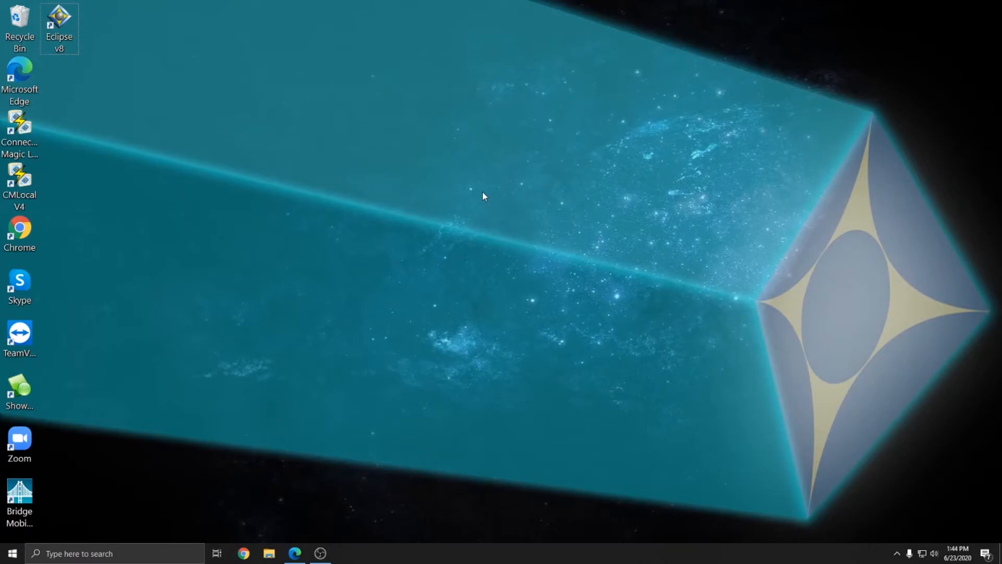
{"action": "mouse_move", "coordinate": [450, 187]}
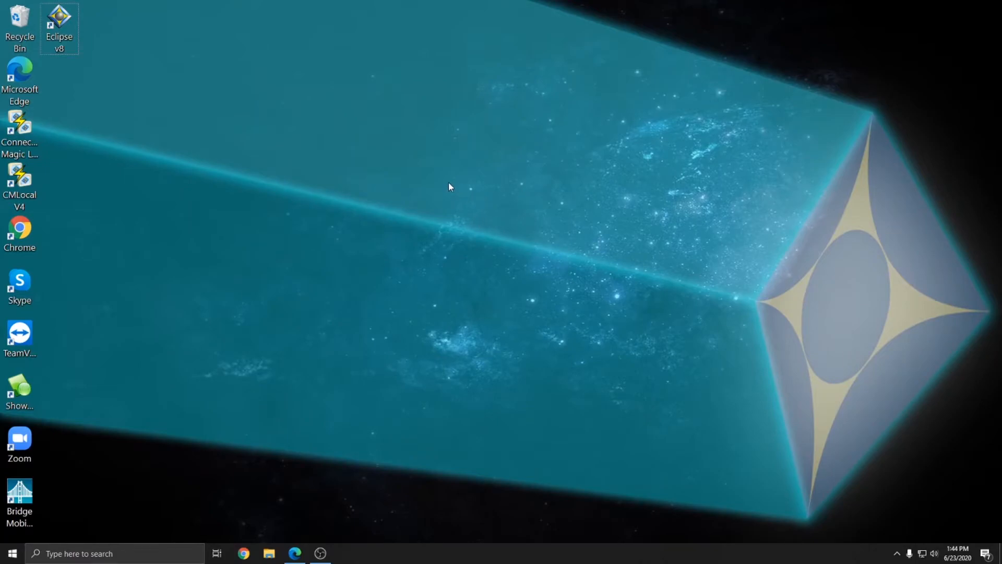
{"action": "mouse_move", "coordinate": [400, 214]}
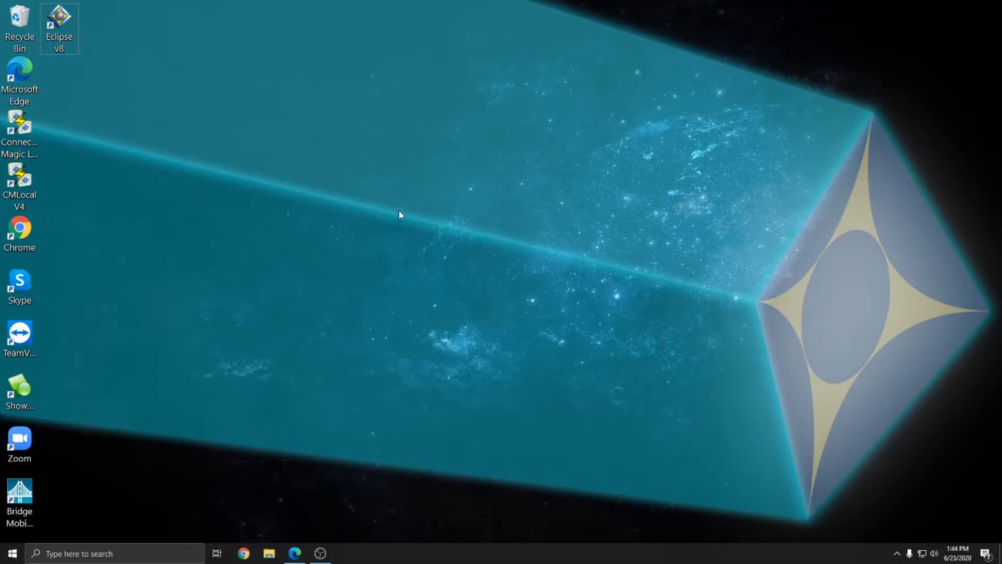
{"action": "mouse_move", "coordinate": [290, 229]}
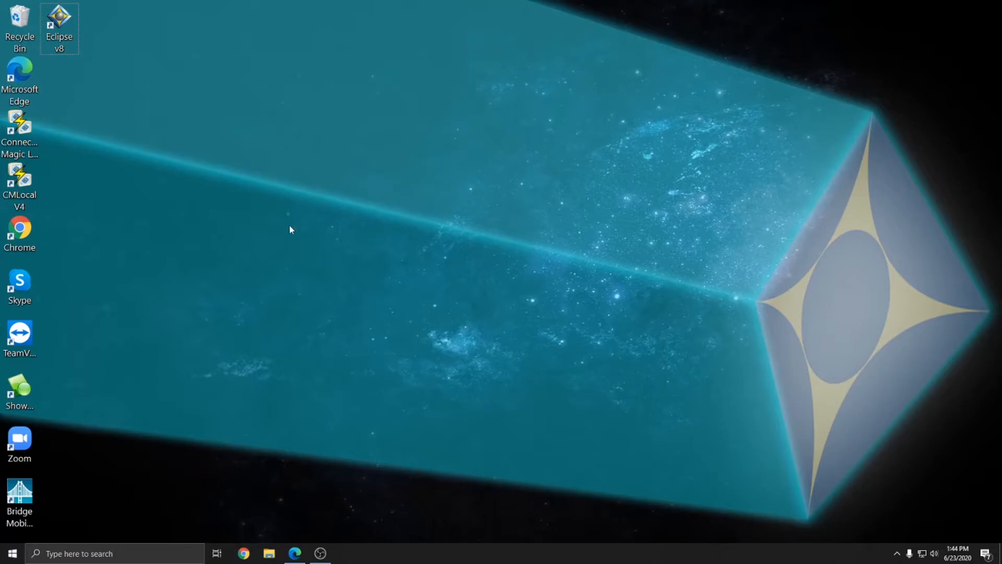
{"action": "double_click", "coordinate": [59, 22]}
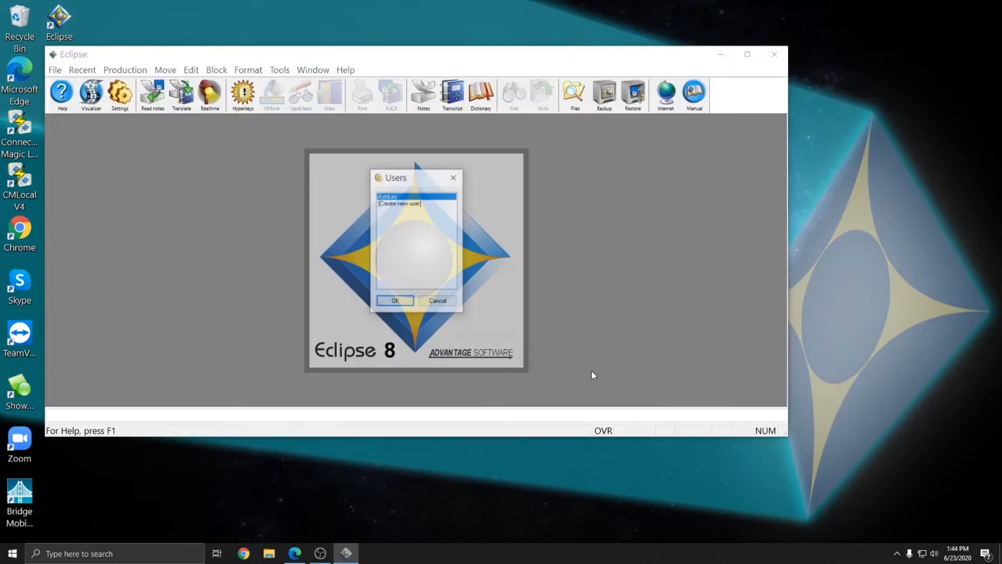
{"action": "left_click", "coordinate": [395, 301]}
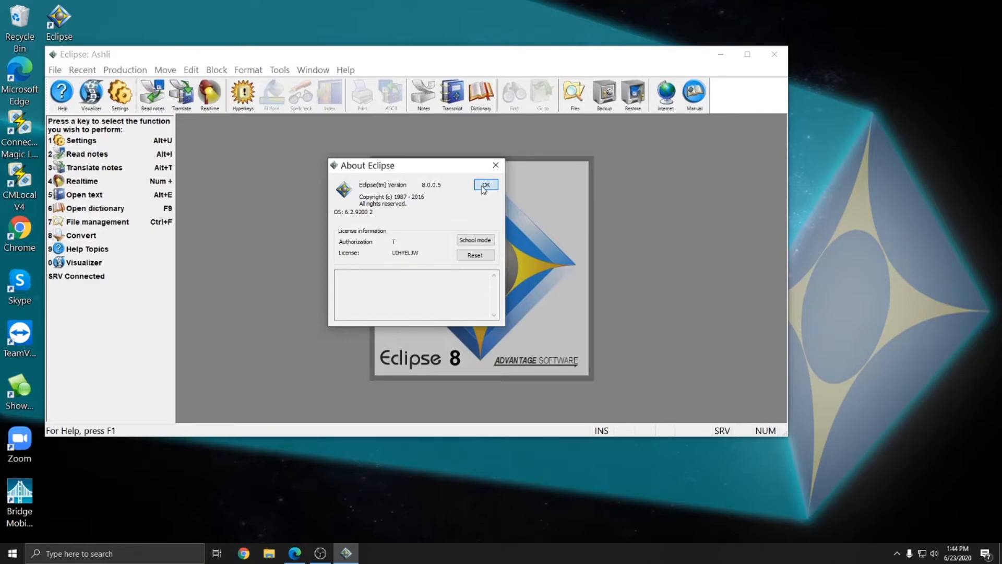
{"action": "left_click", "coordinate": [485, 185]}
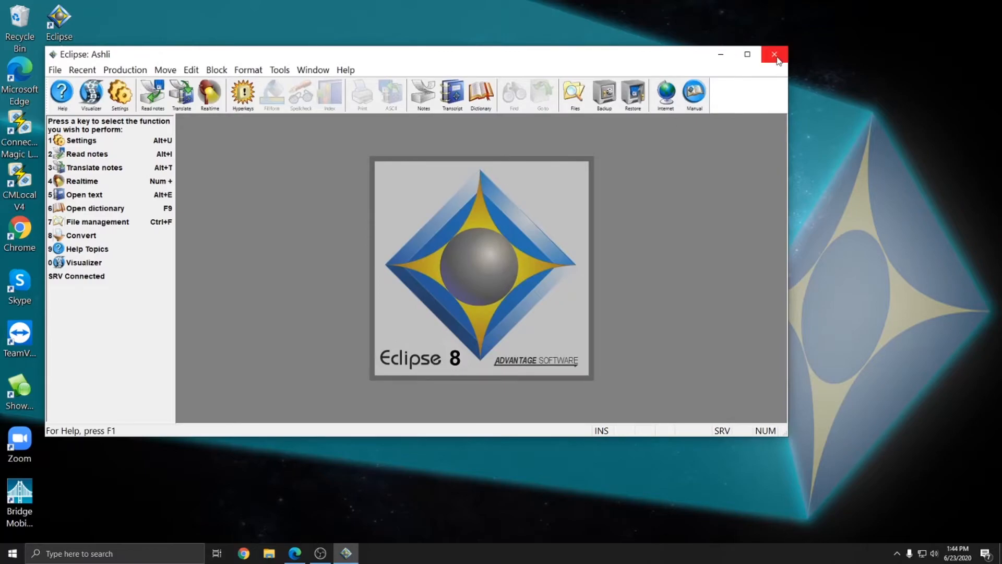
{"action": "mouse_move", "coordinate": [774, 54]}
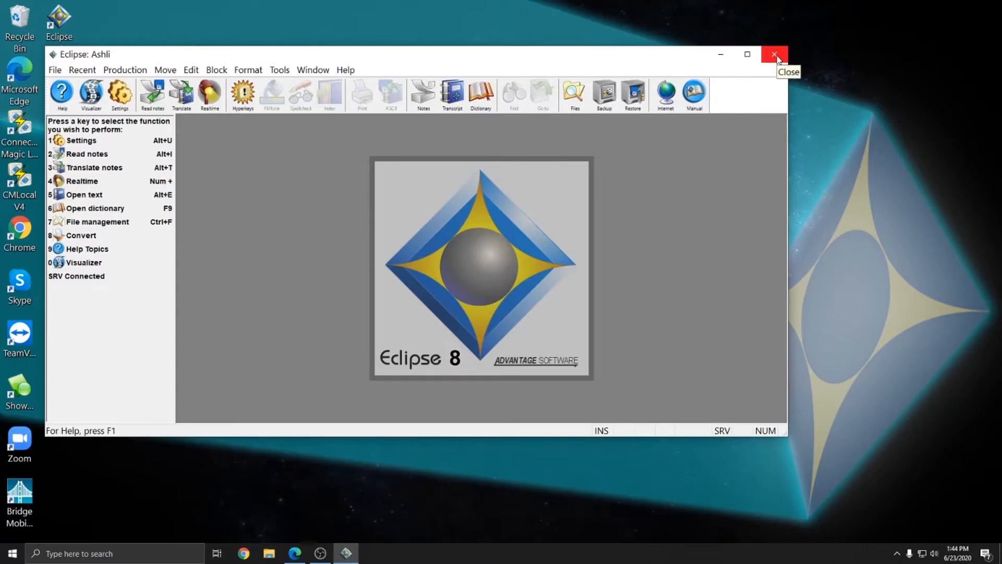
{"action": "left_click", "coordinate": [775, 54]}
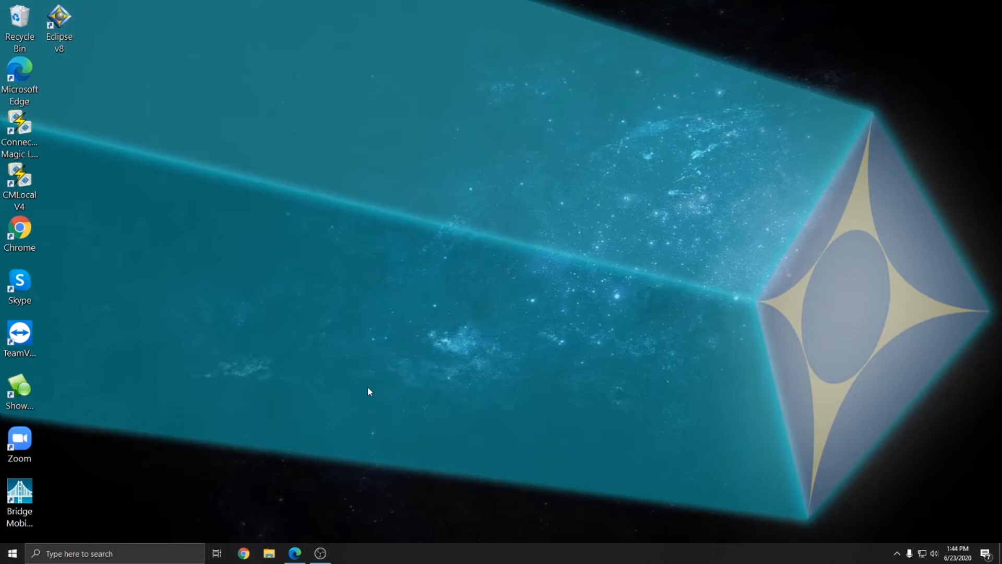
{"action": "mouse_move", "coordinate": [295, 553]}
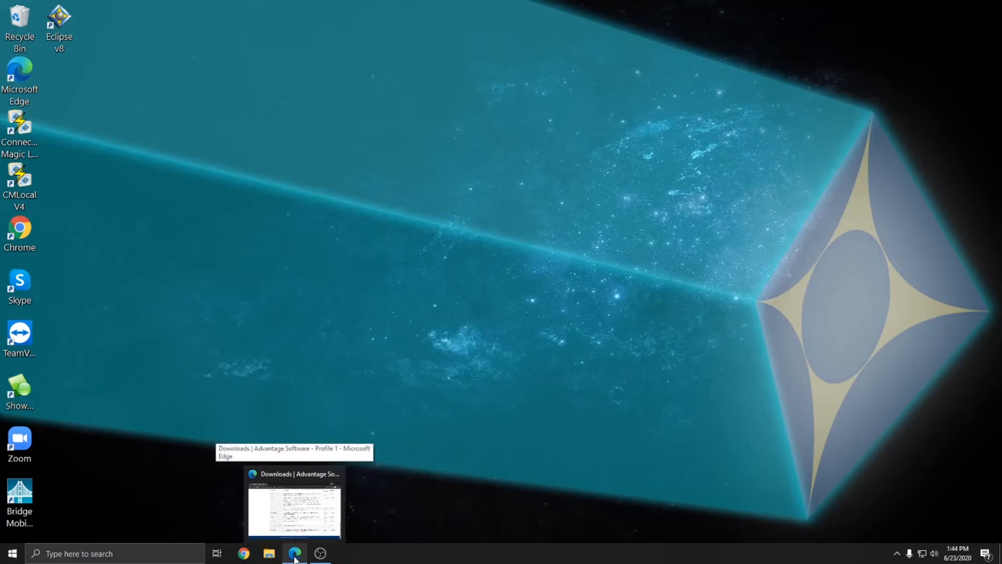
Download EclipseSetup.exe (Eclipse 9.0.0.29 full install) from the Advantage Software page and run it
{"action": "left_click", "coordinate": [294, 553]}
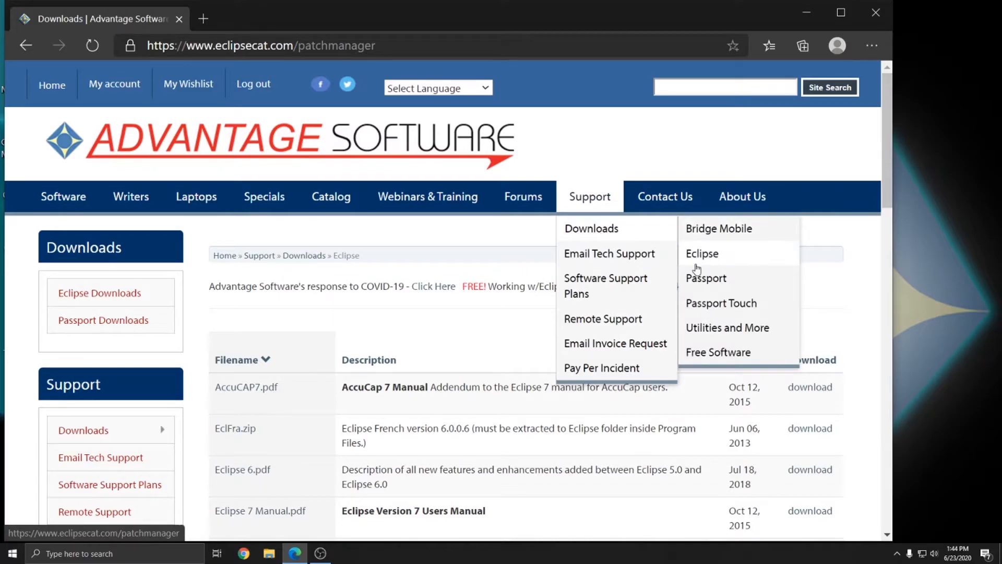
{"action": "scroll", "scroll_direction": "down", "scroll_amount": 3}
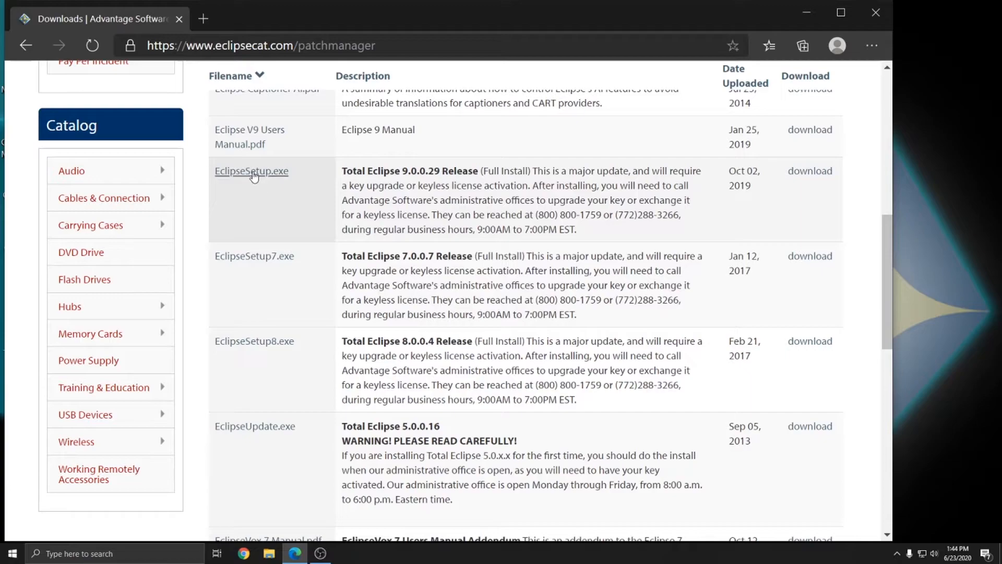
{"action": "left_click", "coordinate": [251, 170]}
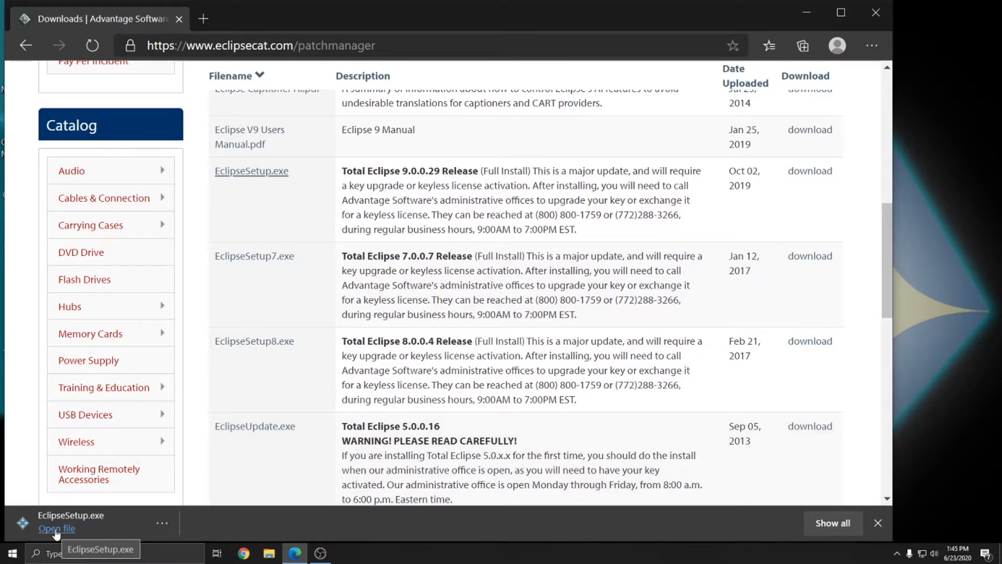
{"action": "left_click", "coordinate": [57, 528]}
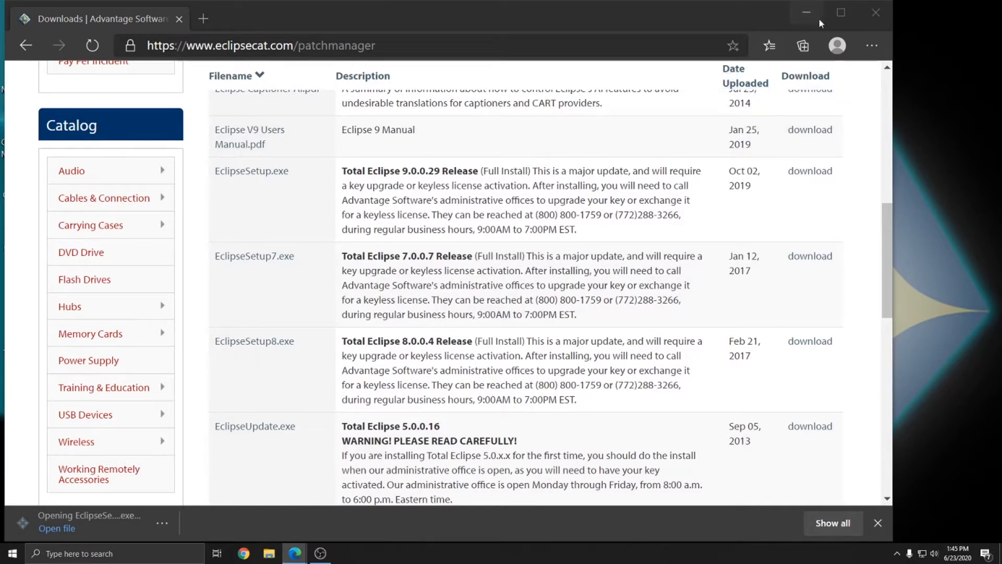
{"action": "mouse_move", "coordinate": [806, 12]}
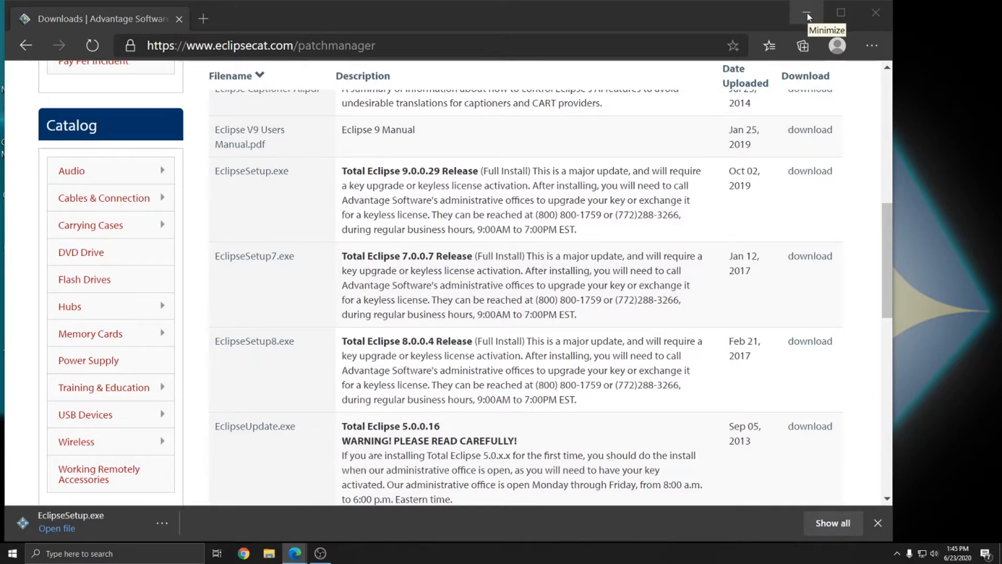
Choose the Eclipse setup type, pass the welcome page, accept the license and begin installing
{"action": "left_click", "coordinate": [806, 12]}
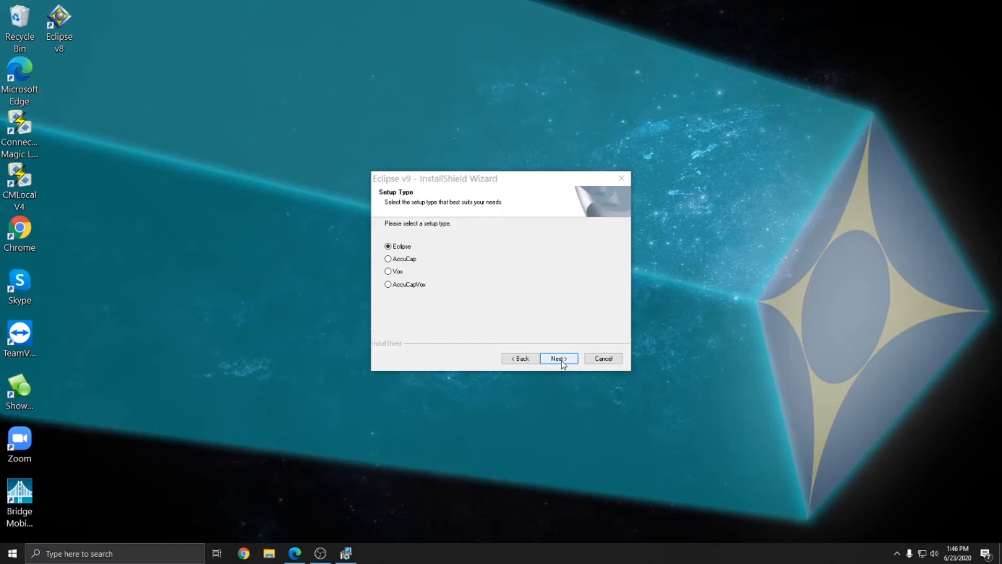
{"action": "left_click", "coordinate": [557, 358]}
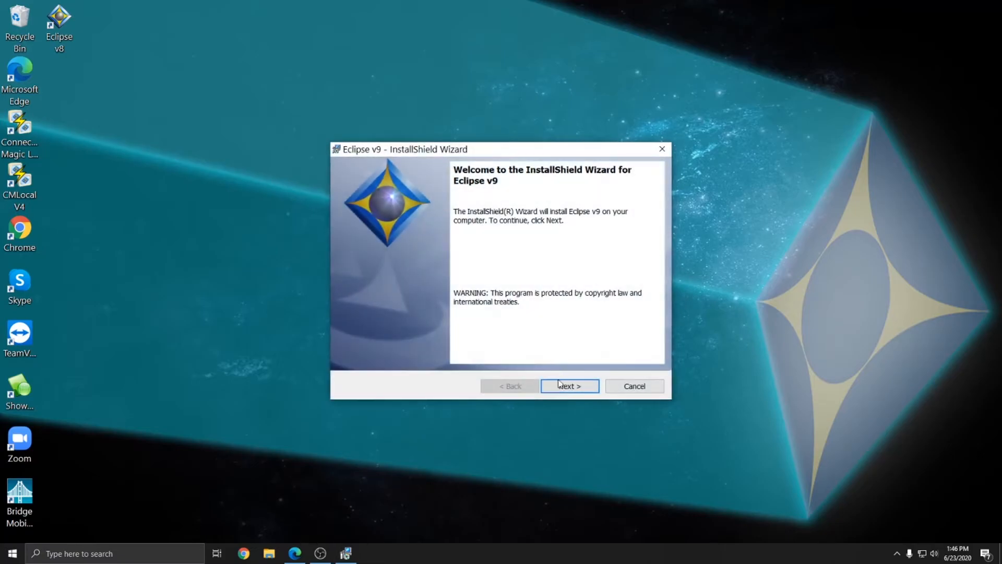
{"action": "left_click", "coordinate": [569, 385]}
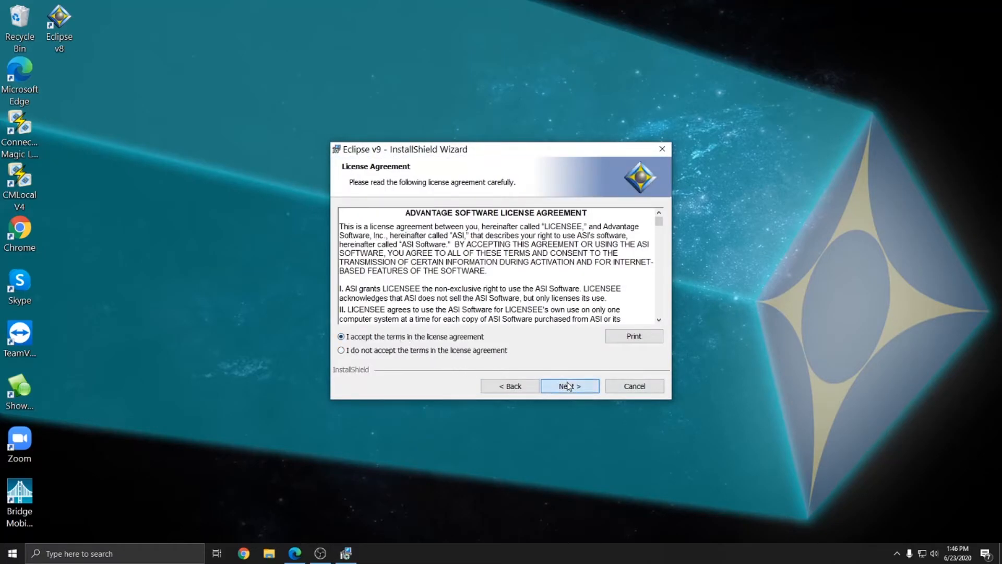
{"action": "left_click", "coordinate": [567, 386]}
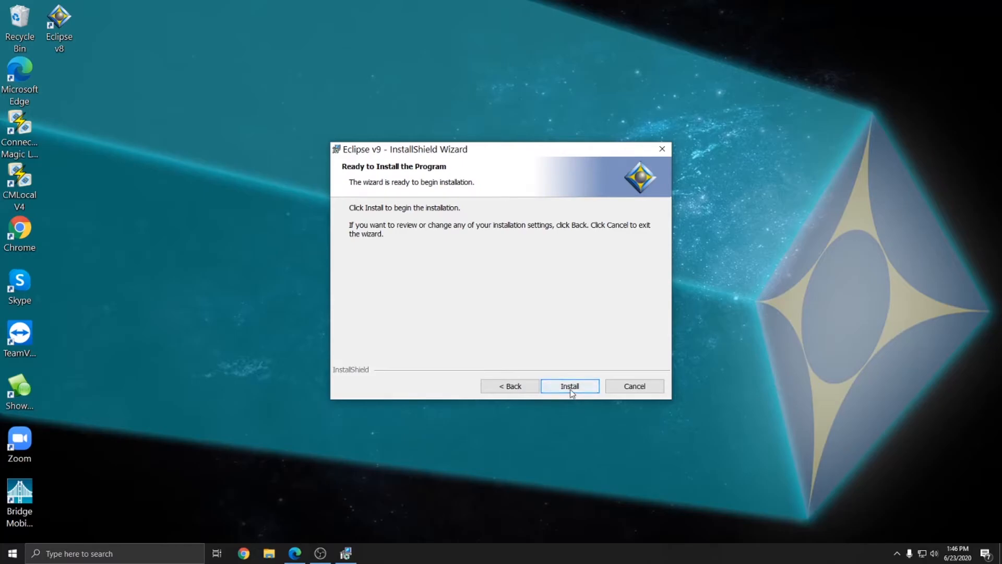
{"action": "left_click", "coordinate": [568, 386]}
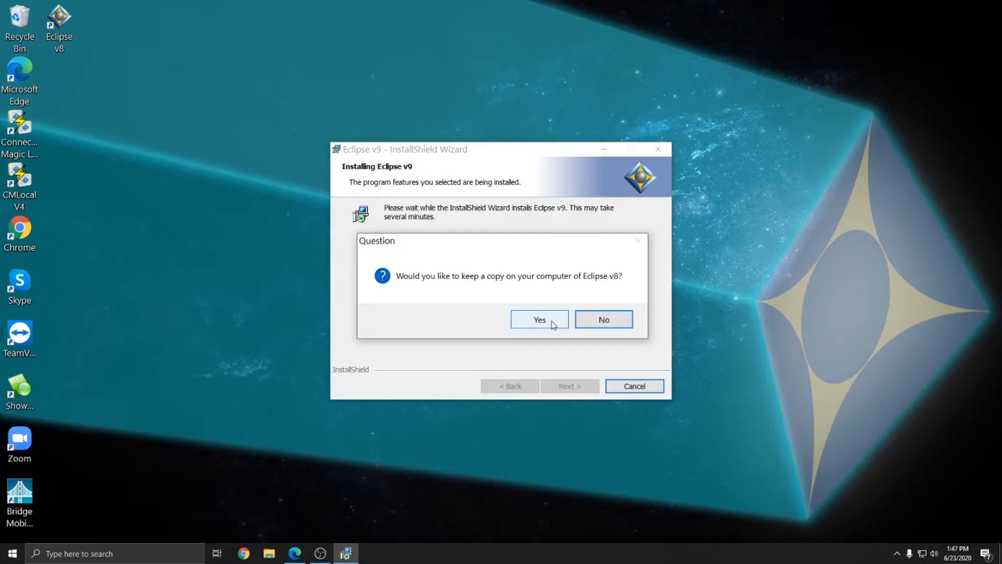
Keep a copy of Eclipse v8 and finish setup without the What's New video or launching
{"action": "left_click", "coordinate": [539, 318]}
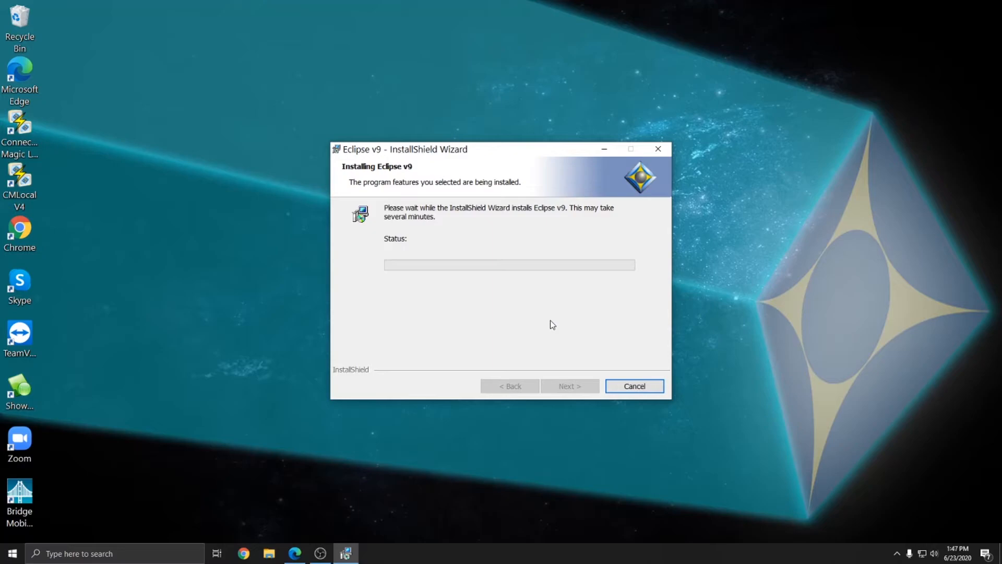
{"action": "mouse_move", "coordinate": [83, 55]}
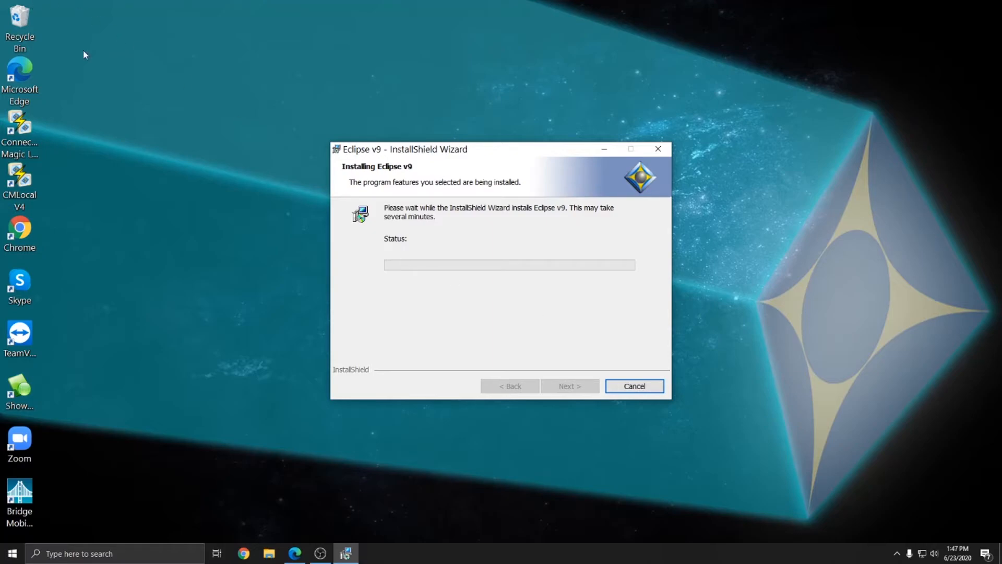
{"action": "mouse_move", "coordinate": [624, 293]}
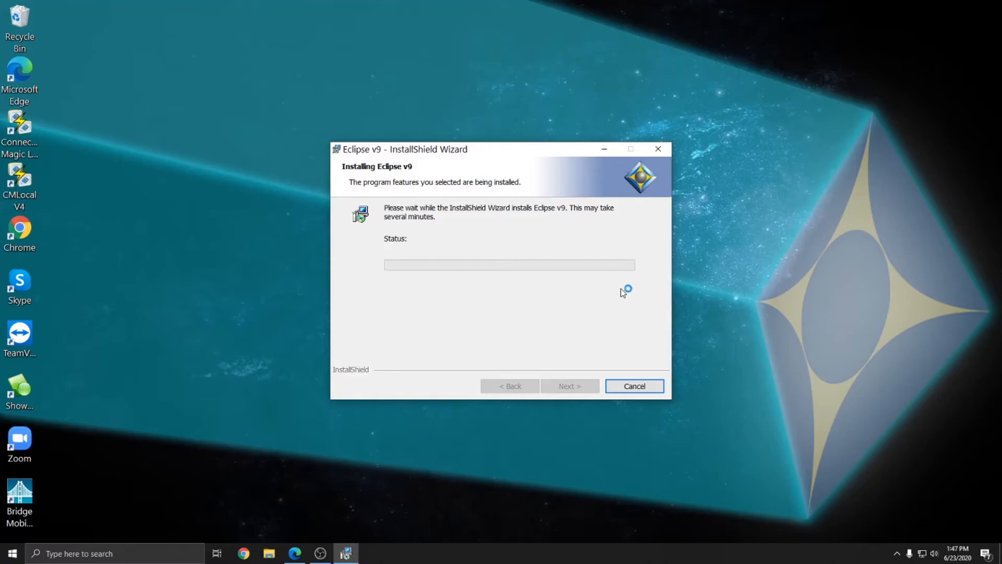
{"action": "mouse_move", "coordinate": [624, 293]}
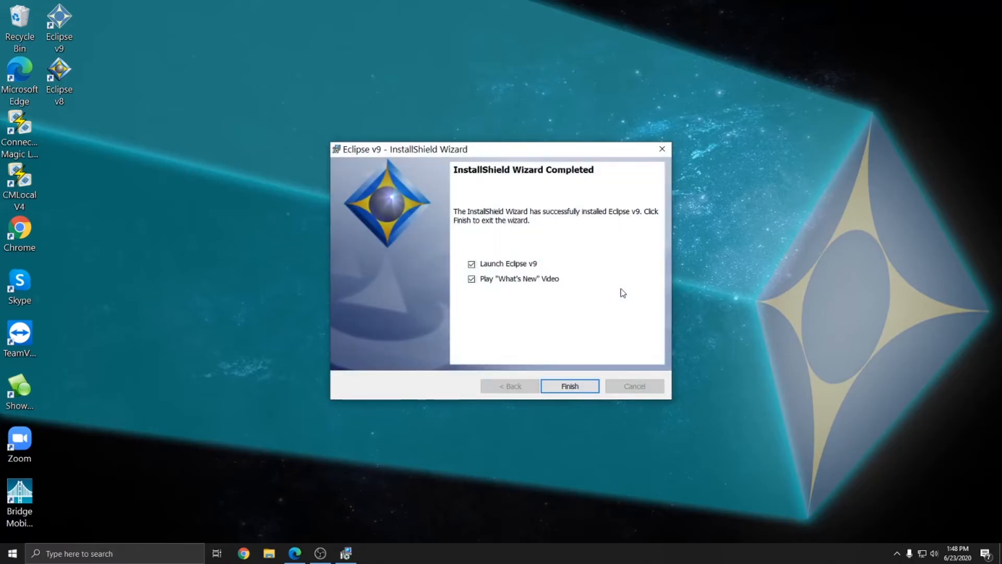
{"action": "mouse_move", "coordinate": [599, 288]}
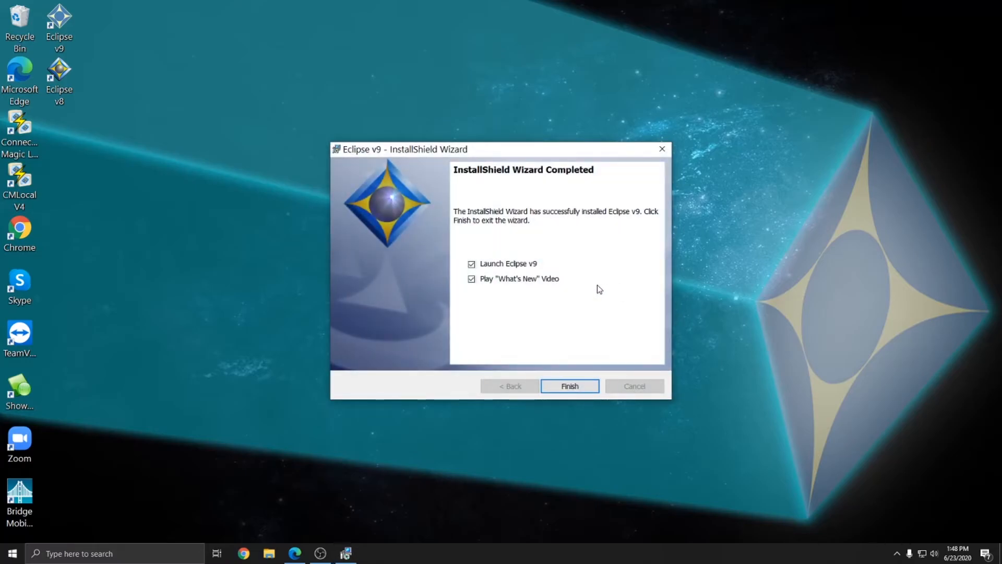
{"action": "mouse_move", "coordinate": [606, 356]}
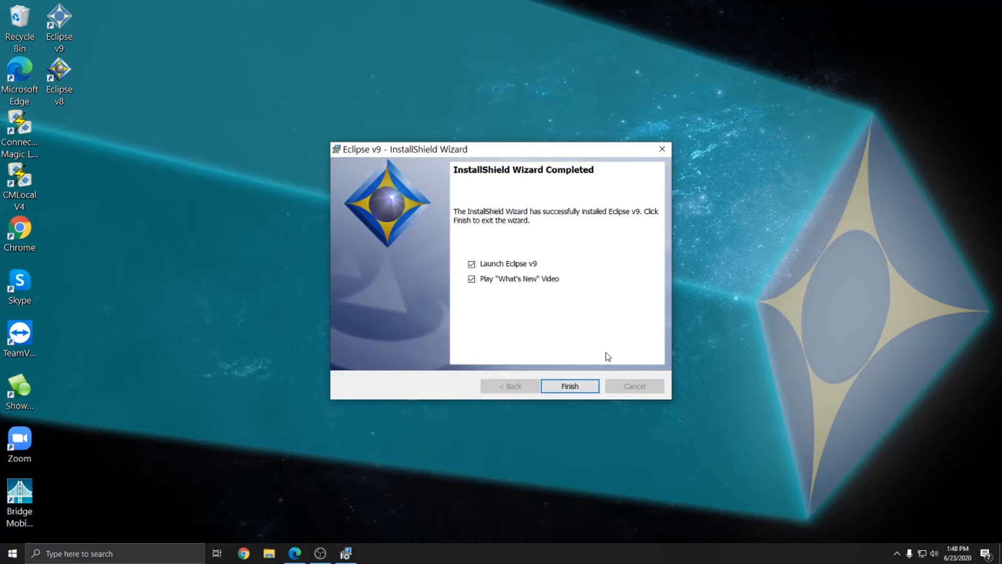
{"action": "left_click", "coordinate": [472, 278]}
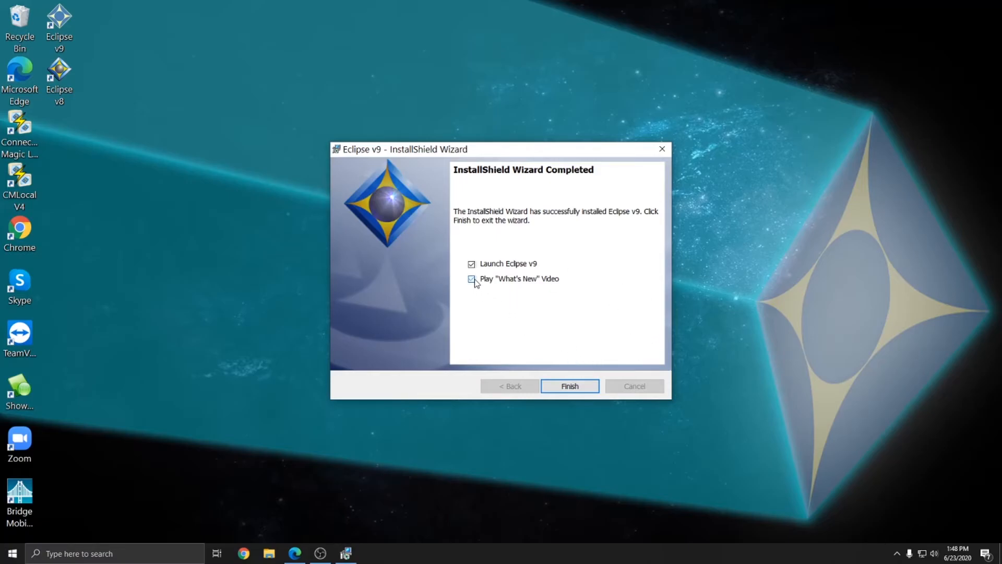
{"action": "left_click", "coordinate": [569, 385]}
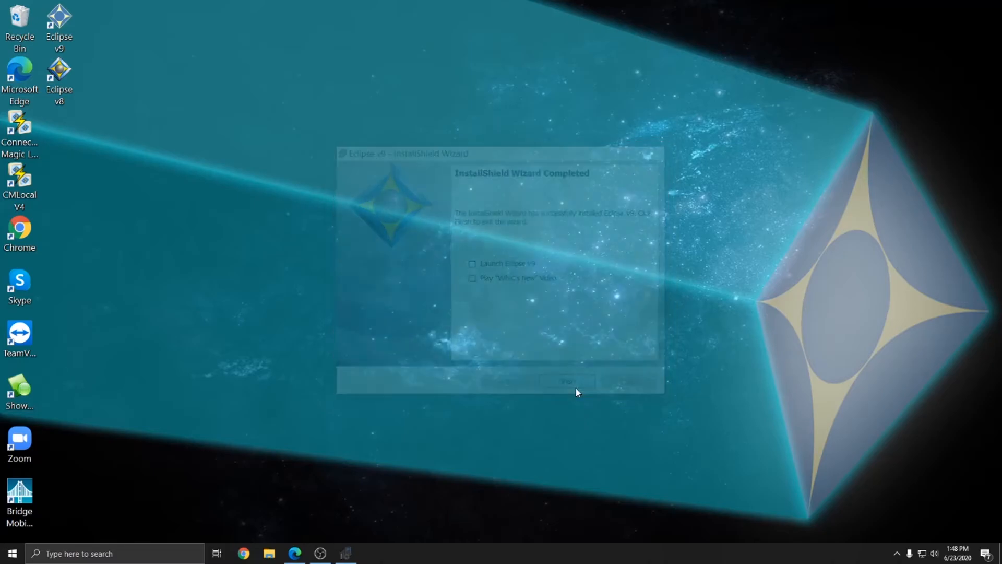
Close the setup wizard, check the Eclipse v8 desktop icon and launch Eclipse v8
{"action": "left_click", "coordinate": [566, 381]}
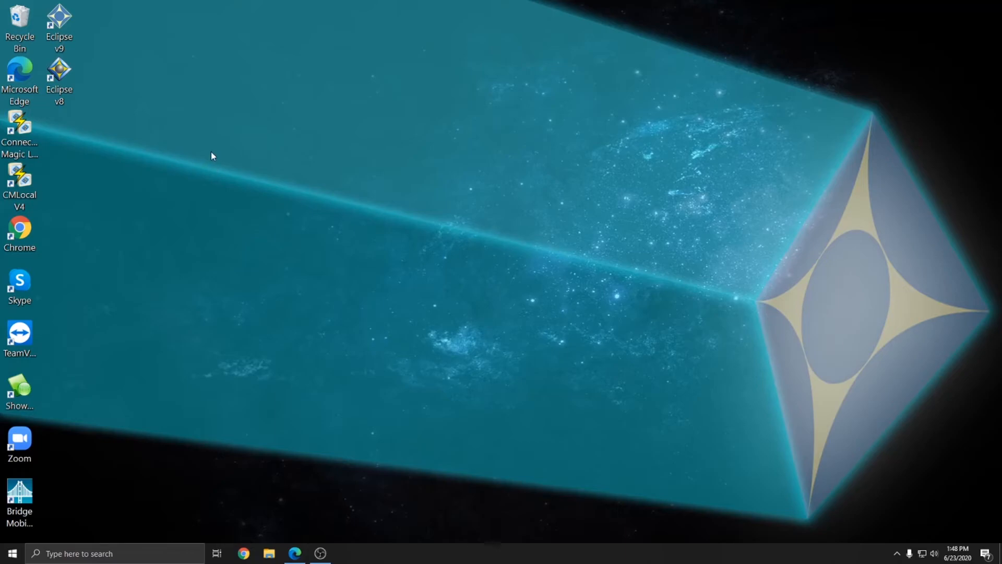
{"action": "mouse_move", "coordinate": [107, 135]}
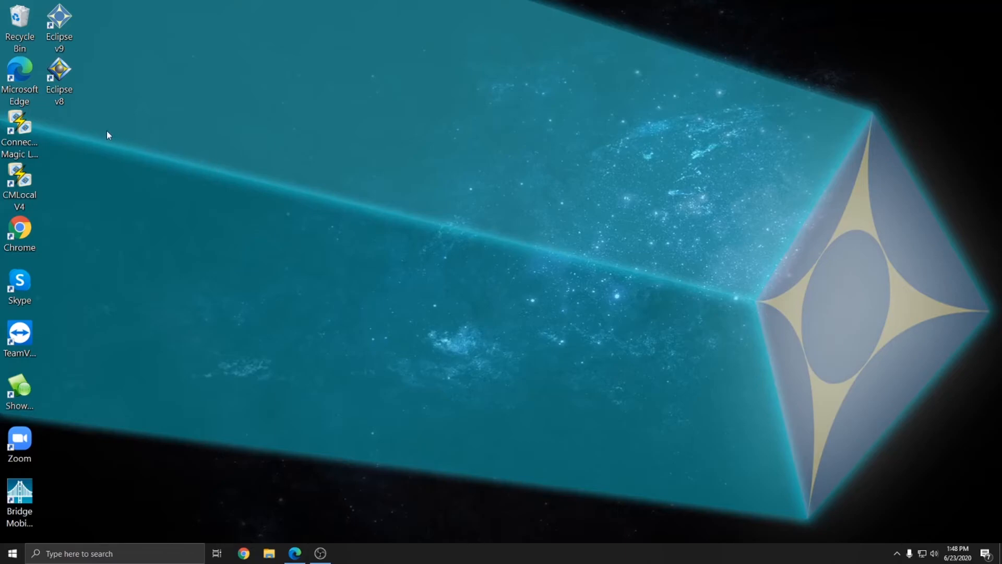
{"action": "left_click", "coordinate": [59, 80]}
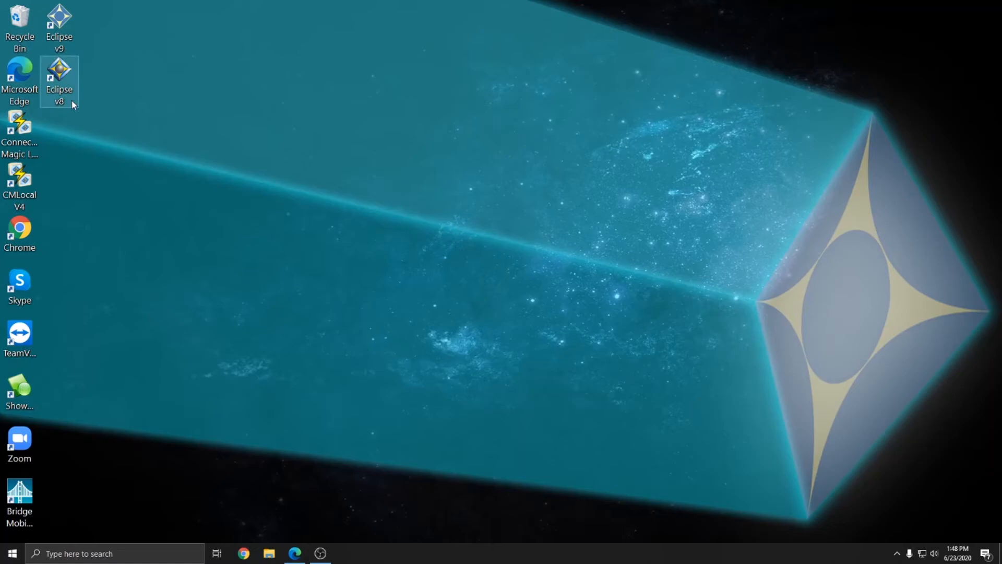
{"action": "mouse_move", "coordinate": [59, 80]}
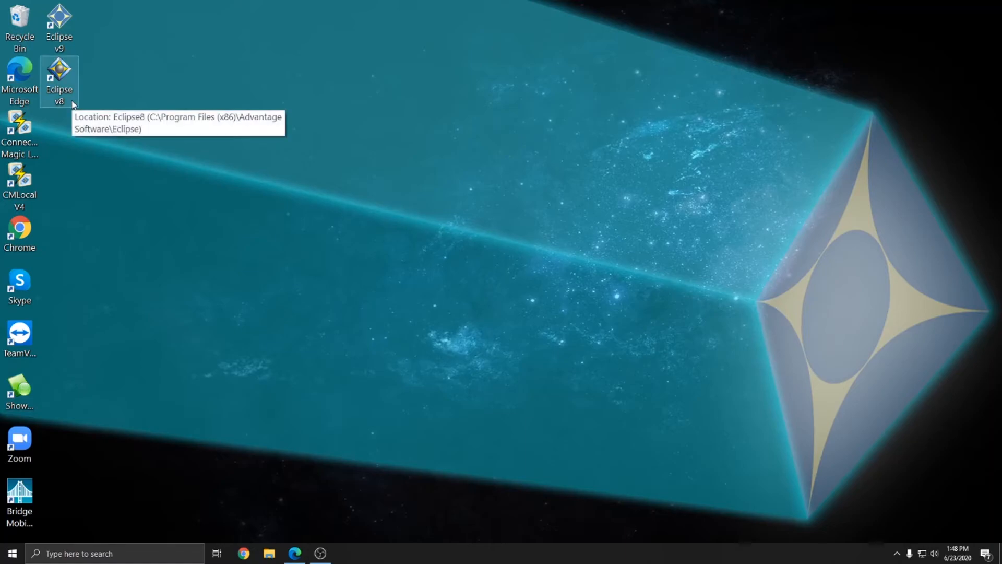
{"action": "mouse_move", "coordinate": [59, 16]}
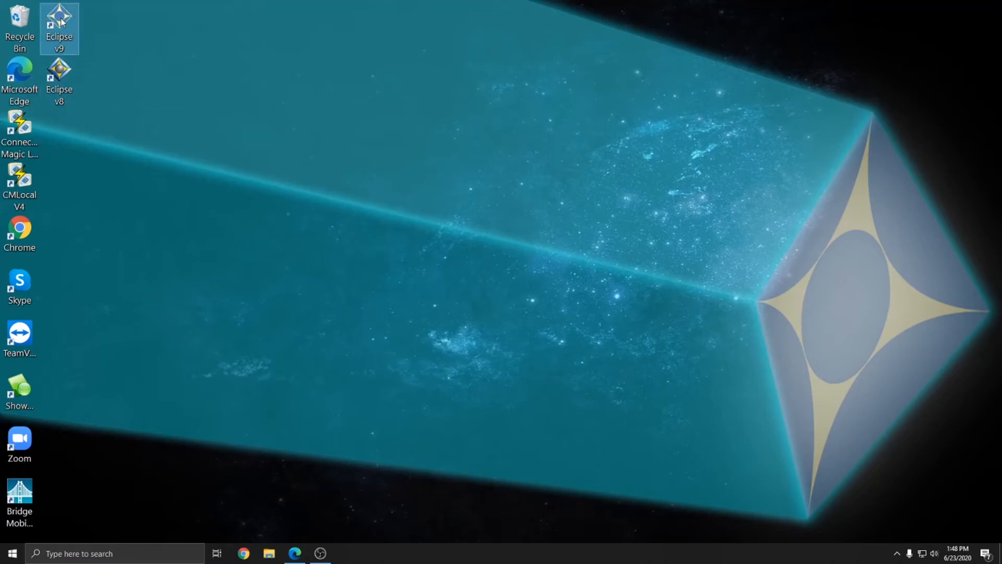
{"action": "left_click", "coordinate": [59, 80]}
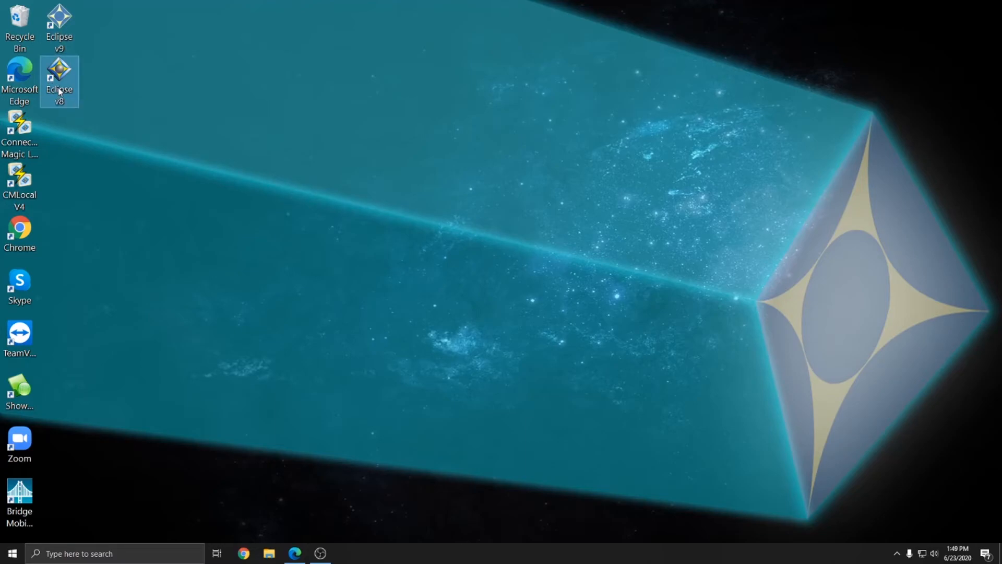
{"action": "double_click", "coordinate": [59, 81]}
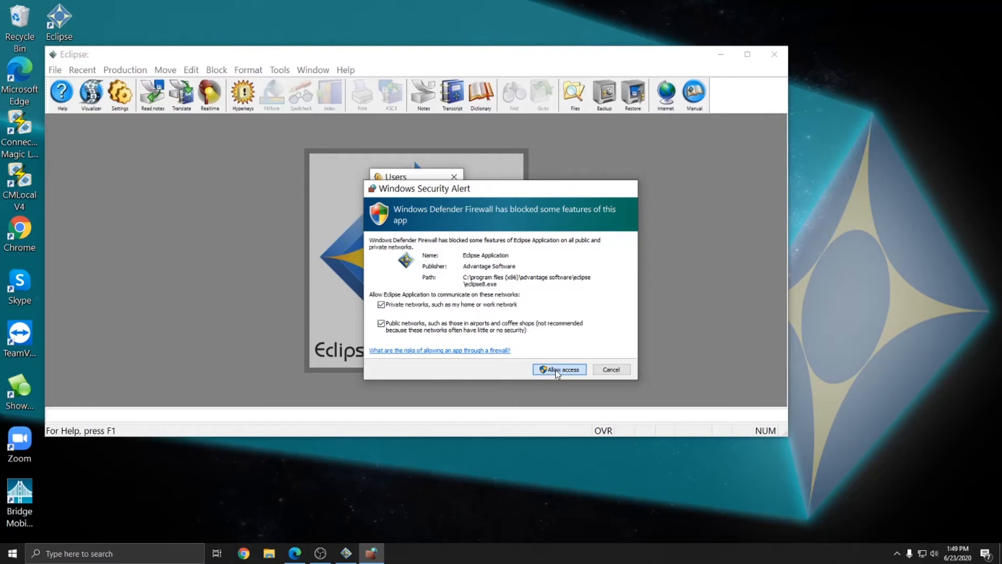
Allow Eclipse through the firewall, open the existing user and save its settings with 'V9' appended
{"action": "left_click", "coordinate": [559, 369]}
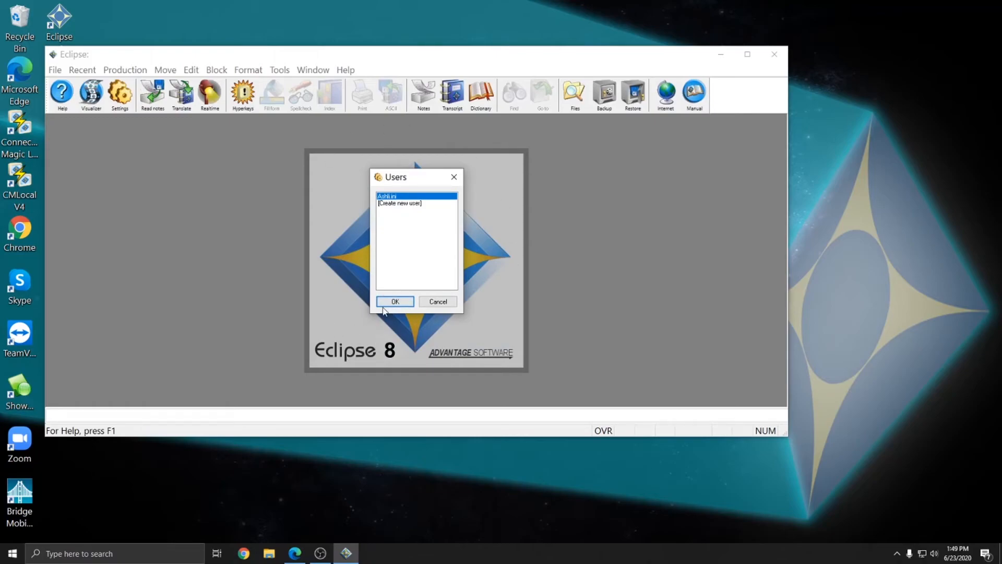
{"action": "left_click", "coordinate": [395, 302]}
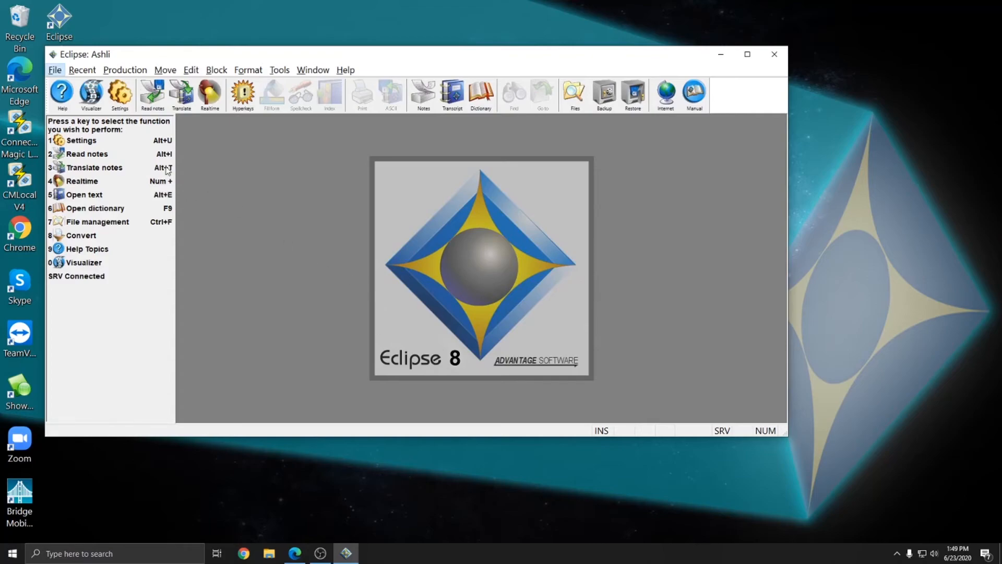
{"action": "left_click", "coordinate": [82, 140]}
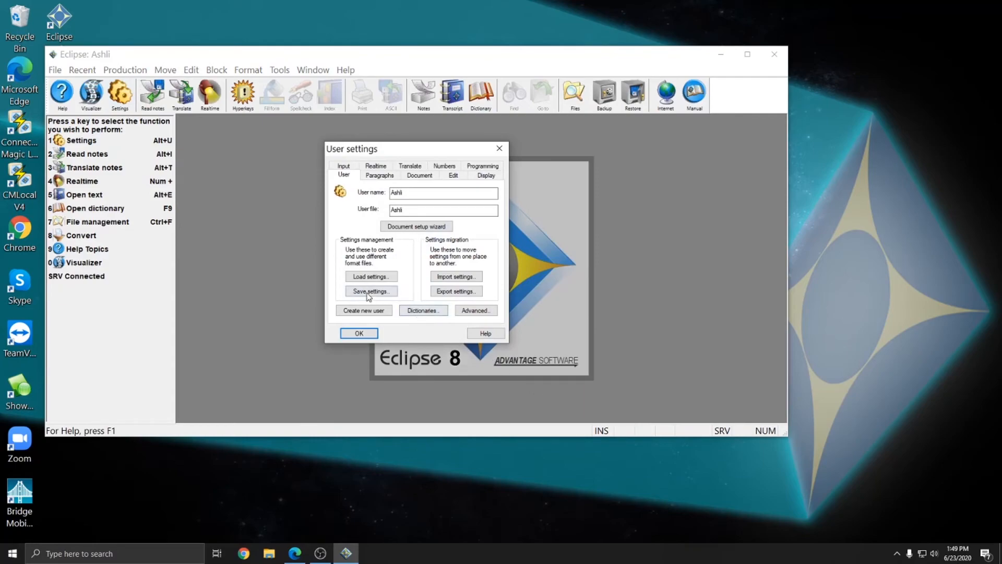
{"action": "left_click", "coordinate": [370, 291]}
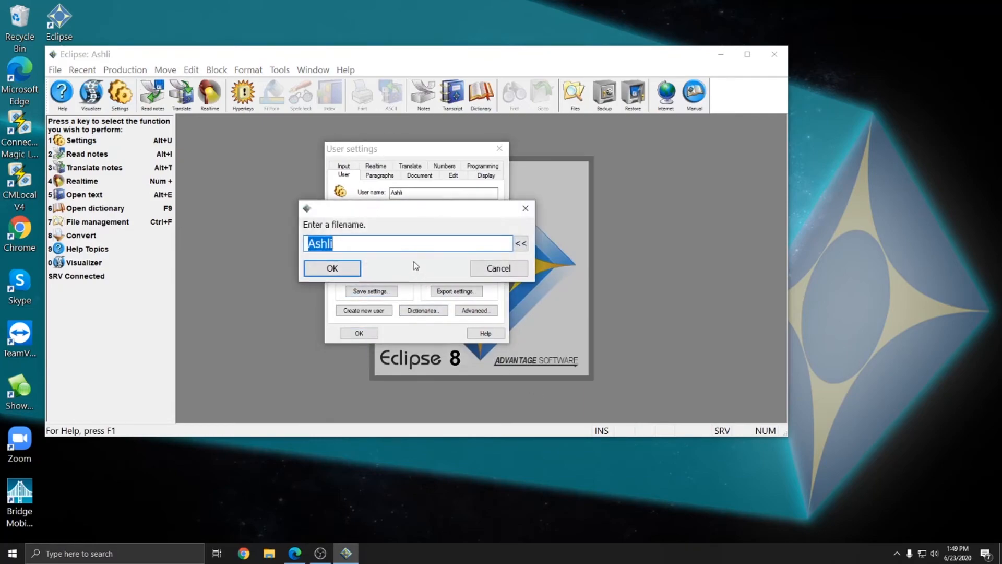
{"action": "type", "text": "V9"}
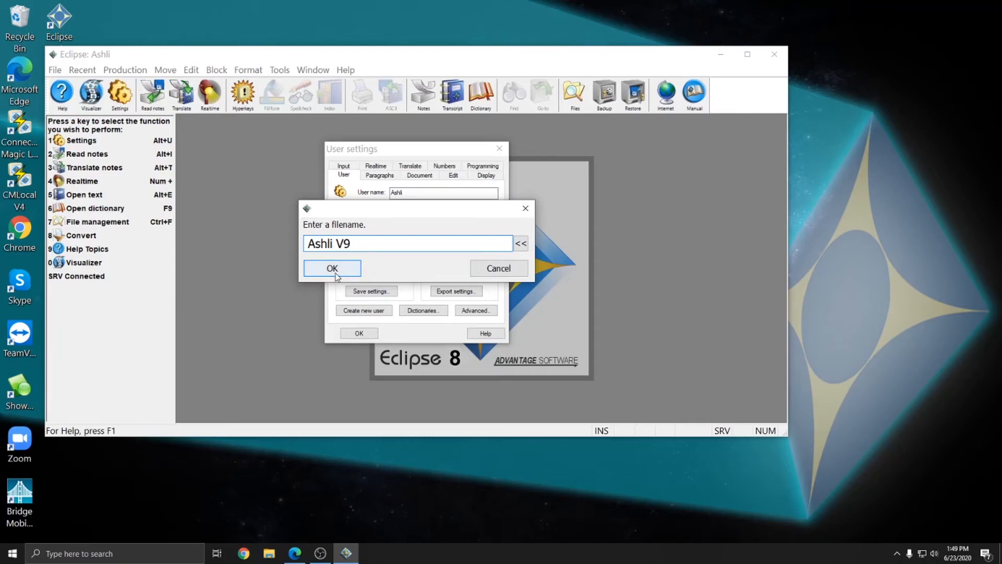
{"action": "left_click", "coordinate": [332, 268]}
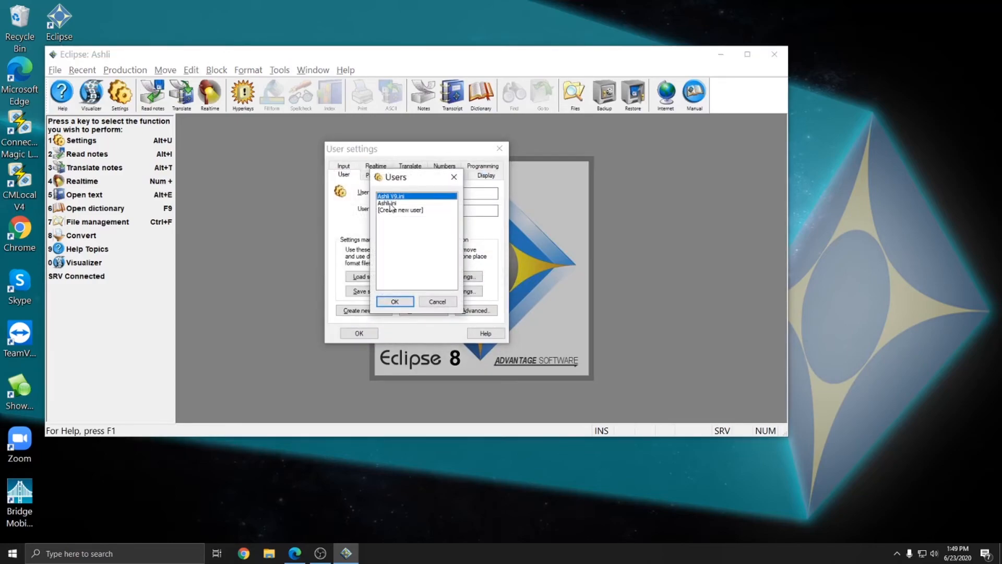
Select the V9 user settings file in Eclipse 9's Users dialog and confirm with OK
{"action": "left_click", "coordinate": [396, 202]}
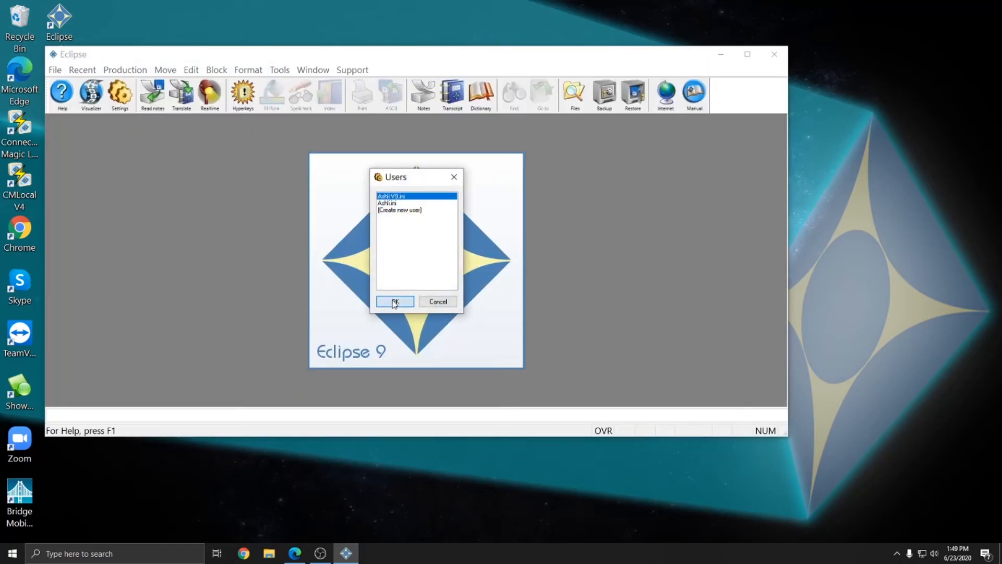
{"action": "left_click", "coordinate": [393, 301]}
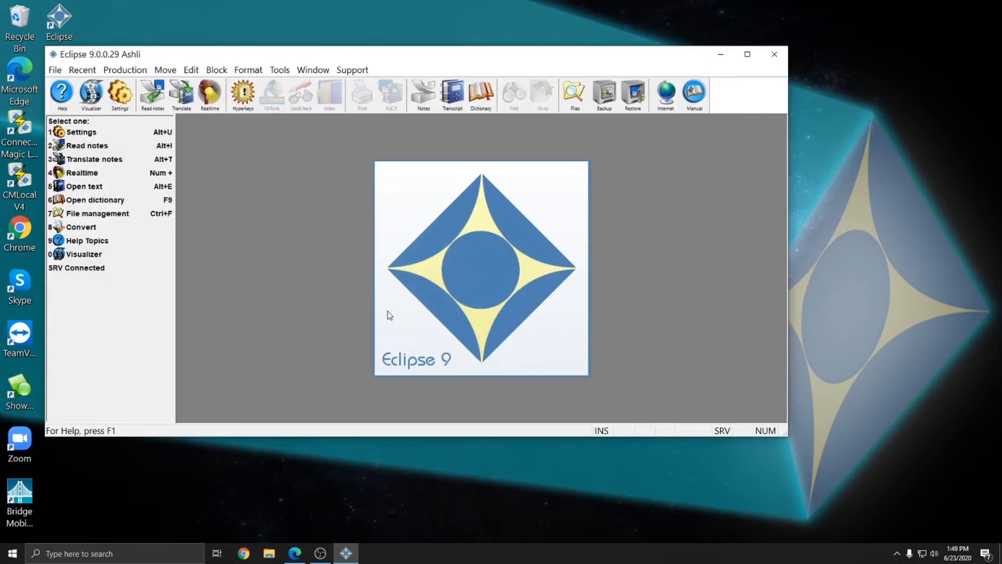